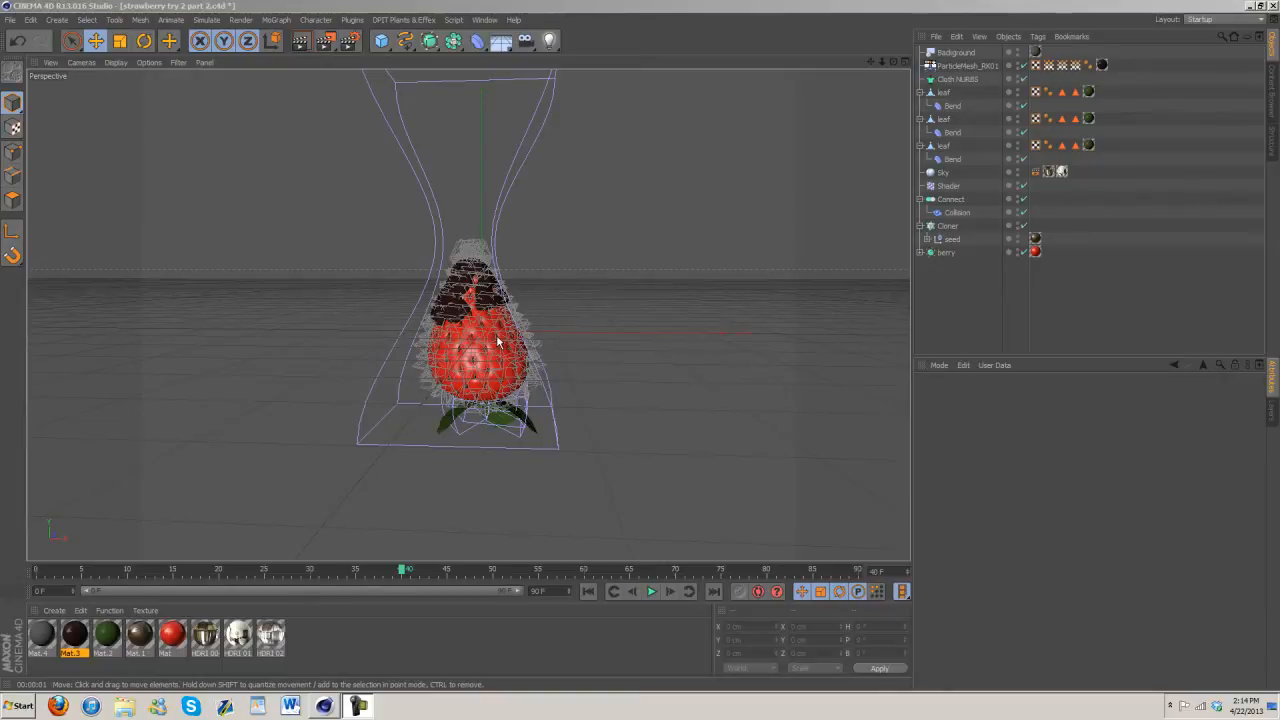
pyautogui.moveTo(480, 365)
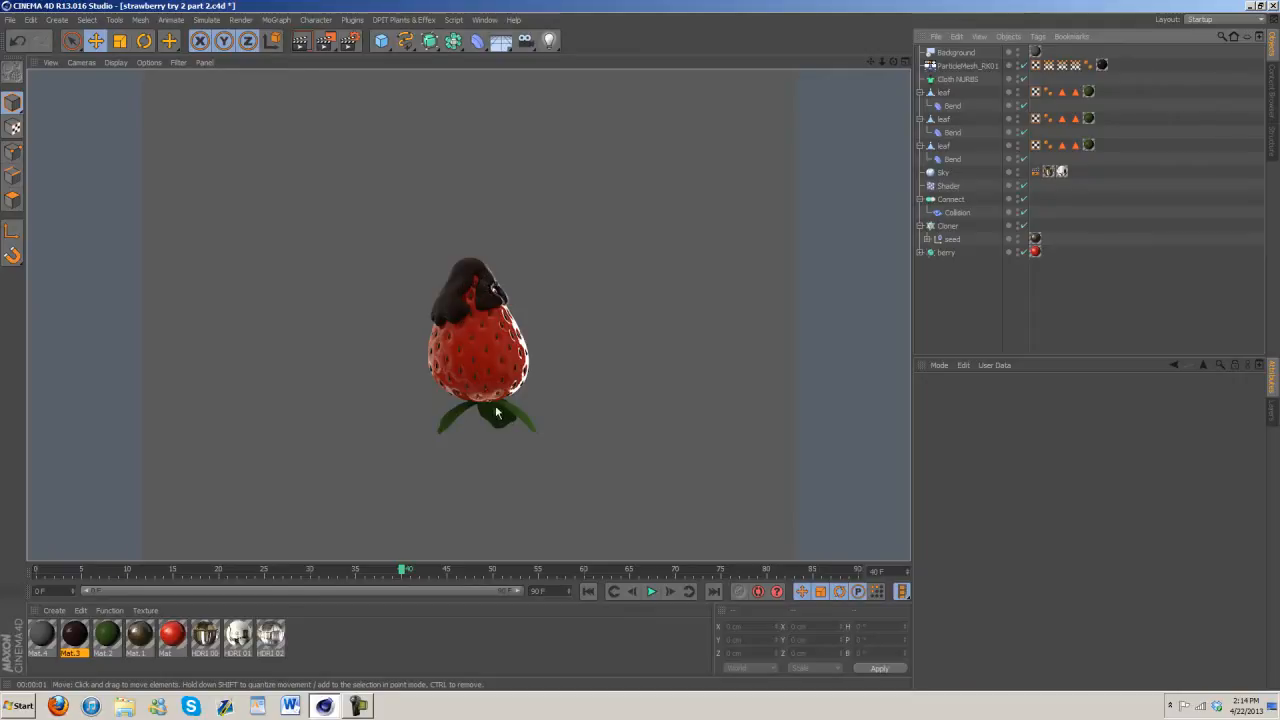
pyautogui.moveTo(775, 122)
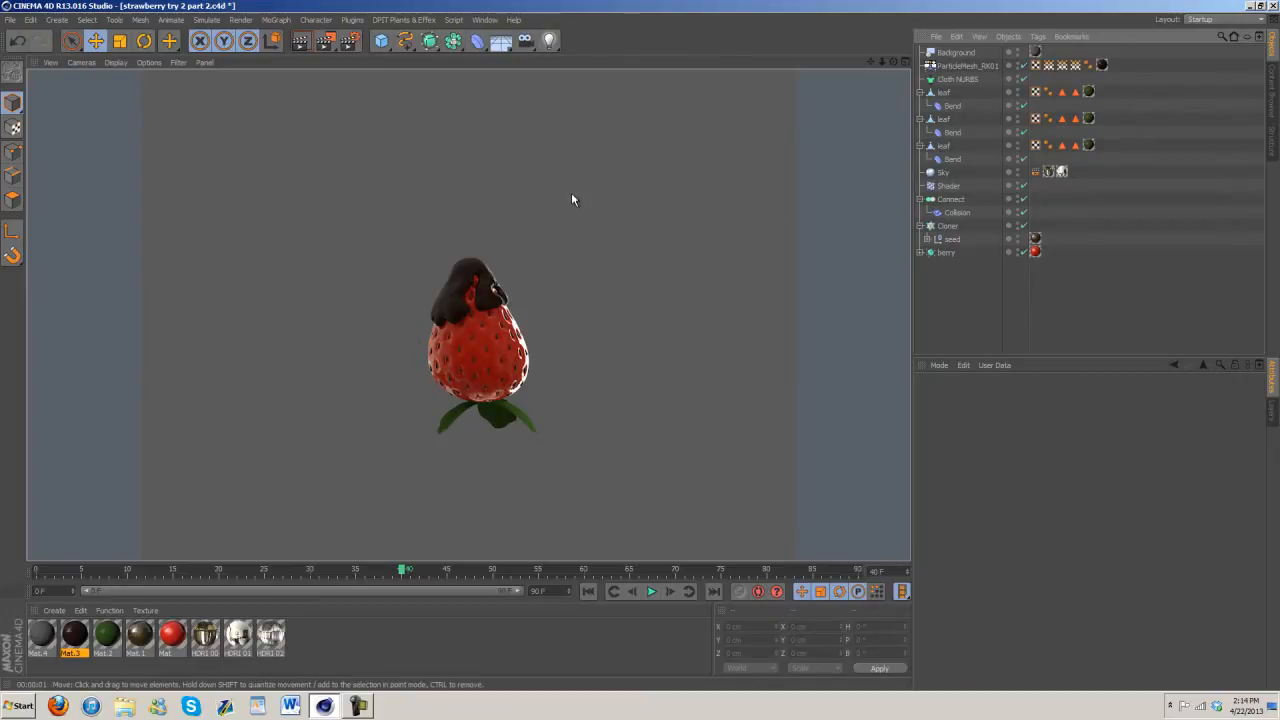
# Step: Select the Shader effector to view its parameters after the strawberry render preview
pyautogui.click(948, 186)
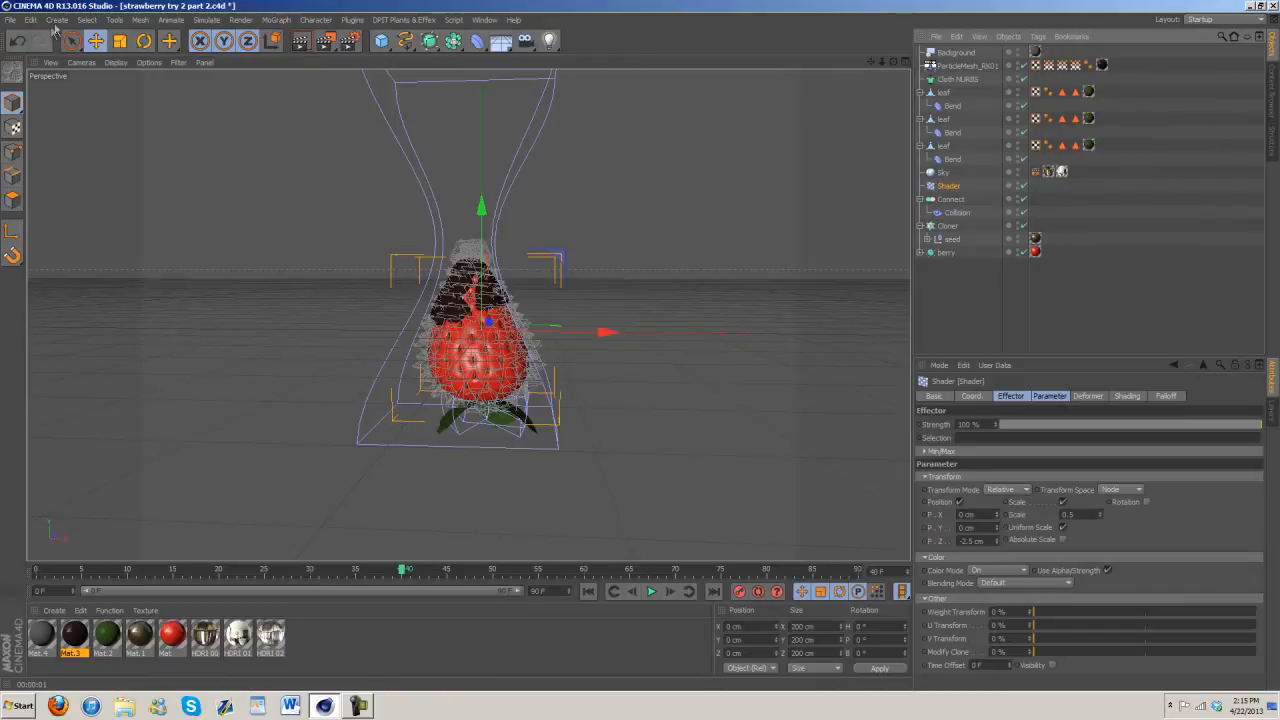
# Step: Create a new project with a Sphere primitive set to the Icosahedron type
pyautogui.click(11, 19)
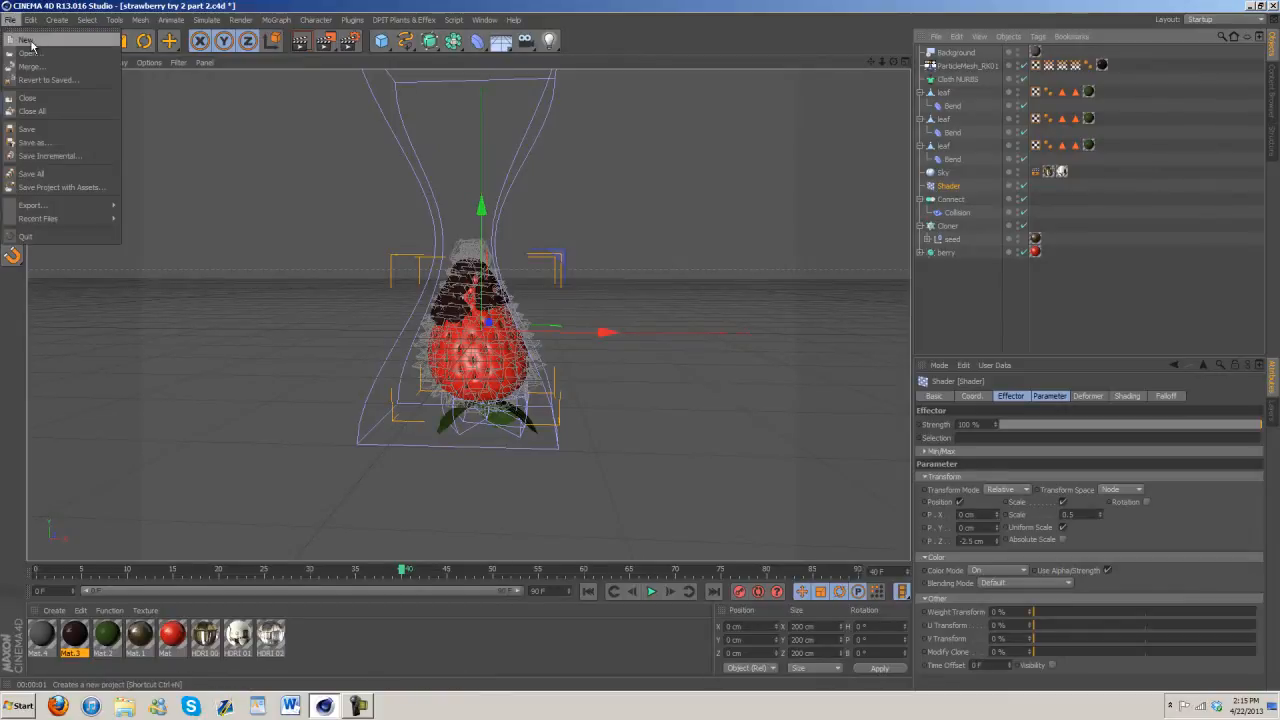
pyautogui.click(25, 40)
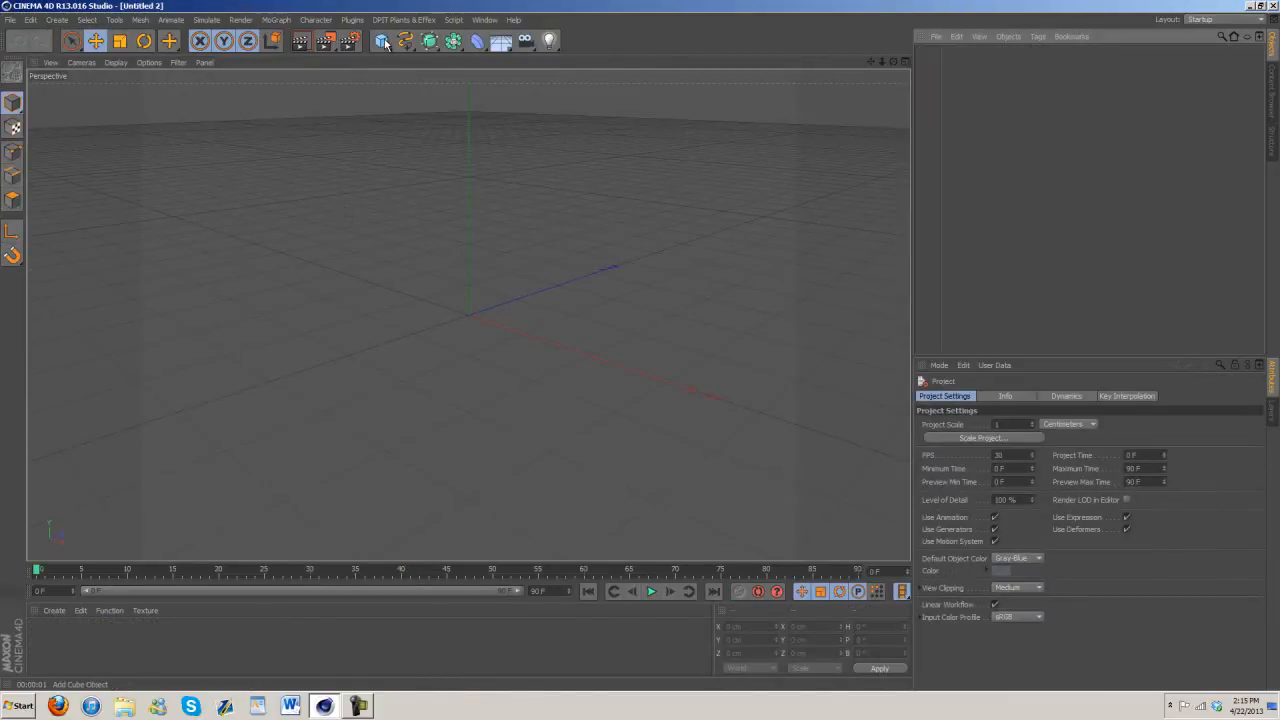
pyautogui.click(381, 41)
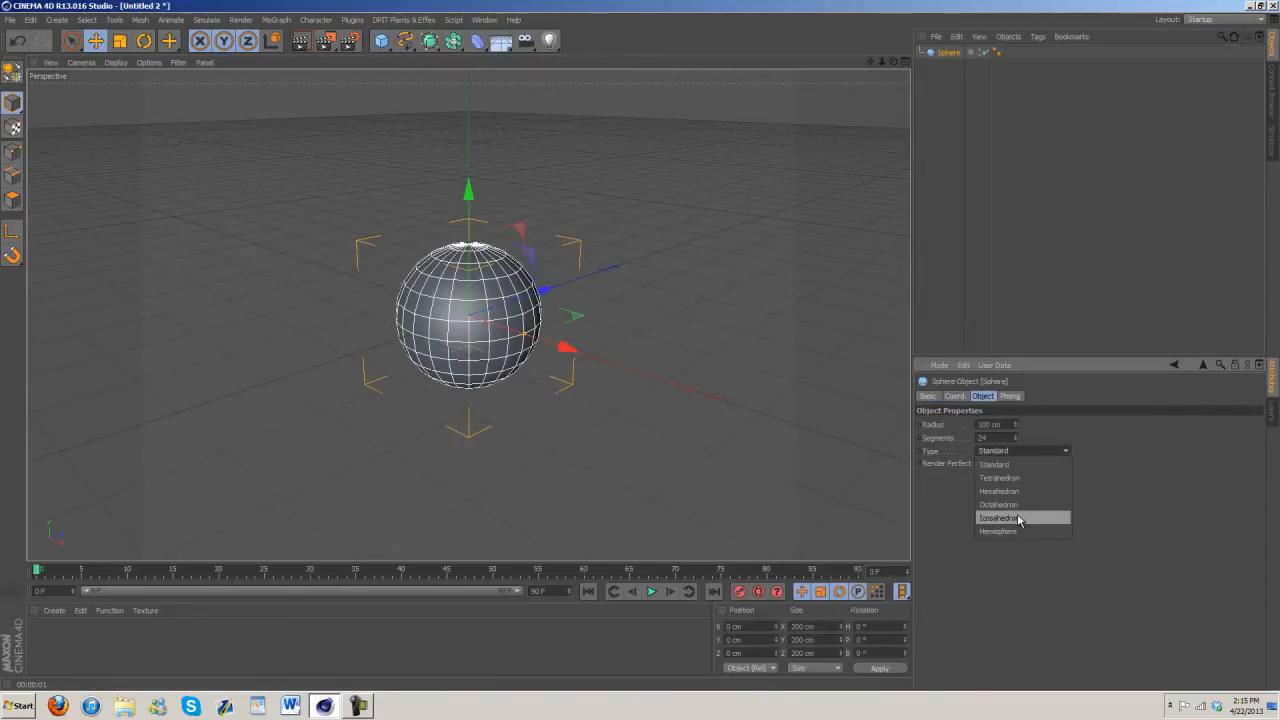
pyautogui.click(998, 518)
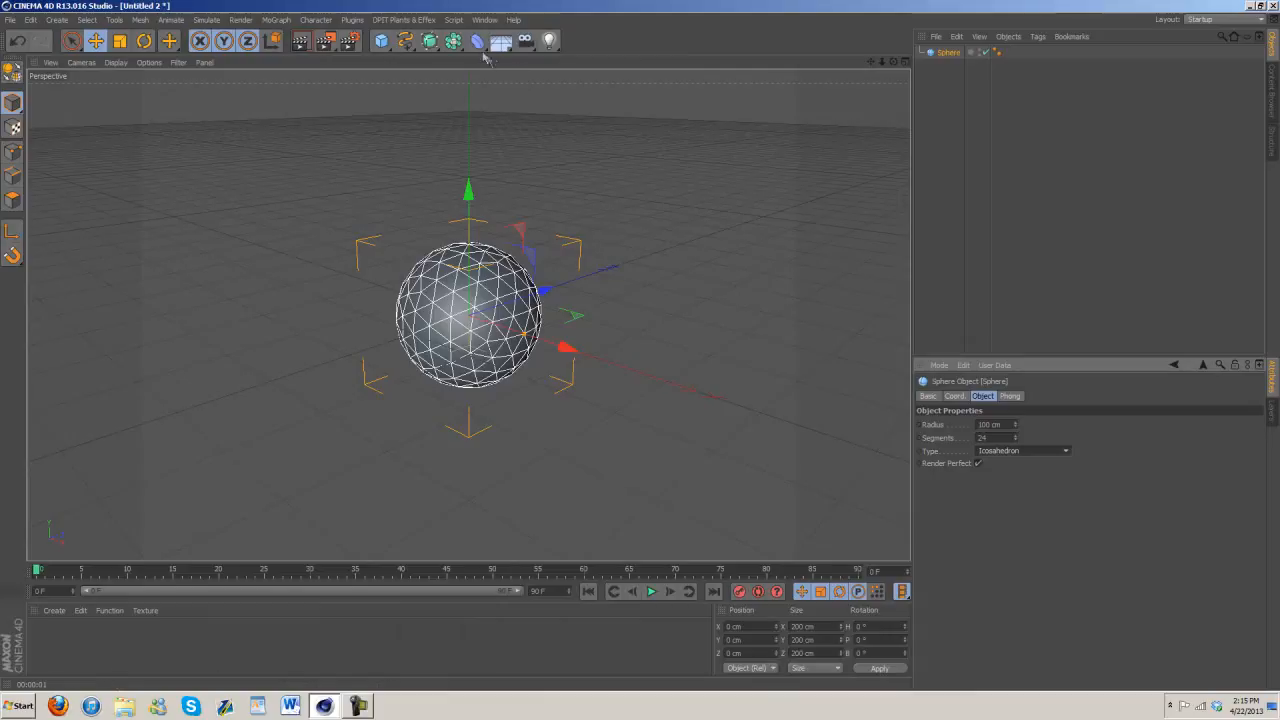
# Step: Add a Bulge deformer under the sphere with Fillet on, taller Y size, moved up and nudged sideways
pyautogui.click(478, 40)
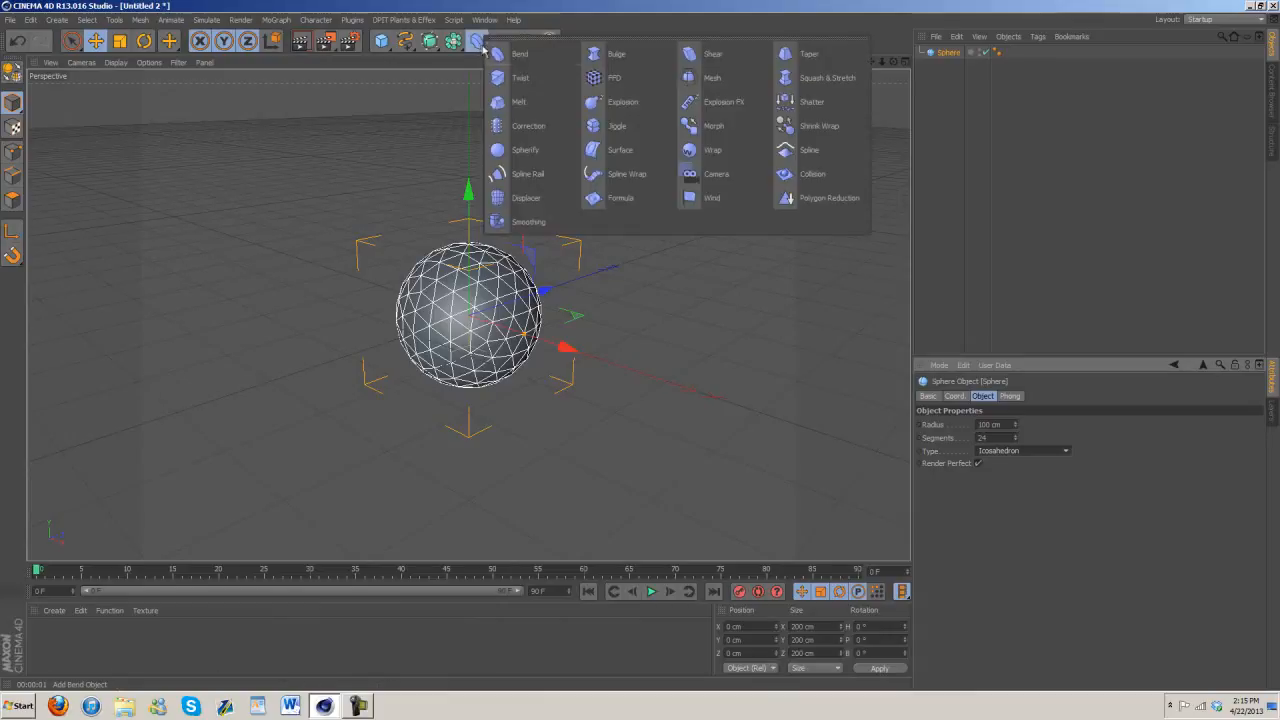
pyautogui.moveTo(723, 101)
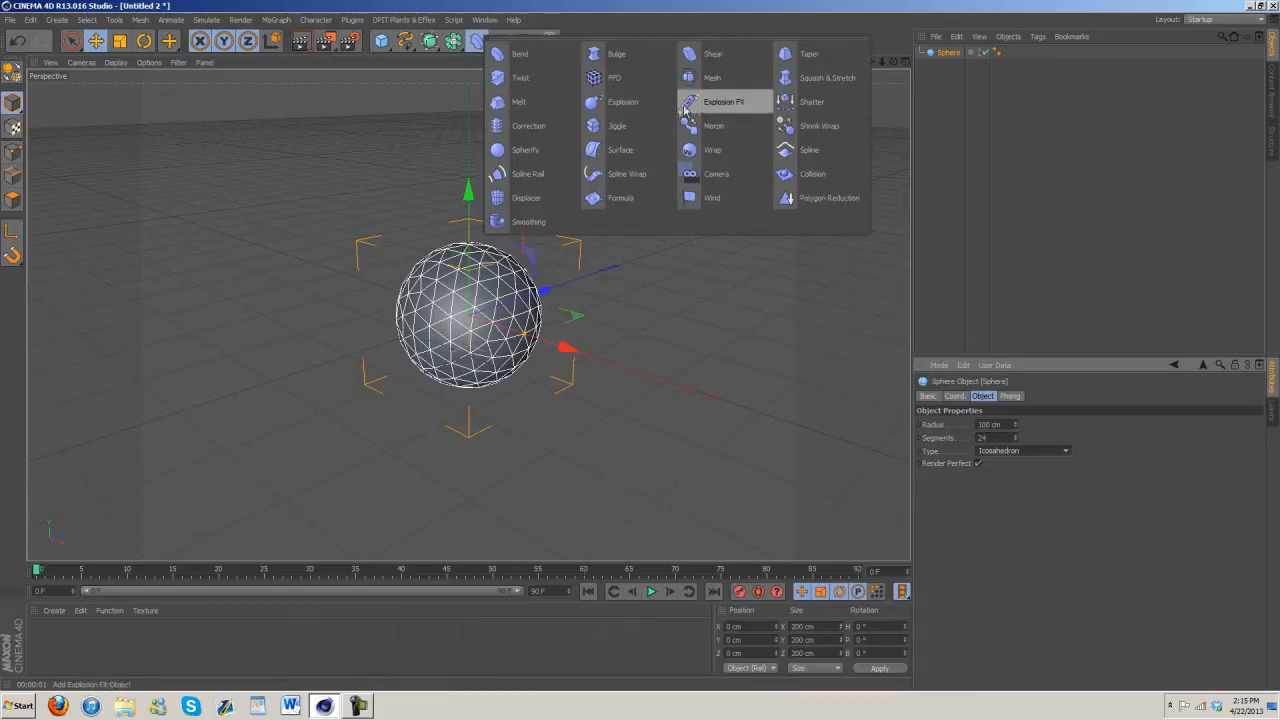
pyautogui.moveTo(827, 78)
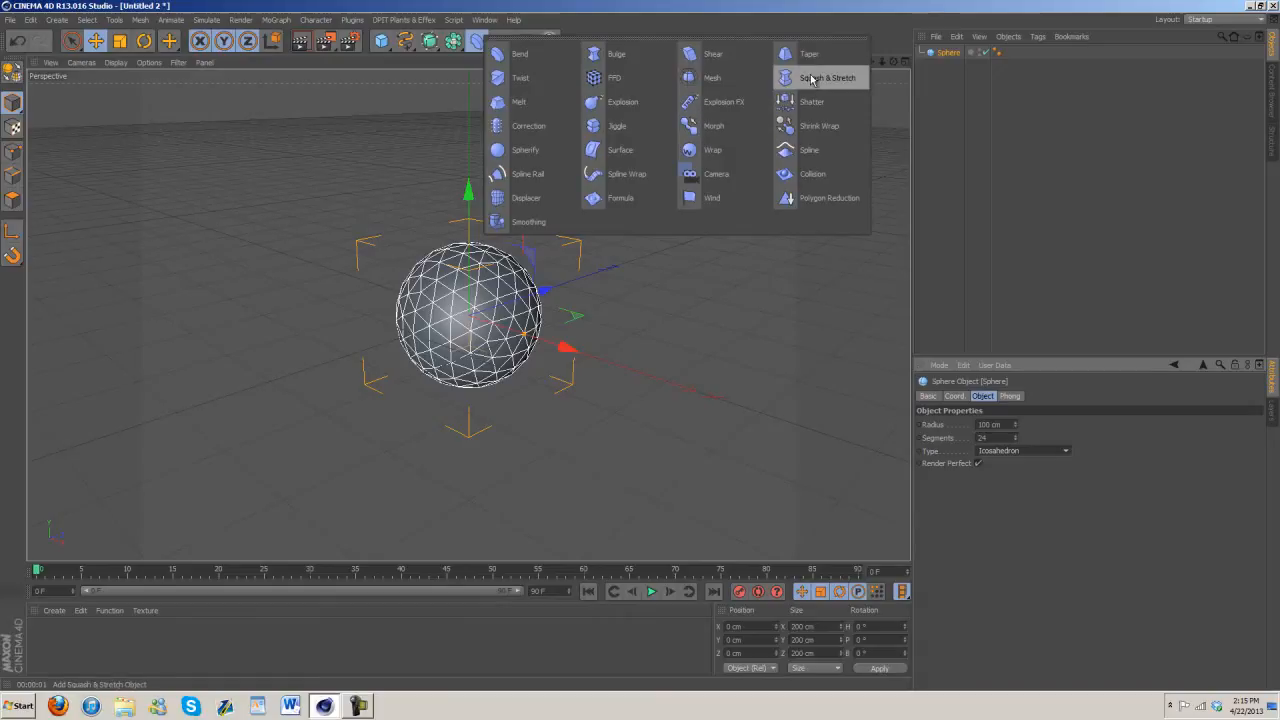
pyautogui.moveTo(520, 78)
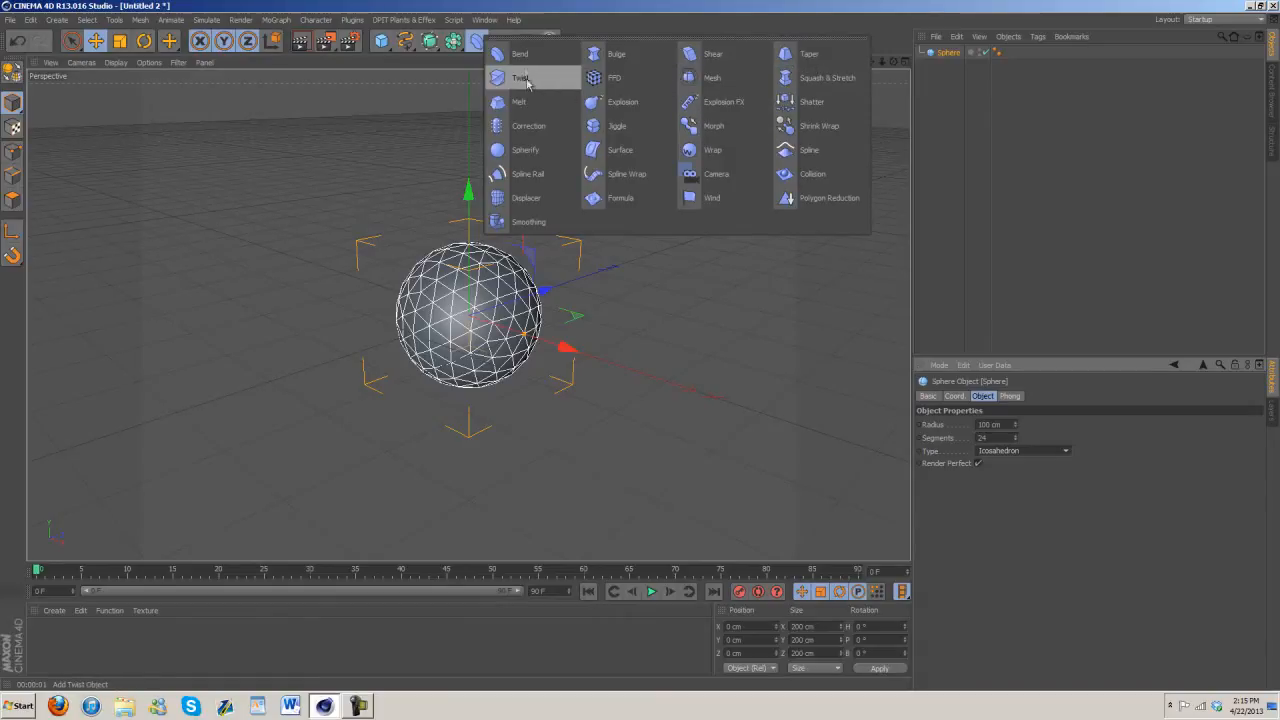
pyautogui.moveTo(827, 78)
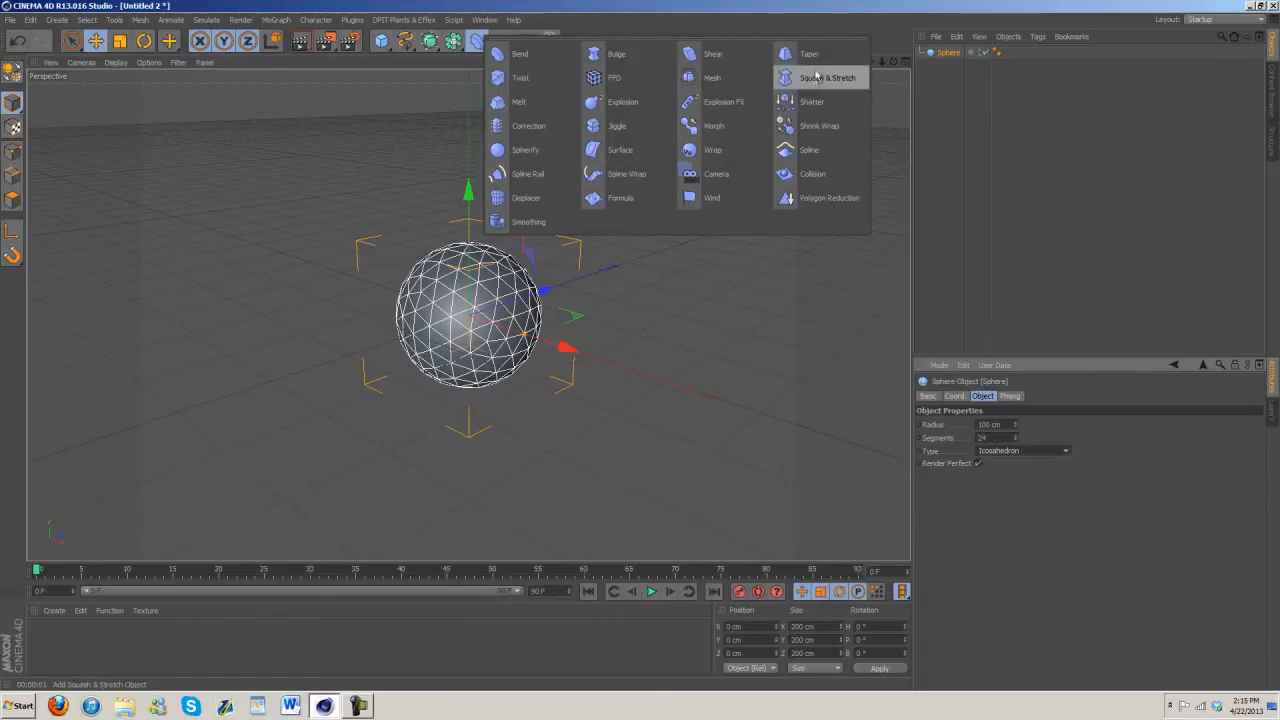
pyautogui.click(617, 54)
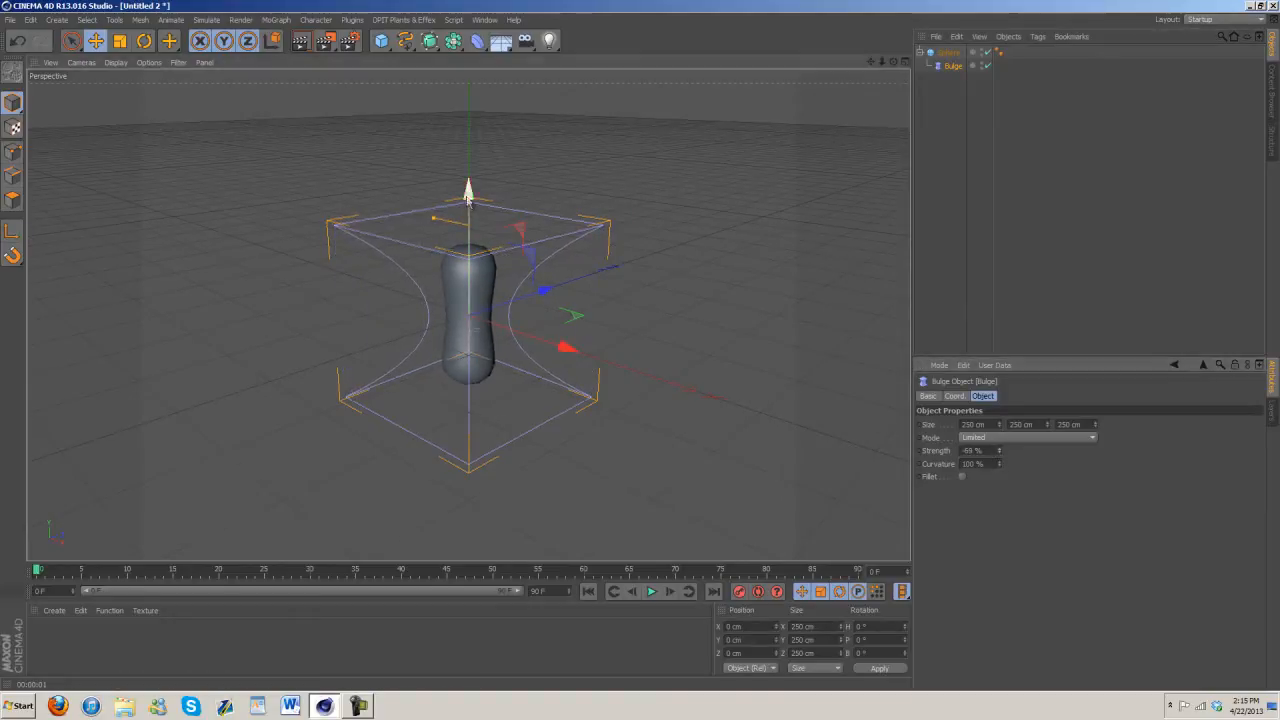
pyautogui.moveTo(468, 190); pyautogui.dragTo(468, 150)
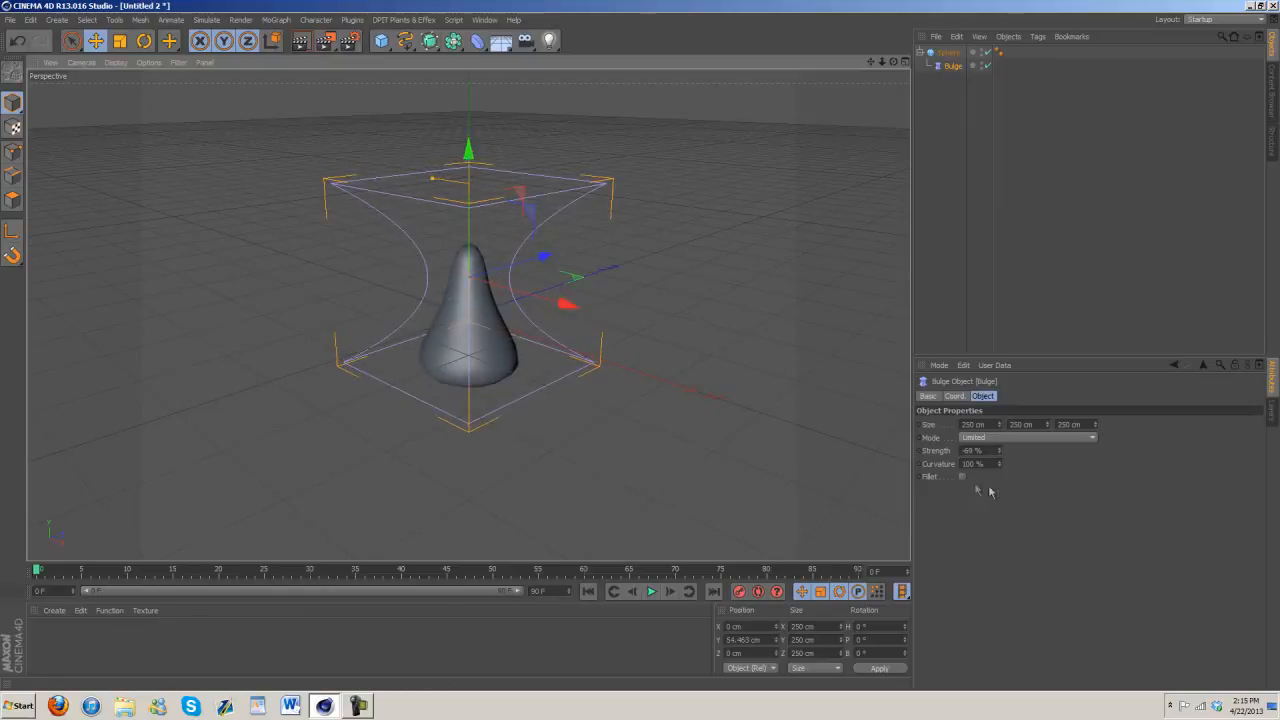
pyautogui.click(962, 476)
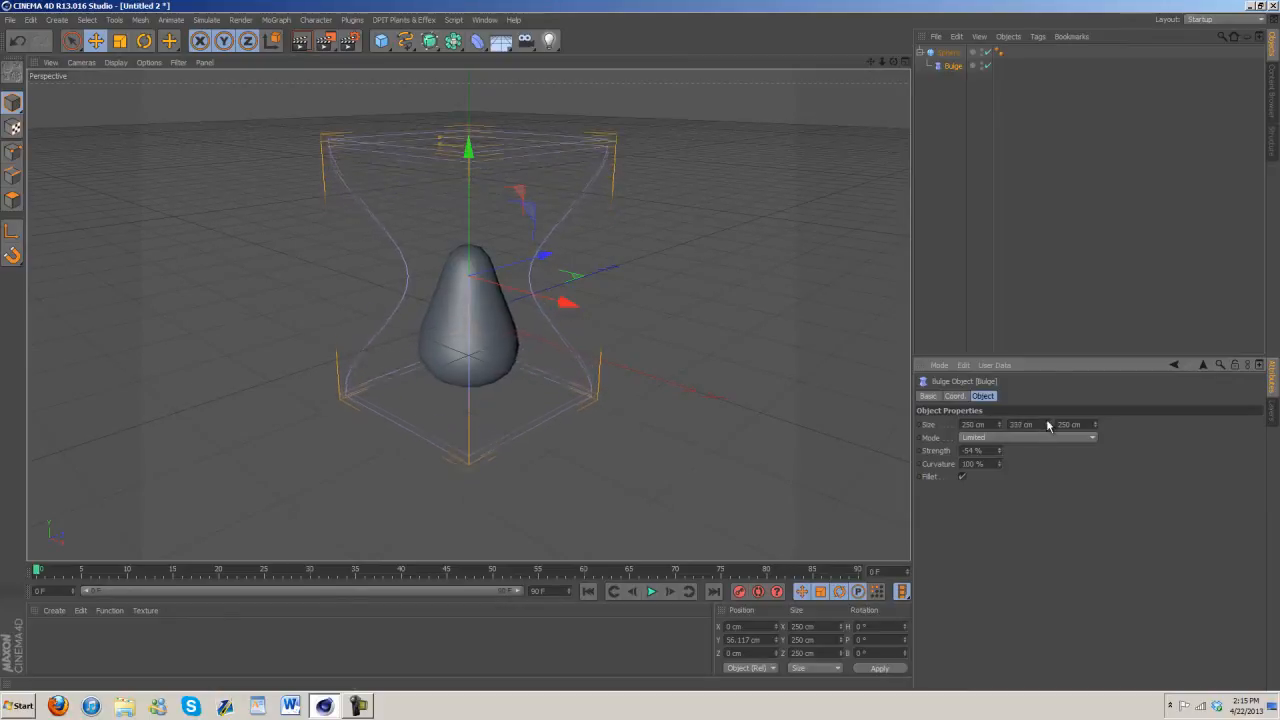
pyautogui.moveTo(1020, 424); pyautogui.dragTo(1020, 424)
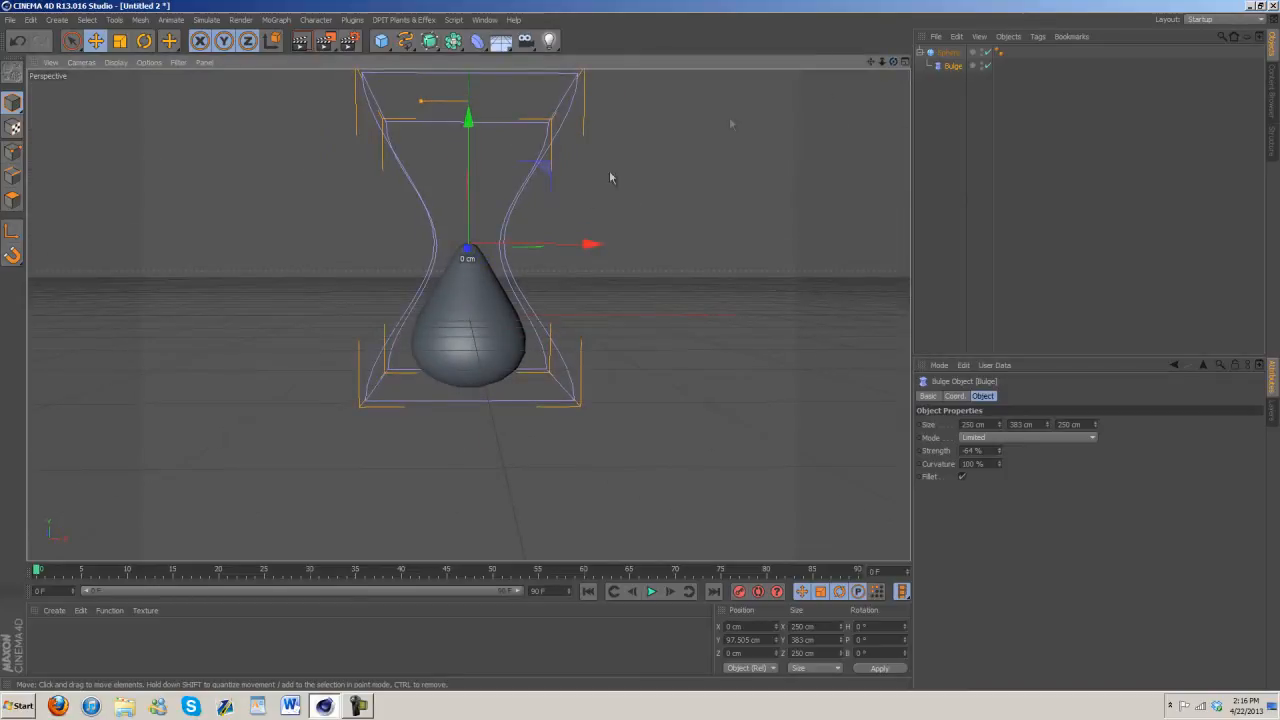
pyautogui.moveTo(593, 245); pyautogui.dragTo(583, 248)
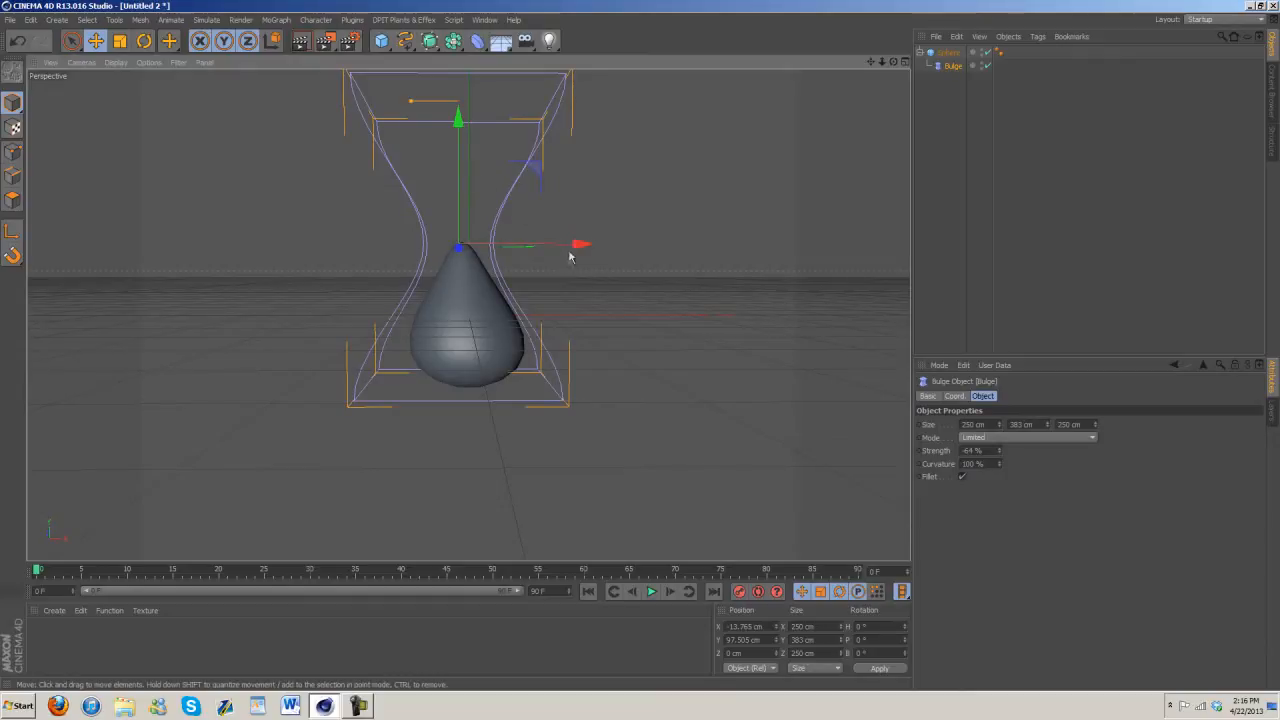
pyautogui.moveTo(583, 245); pyautogui.dragTo(575, 245)
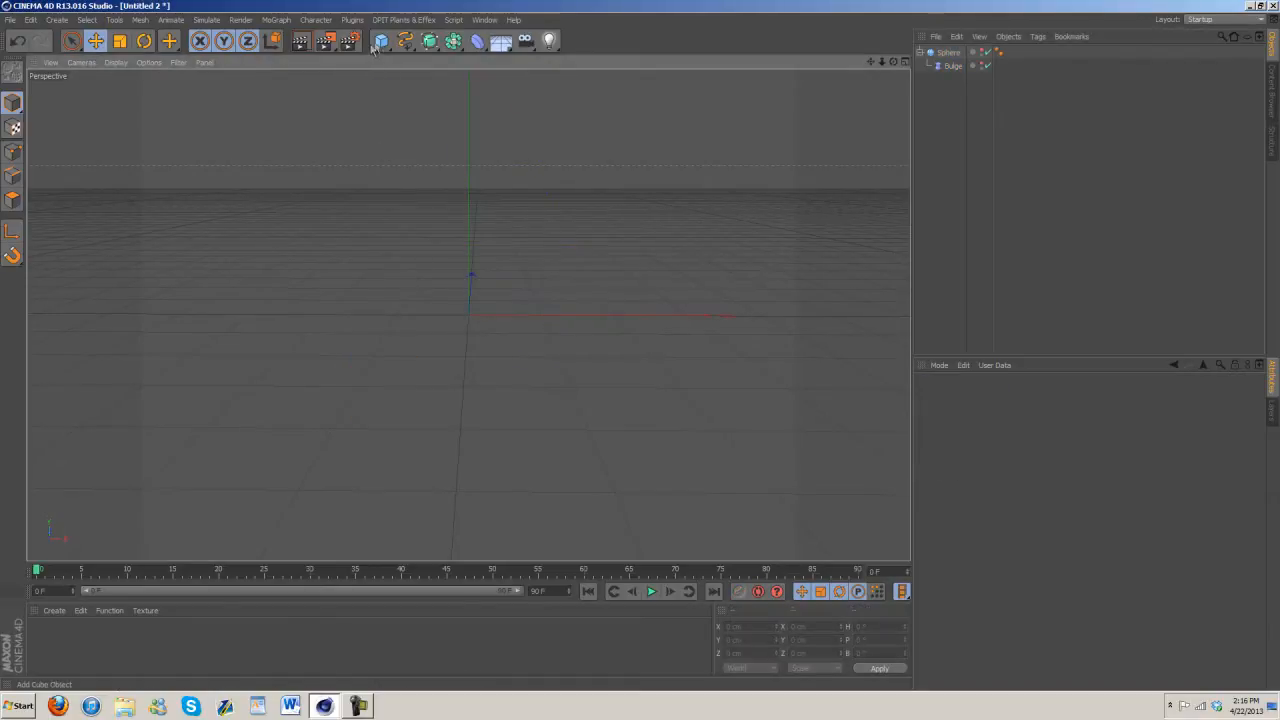
# Step: Add a 3 cm sphere with a Bulge deformer sized 20/35/20 cm at -70% strength
pyautogui.click(381, 41)
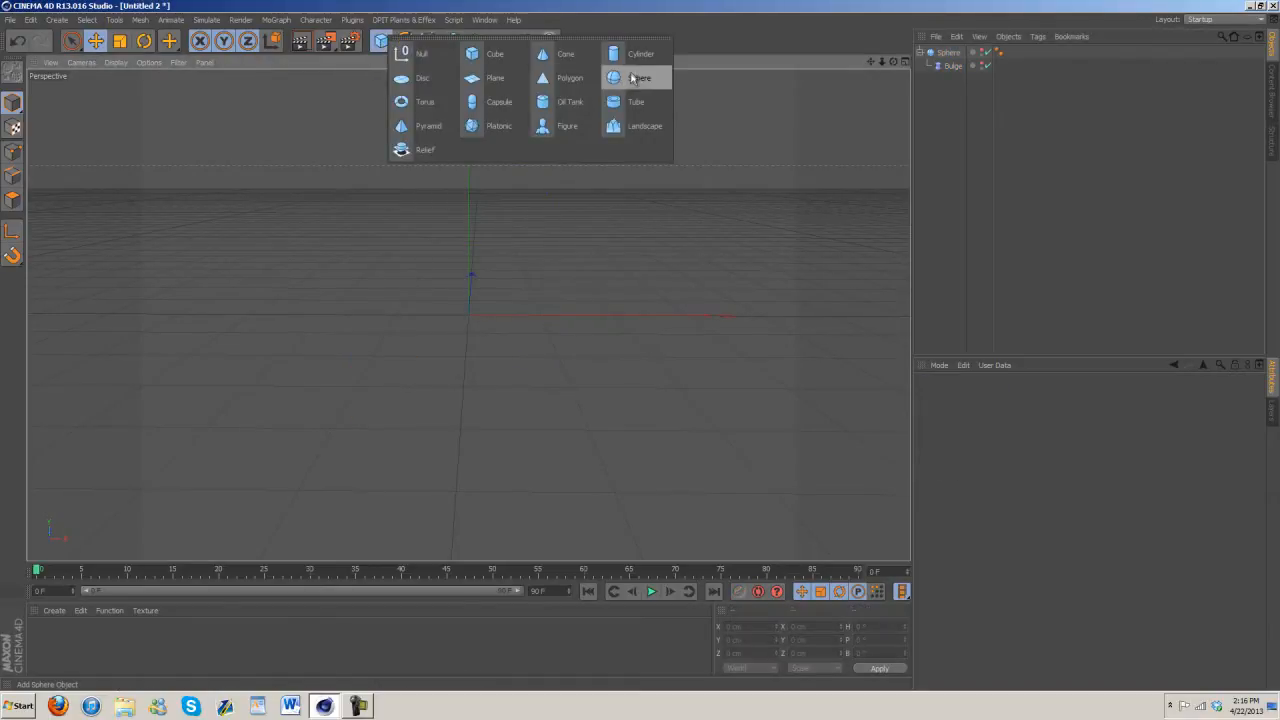
pyautogui.click(639, 78)
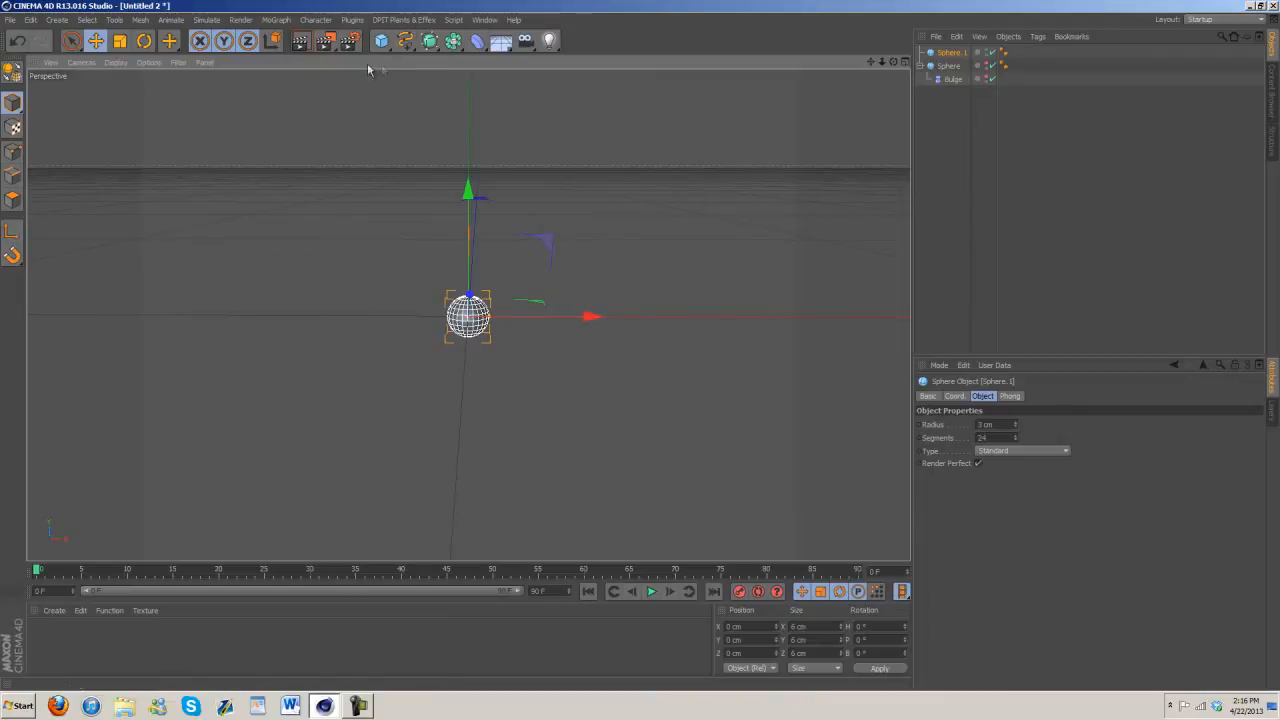
pyautogui.click(477, 41)
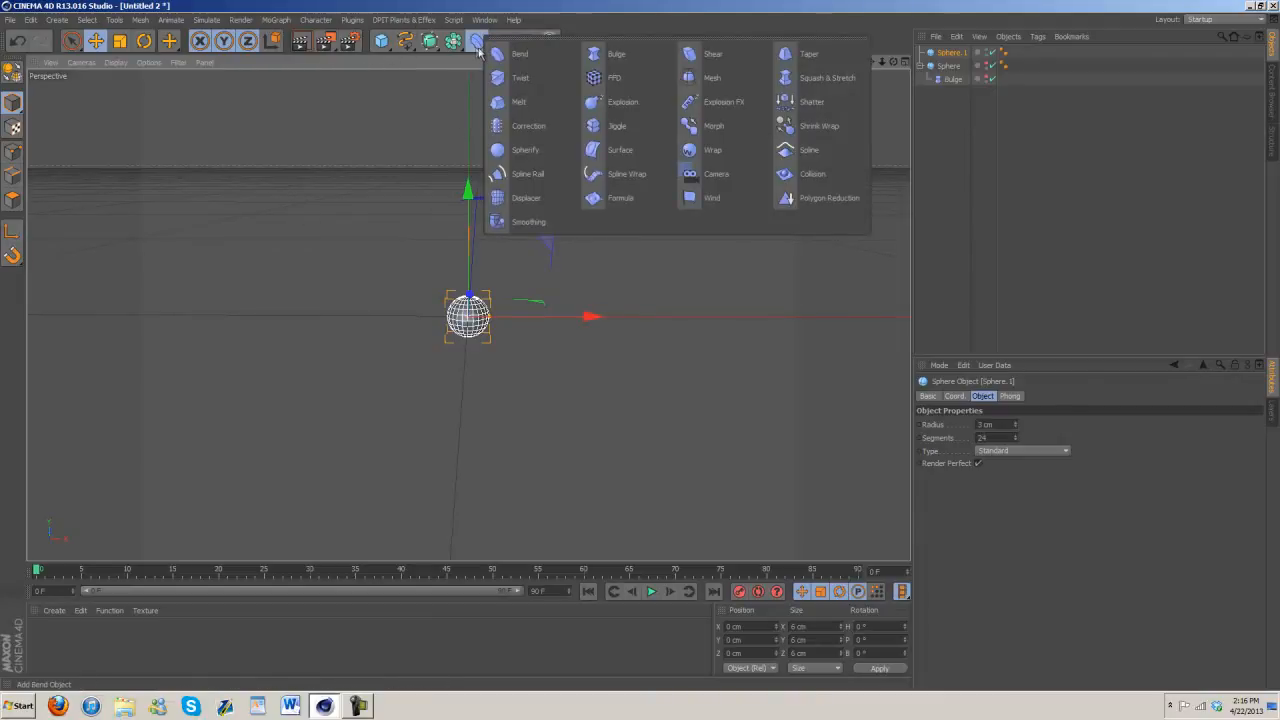
pyautogui.click(617, 53)
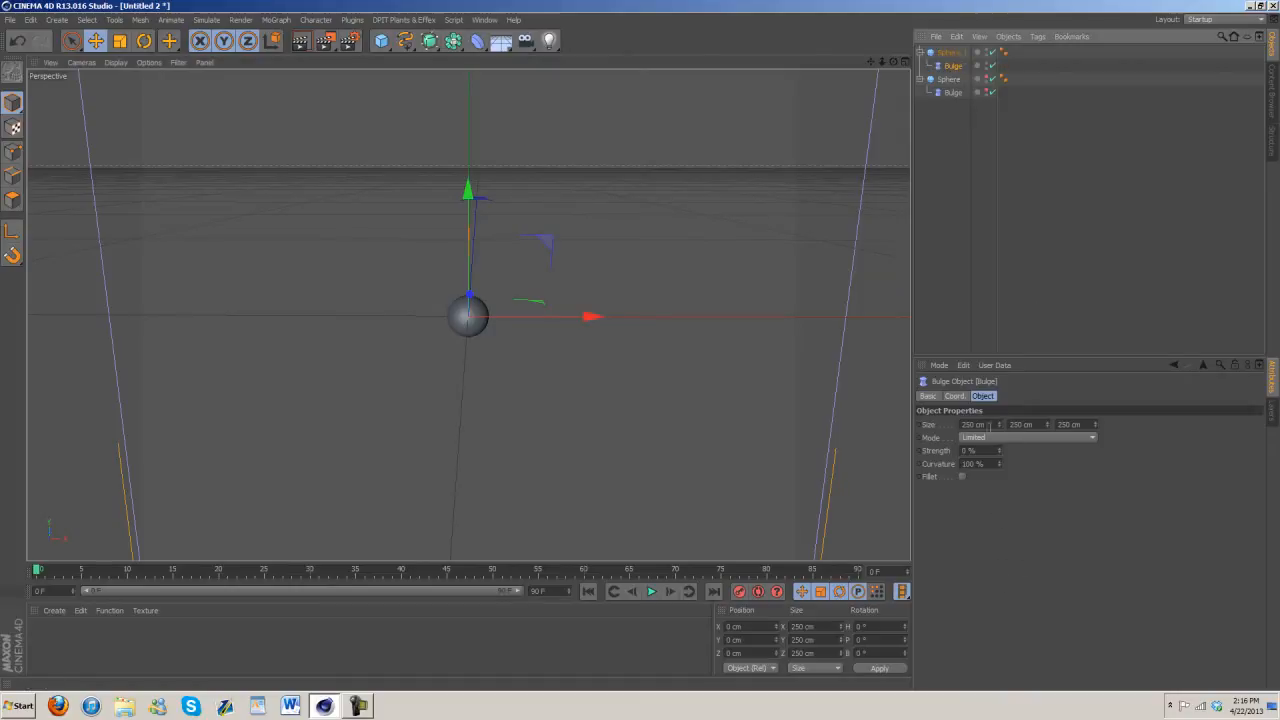
pyautogui.click(975, 424)
pyautogui.write('20')
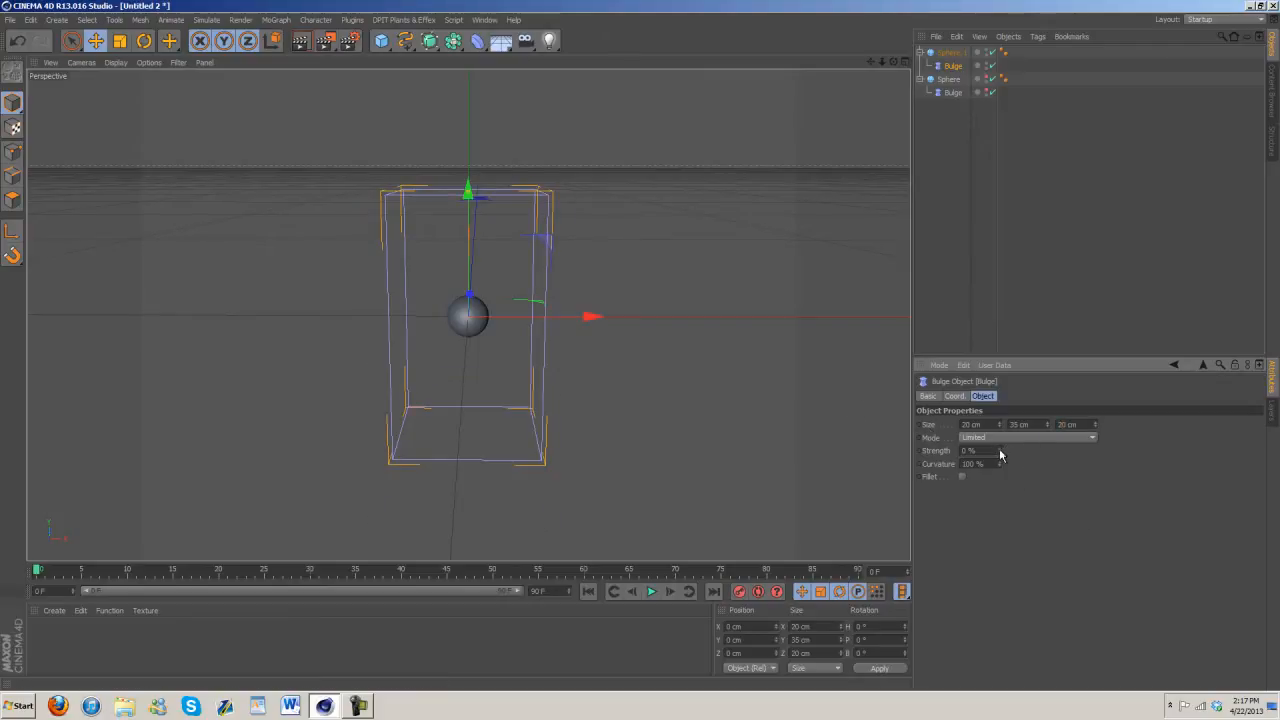
pyautogui.moveTo(1010, 450); pyautogui.dragTo(980, 450)
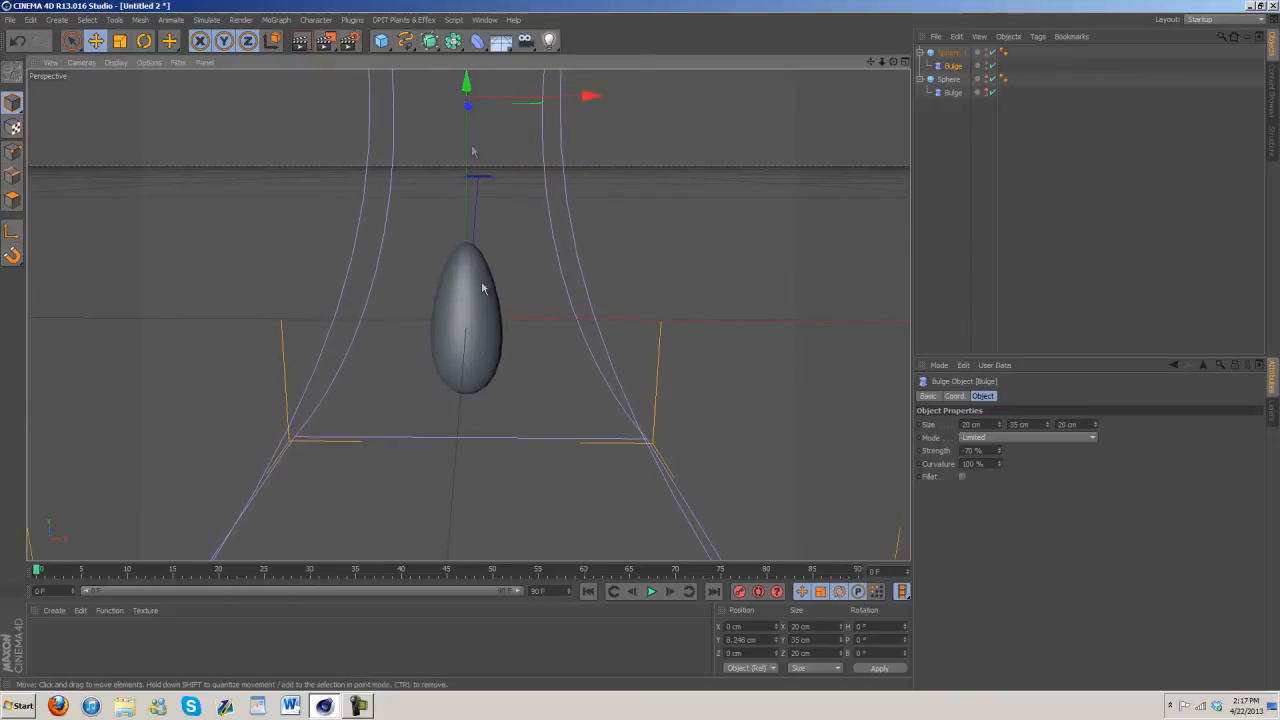
pyautogui.moveTo(530, 308)
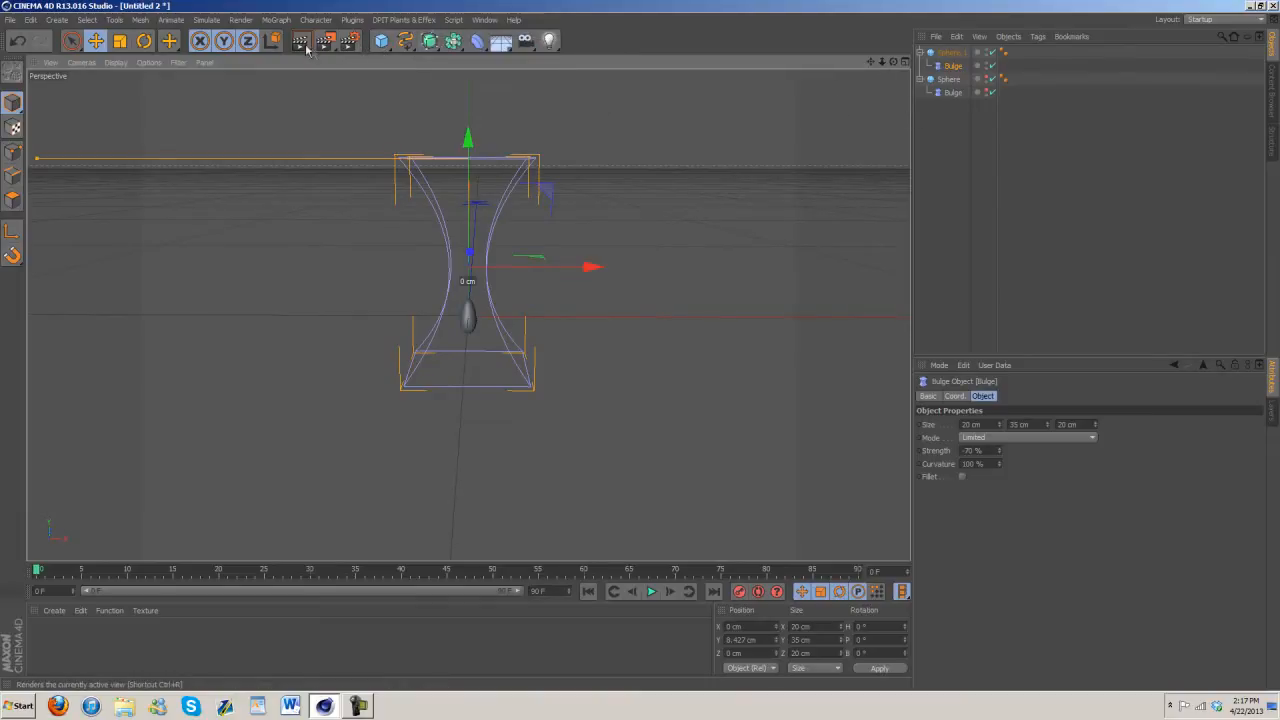
# Step: Place the bulged sphere inside a HyperNURBS named berry and rename Sphere.1 to seeds
pyautogui.click(430, 40)
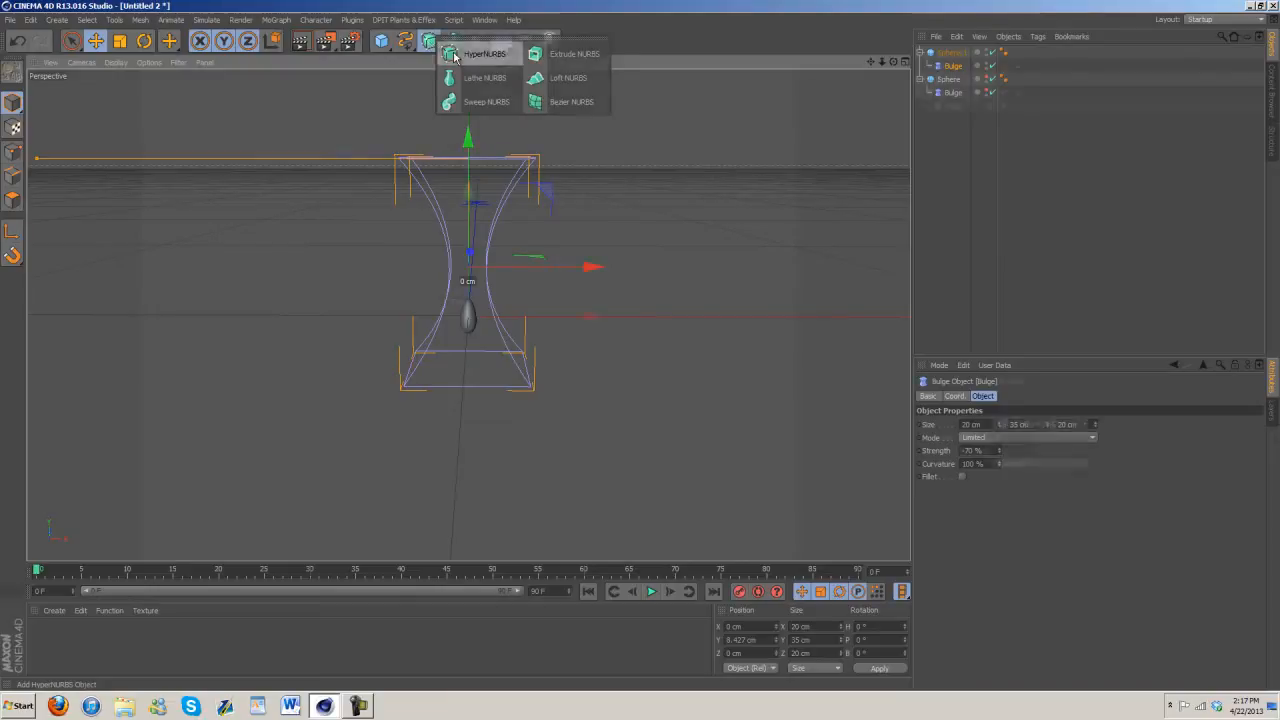
pyautogui.click(484, 53)
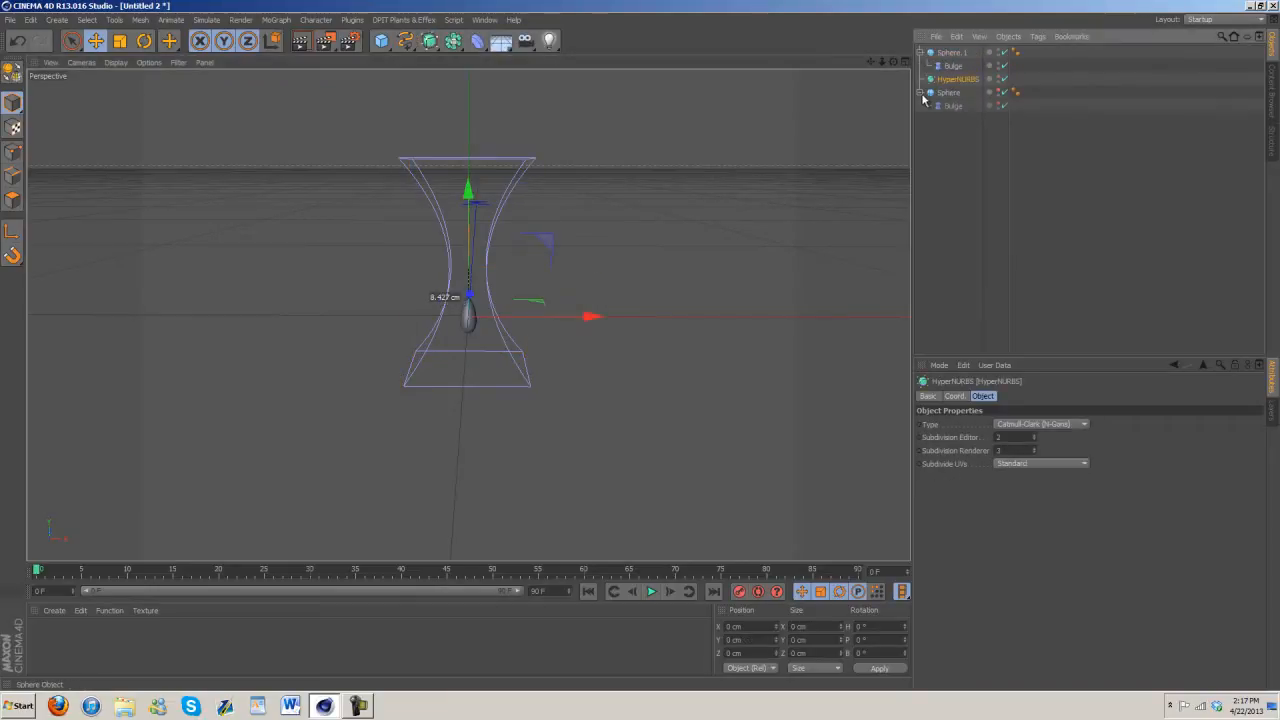
pyautogui.click(956, 92)
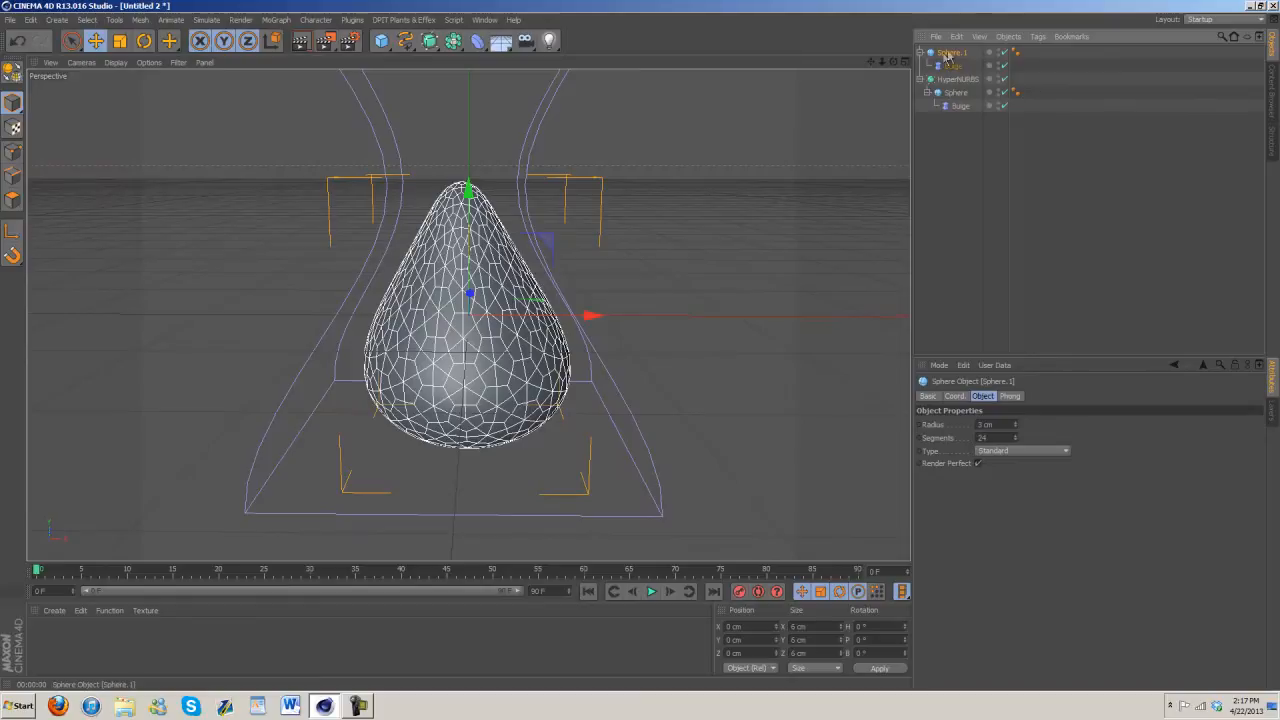
pyautogui.click(960, 79)
pyautogui.write('berry')
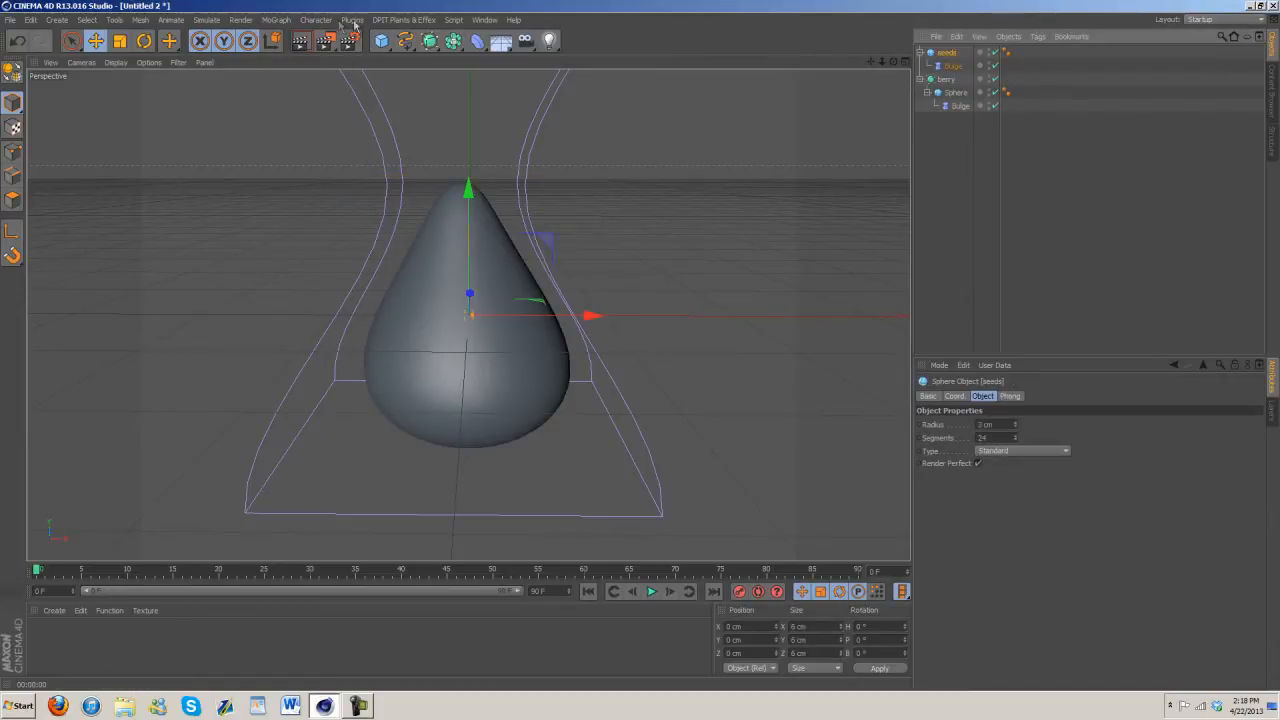
# Step: Add a Cloner in Object mode using the berry sphere as its surface
pyautogui.click(276, 19)
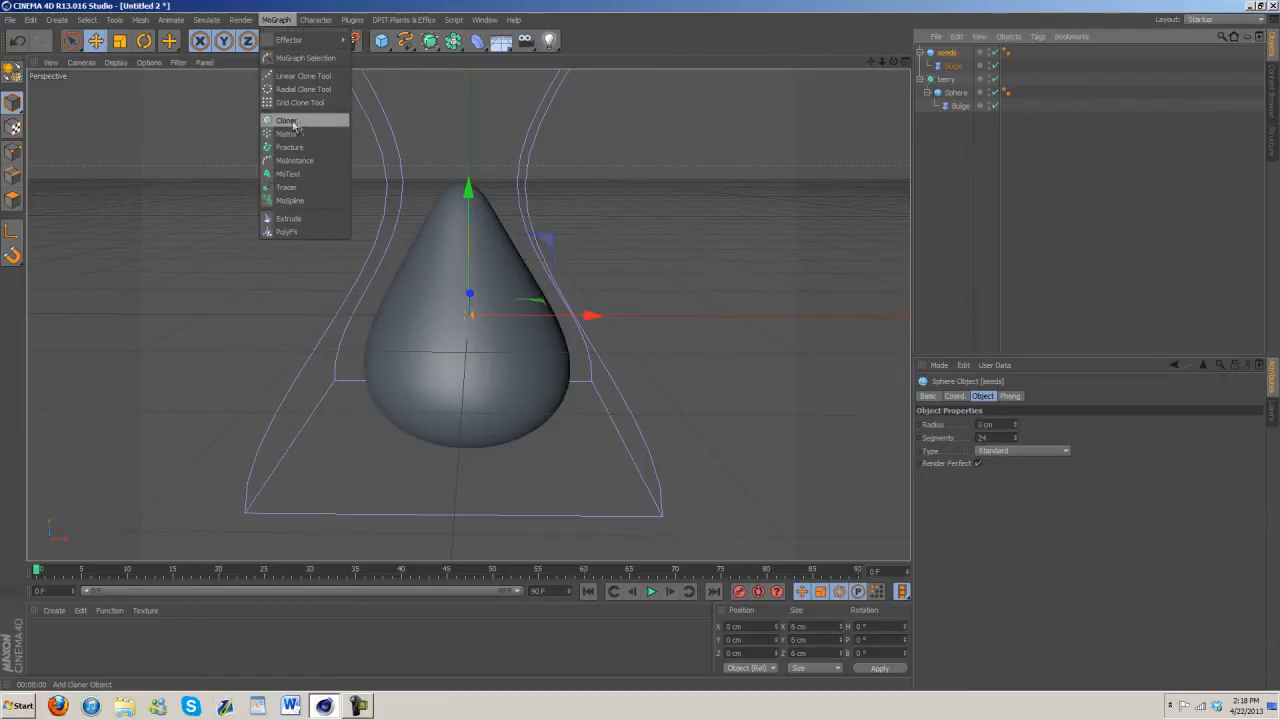
pyautogui.click(288, 120)
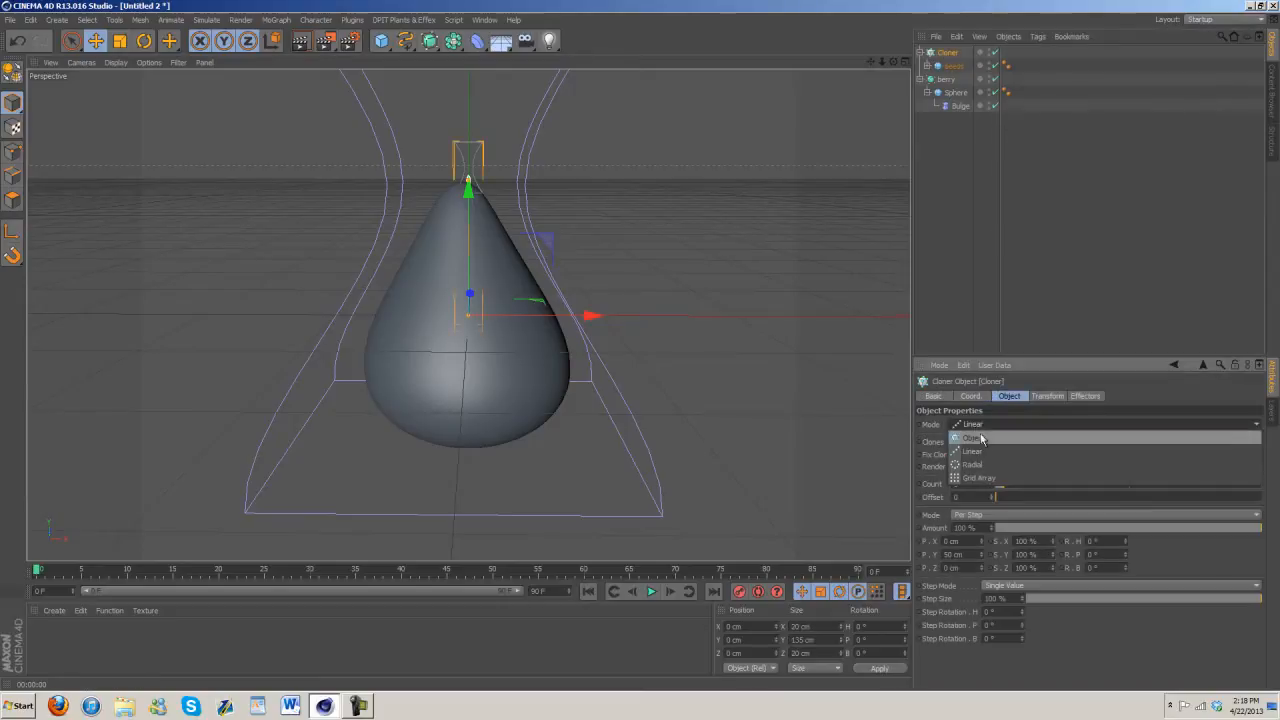
pyautogui.click(972, 437)
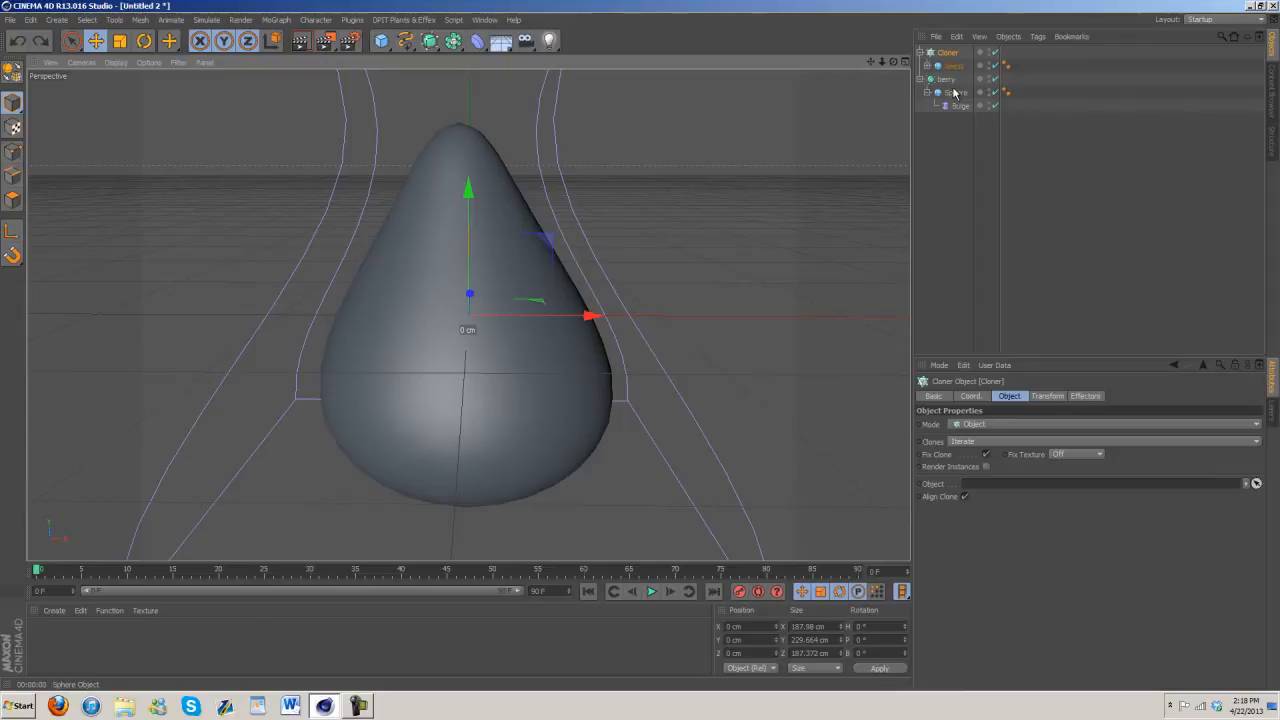
pyautogui.click(957, 92)
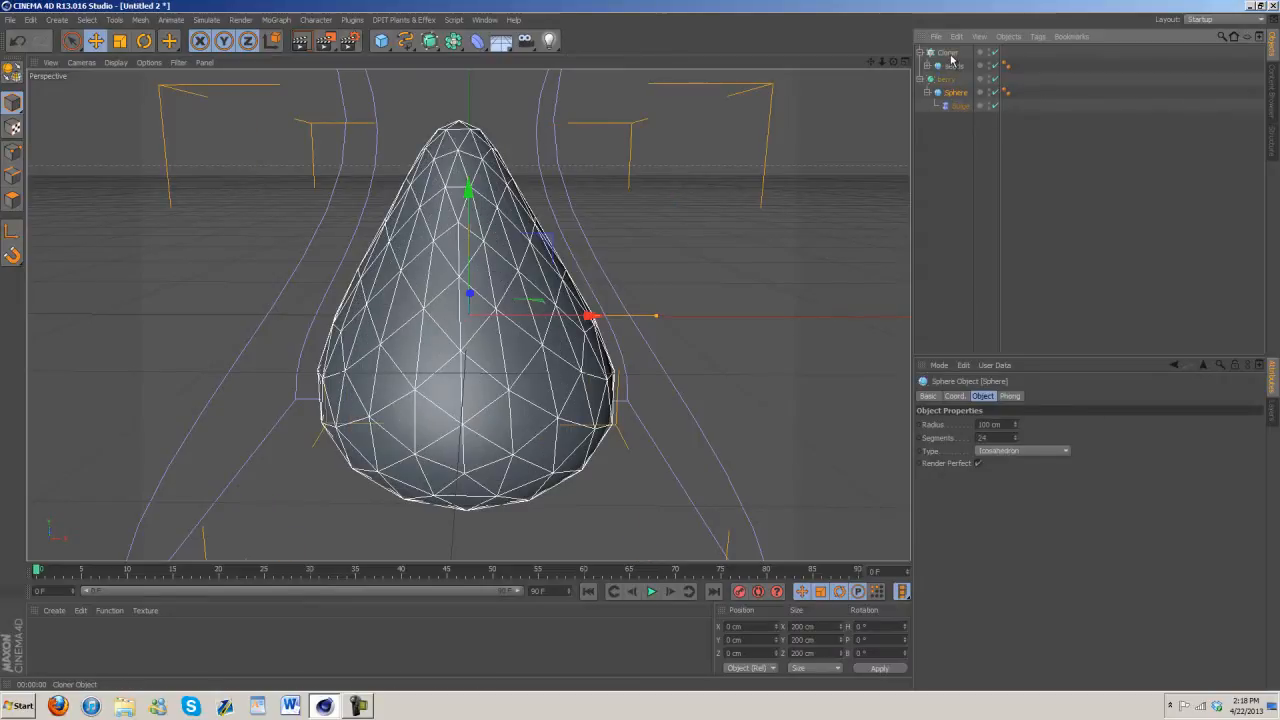
# Step: Set the cloner's Up Vector to Y+ and rename it seeds
pyautogui.click(947, 52)
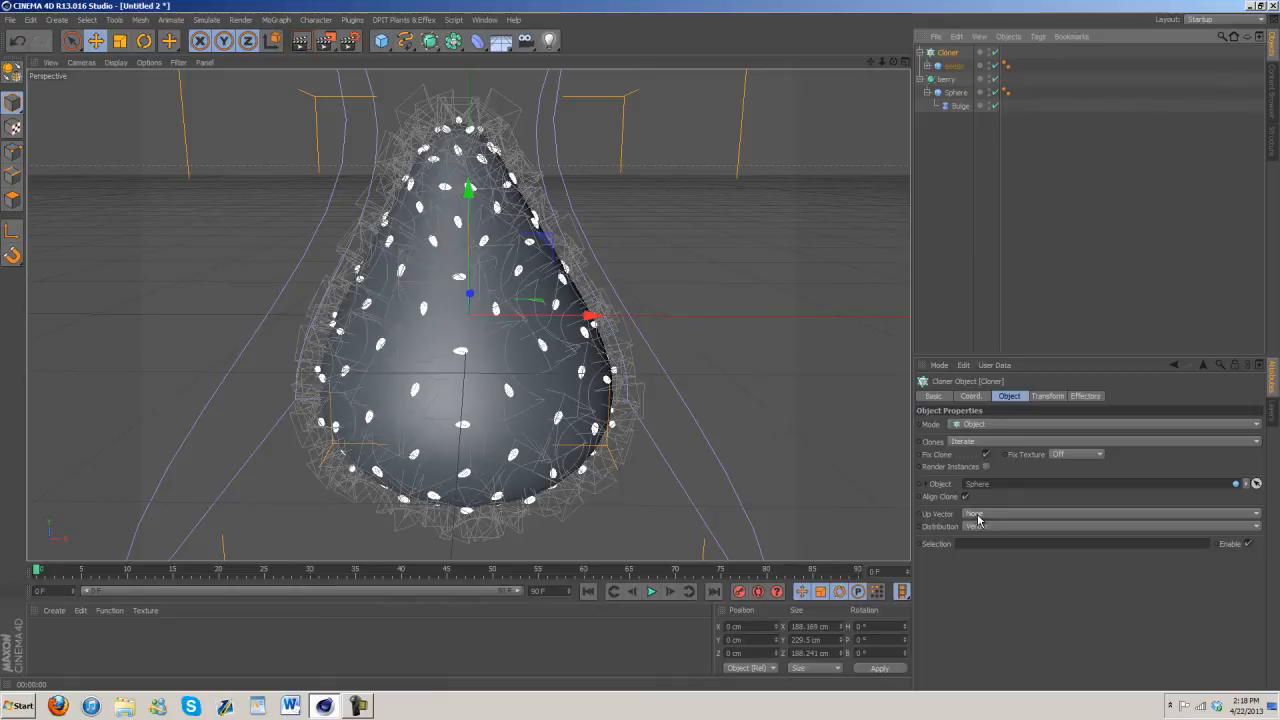
pyautogui.moveTo(978, 522)
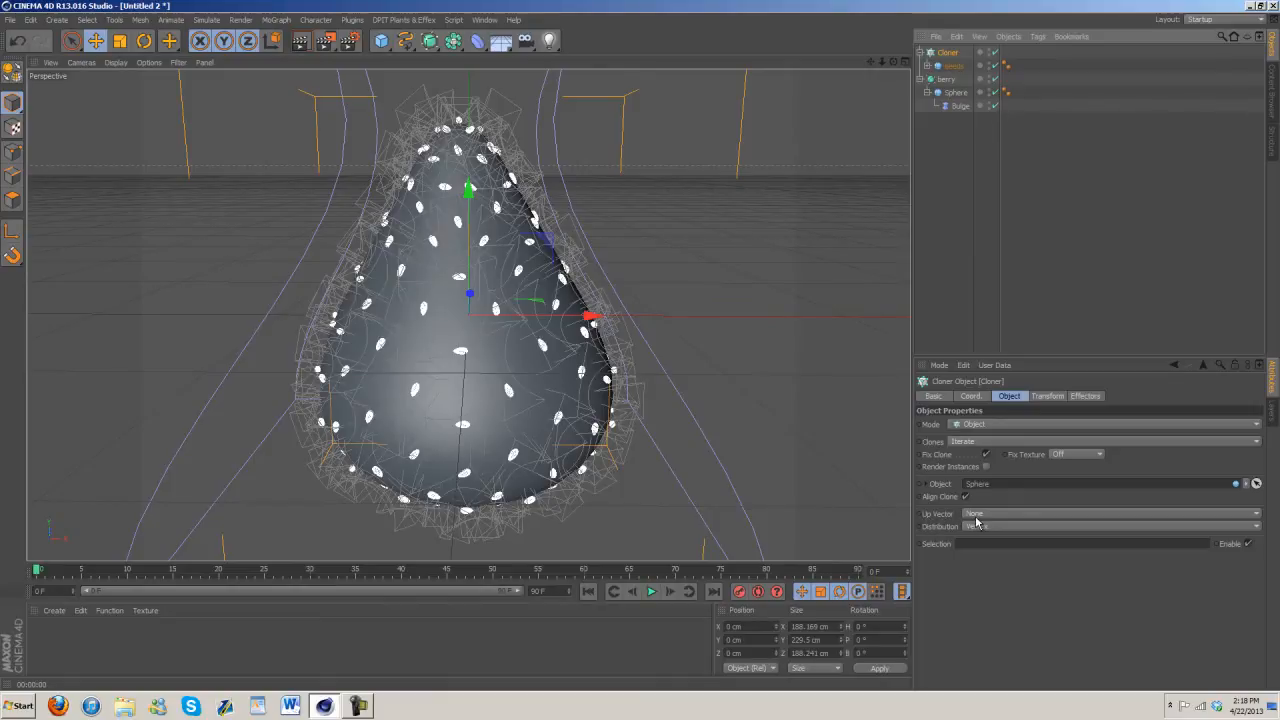
pyautogui.click(1110, 527)
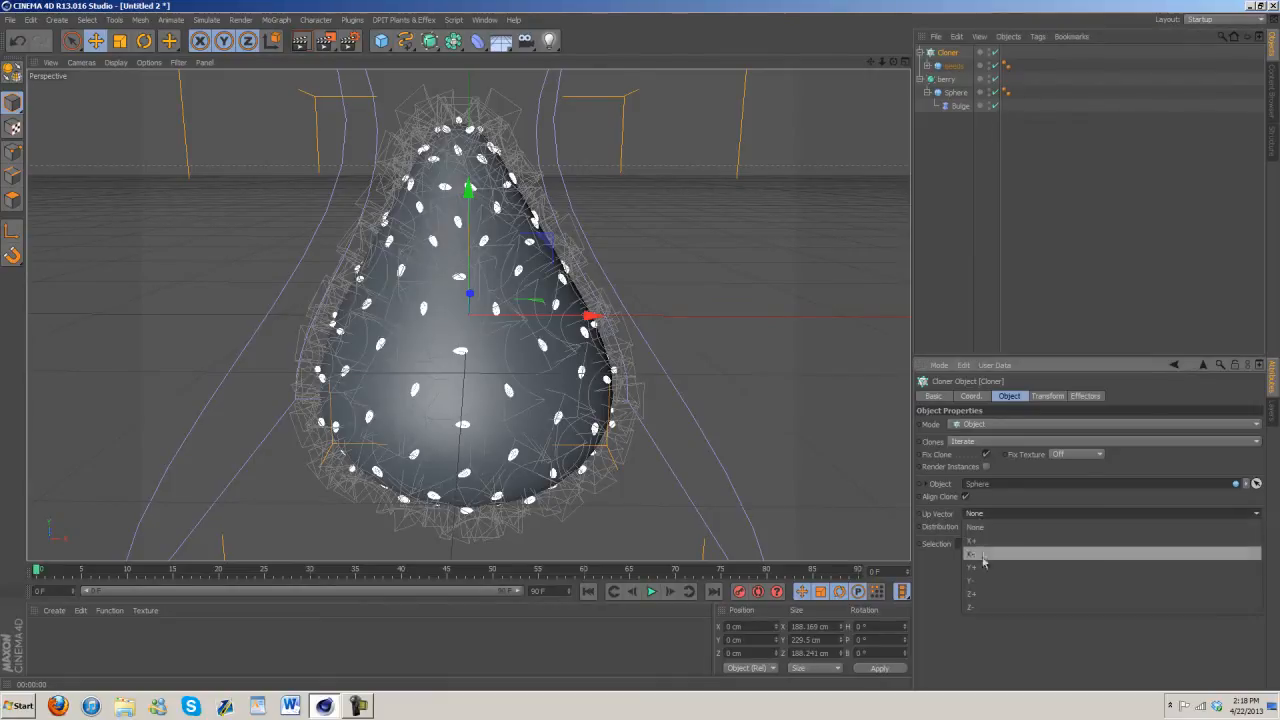
pyautogui.click(972, 553)
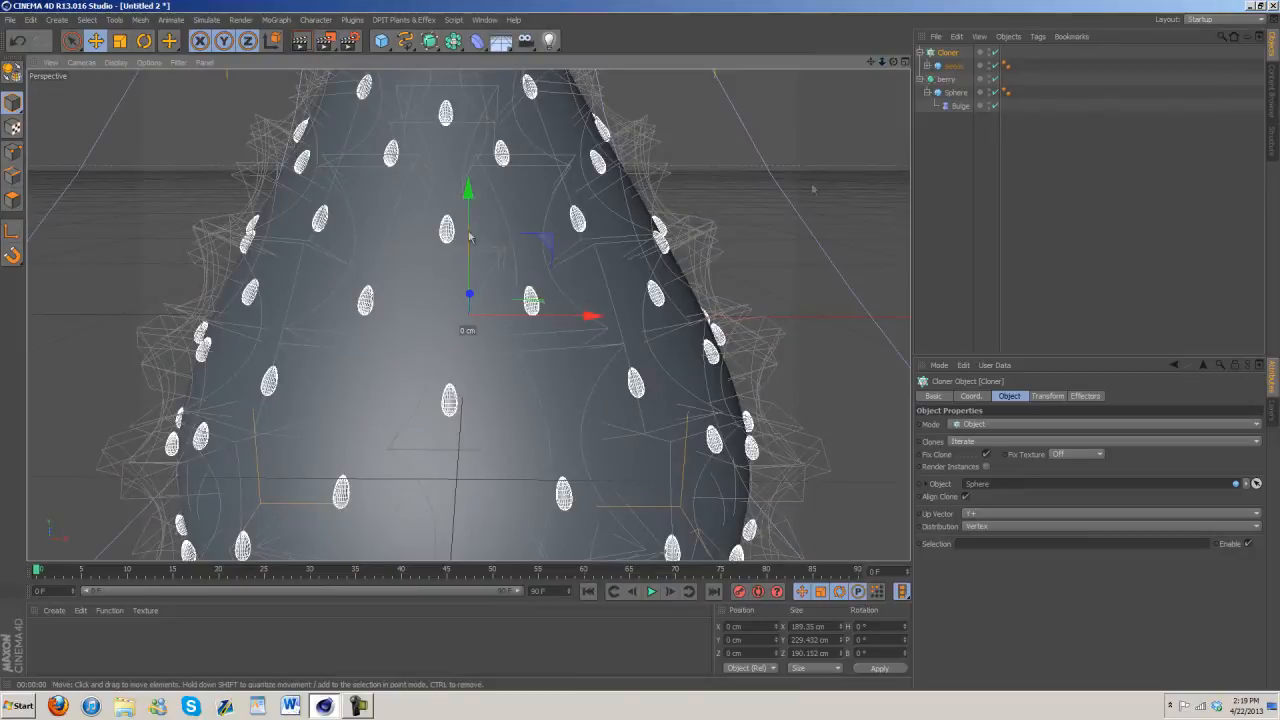
pyautogui.click(960, 119)
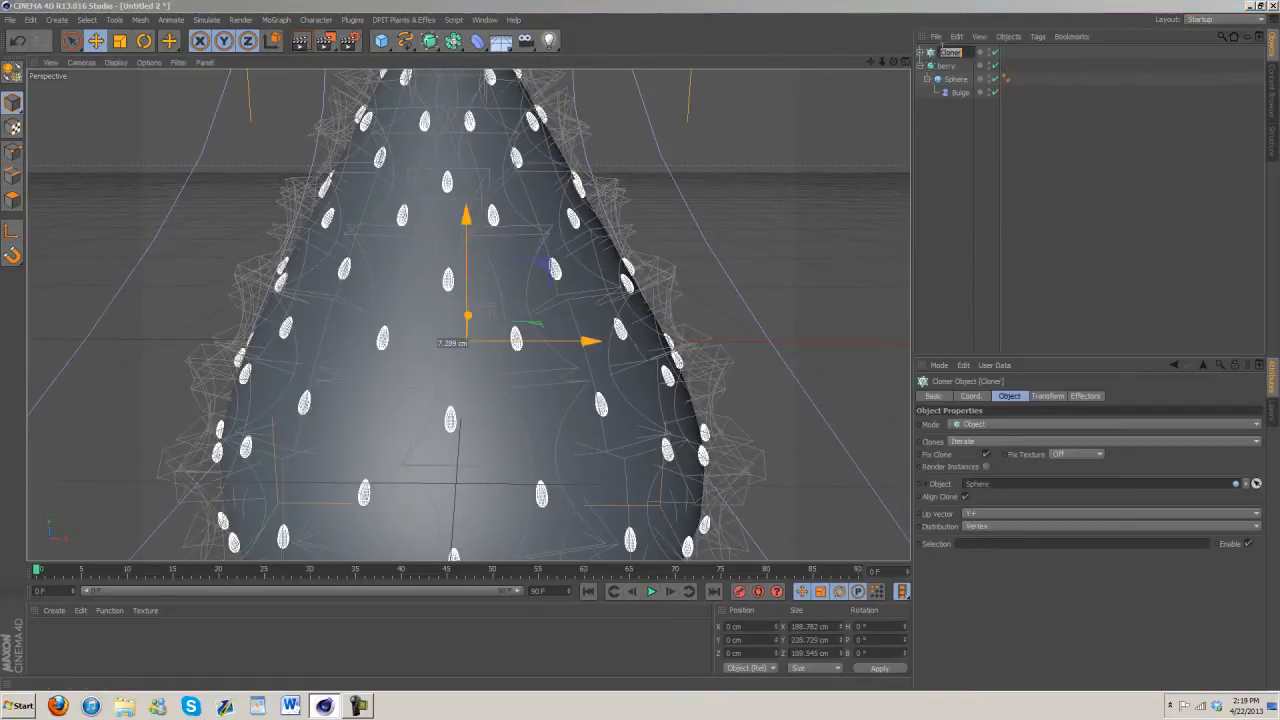
pyautogui.write('seeds')
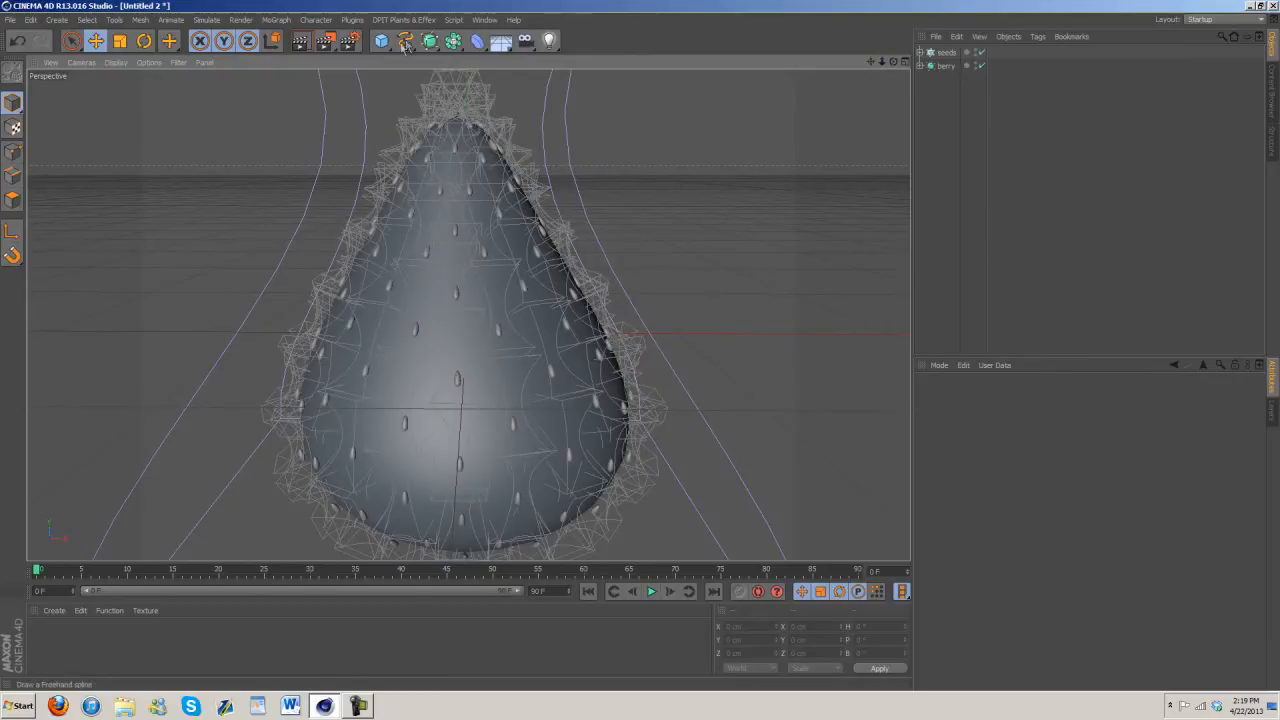
# Step: Add a Connect object with a Collision deformer
pyautogui.click(276, 19)
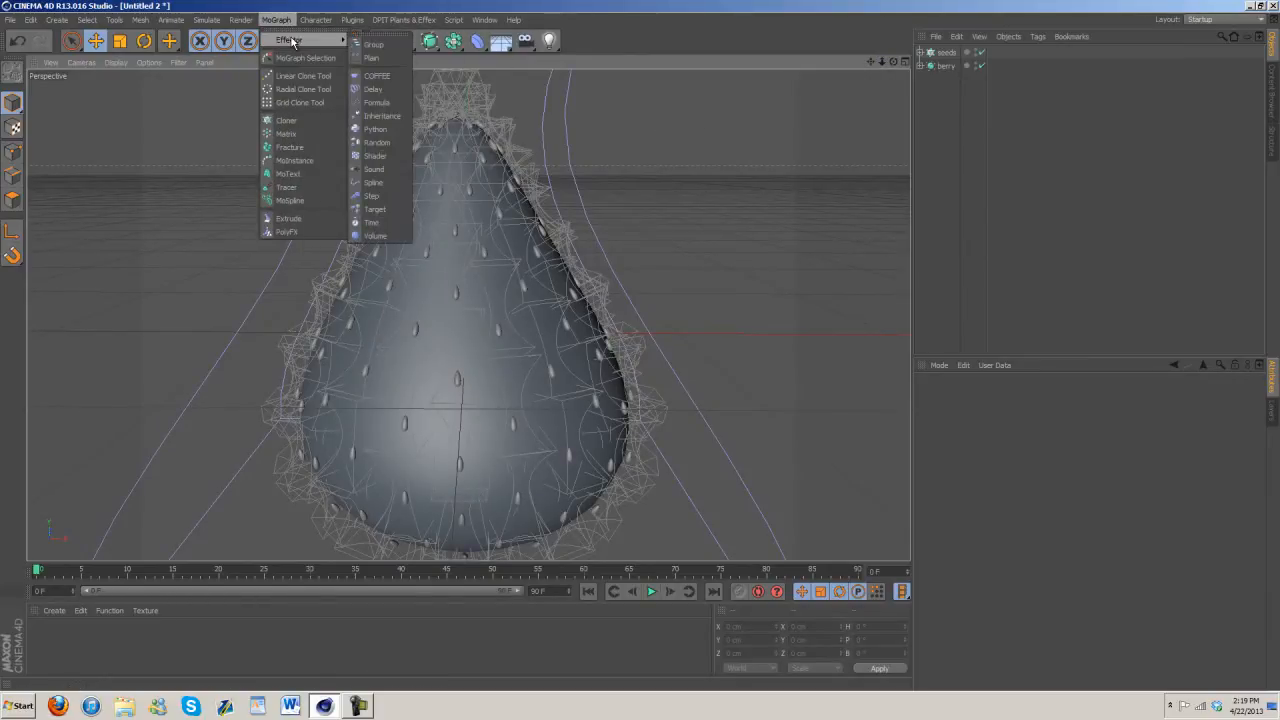
pyautogui.click(452, 40)
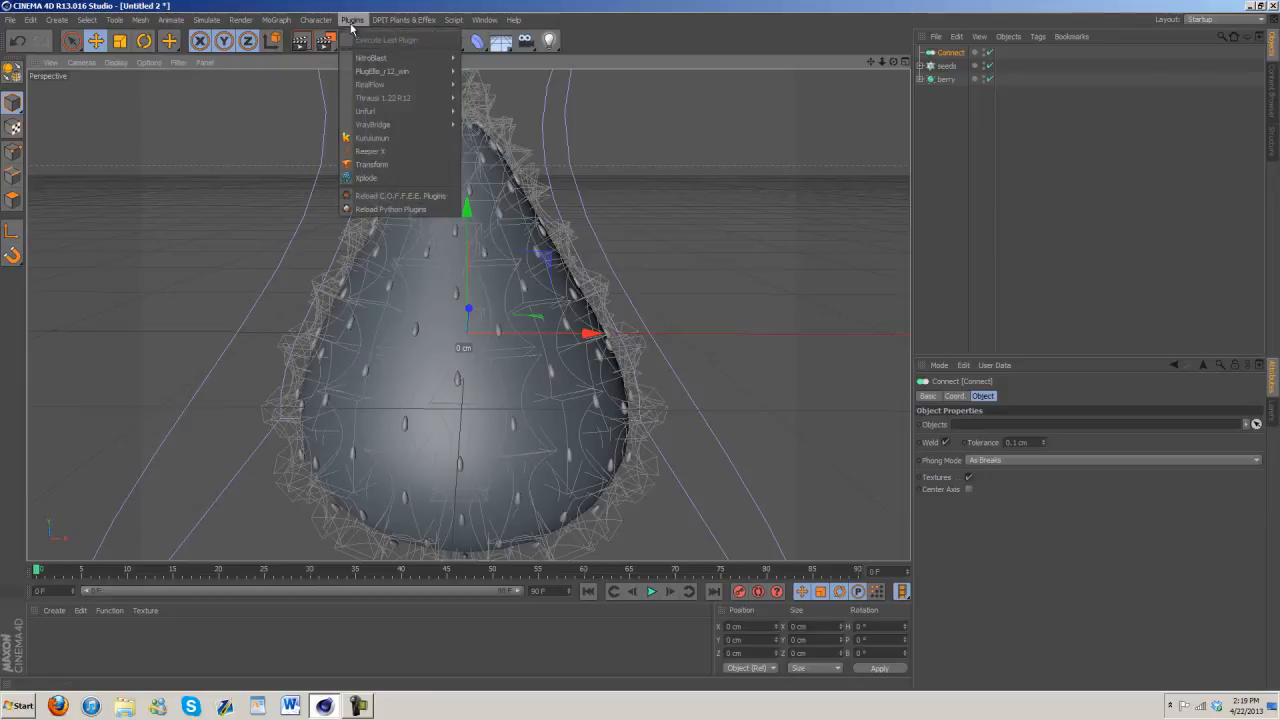
pyautogui.click(316, 19)
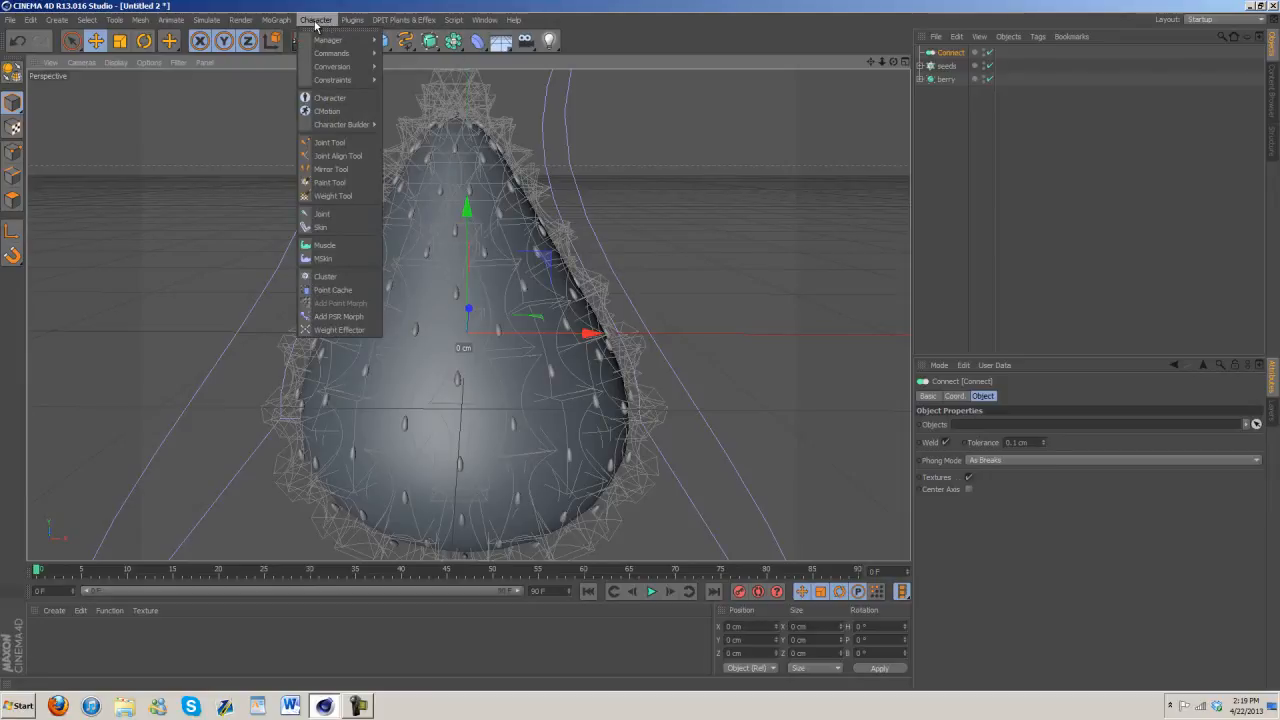
pyautogui.click(479, 40)
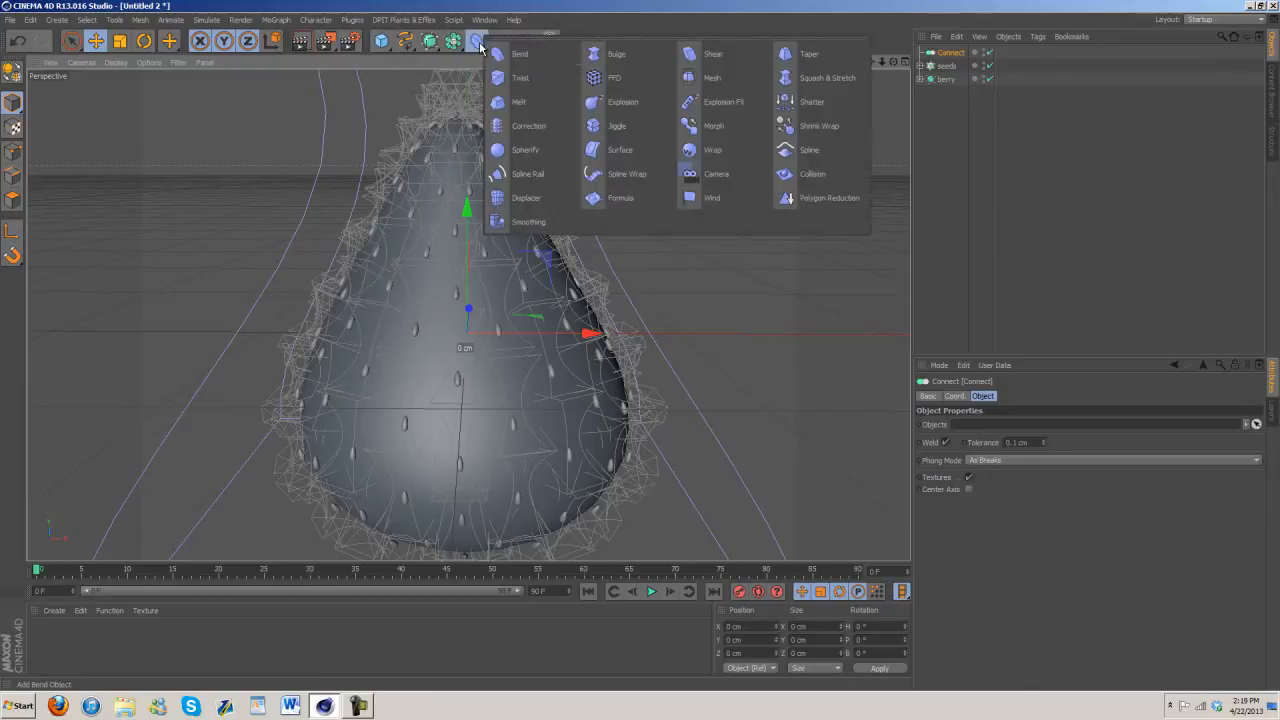
pyautogui.moveTo(812, 173)
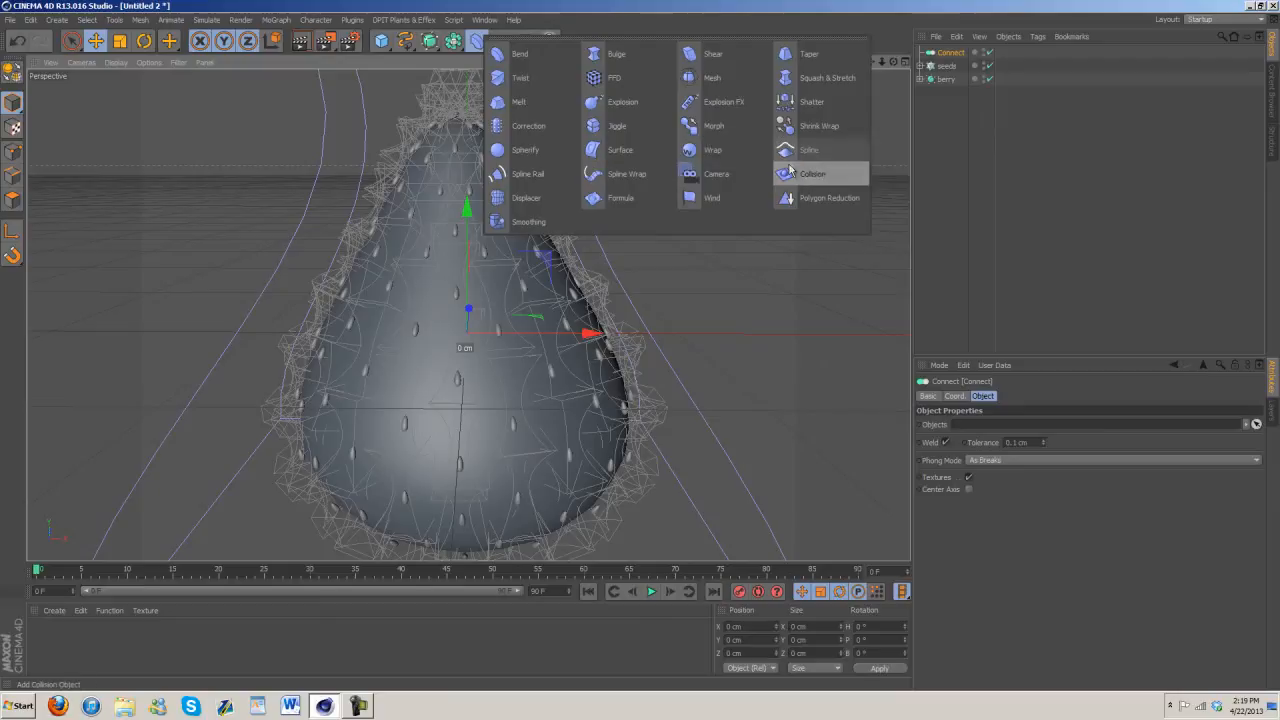
pyautogui.click(812, 173)
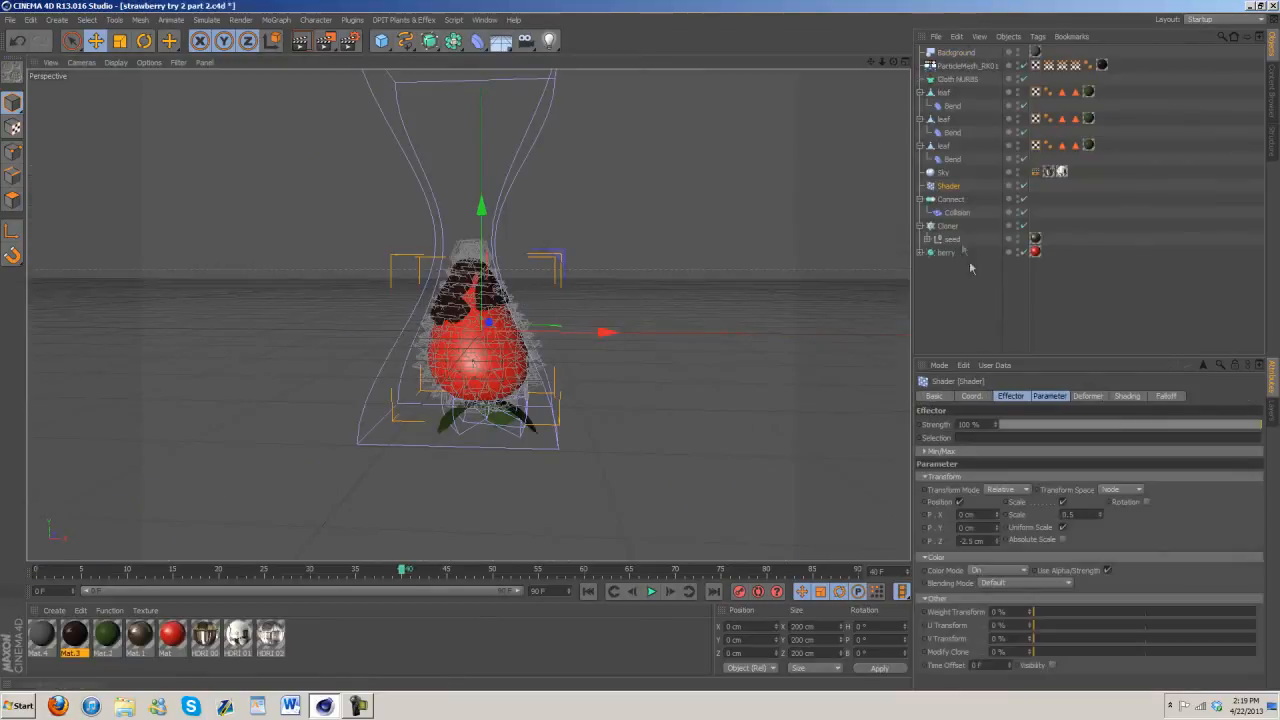
# Step: Use seeds as the Collision deformer's collider with the Outside (Volume) solver
pyautogui.click(484, 19)
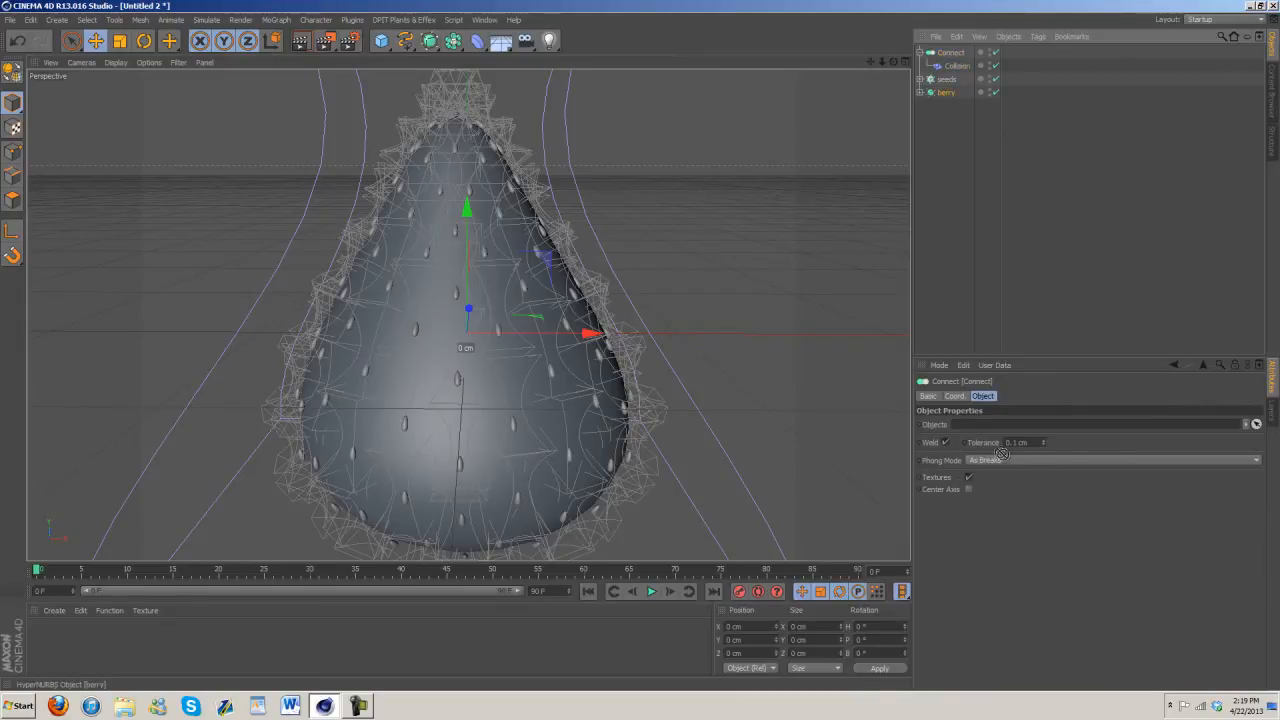
pyautogui.click(957, 66)
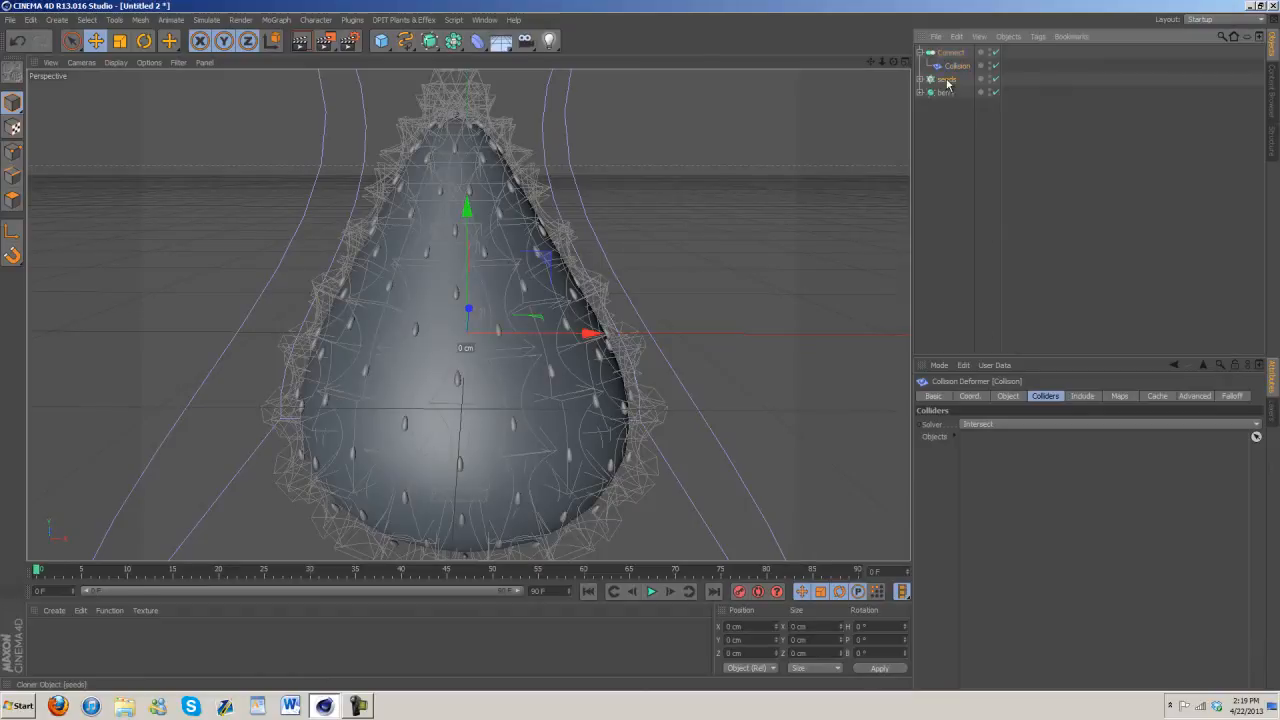
pyautogui.moveTo(946, 79); pyautogui.dragTo(970, 438)
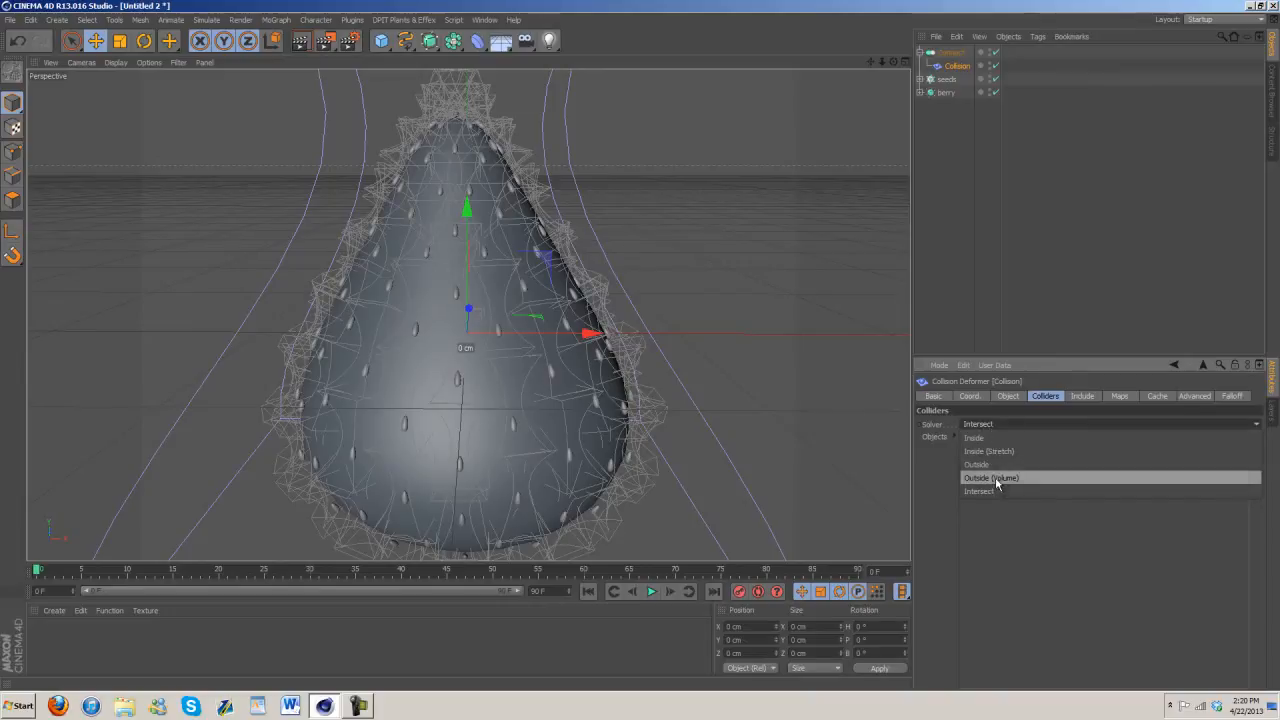
pyautogui.click(990, 477)
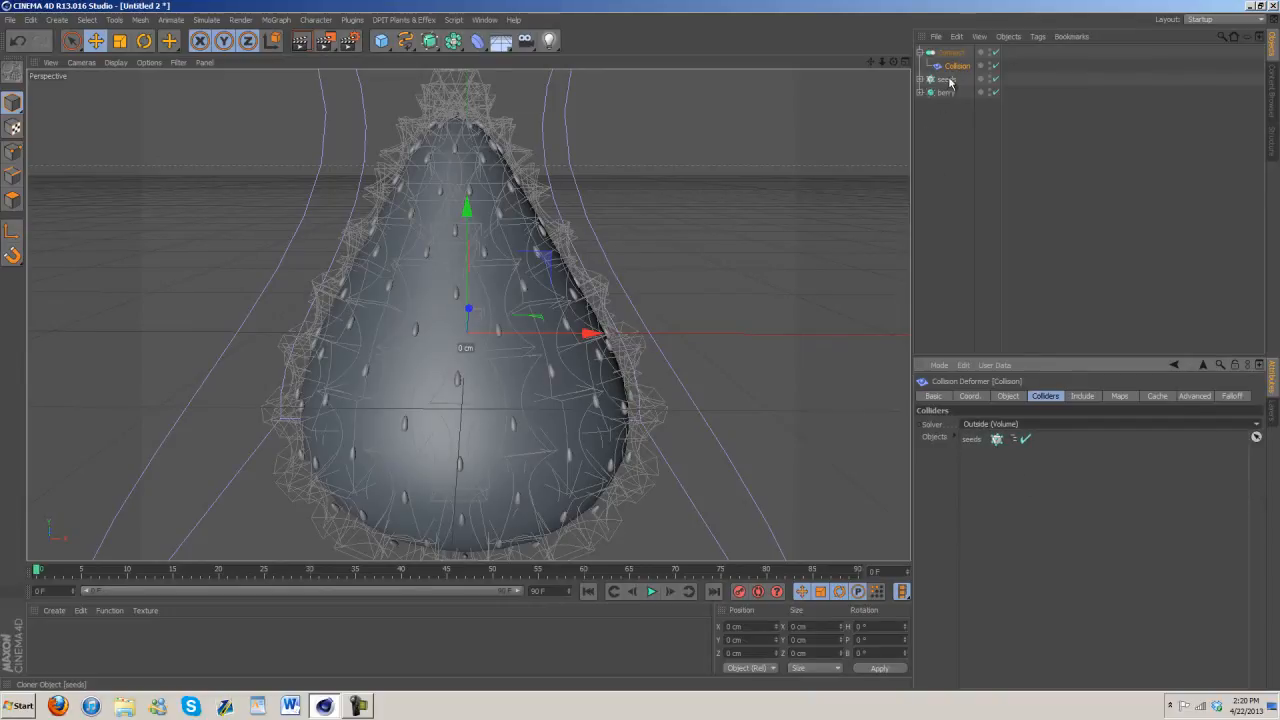
pyautogui.click(946, 92)
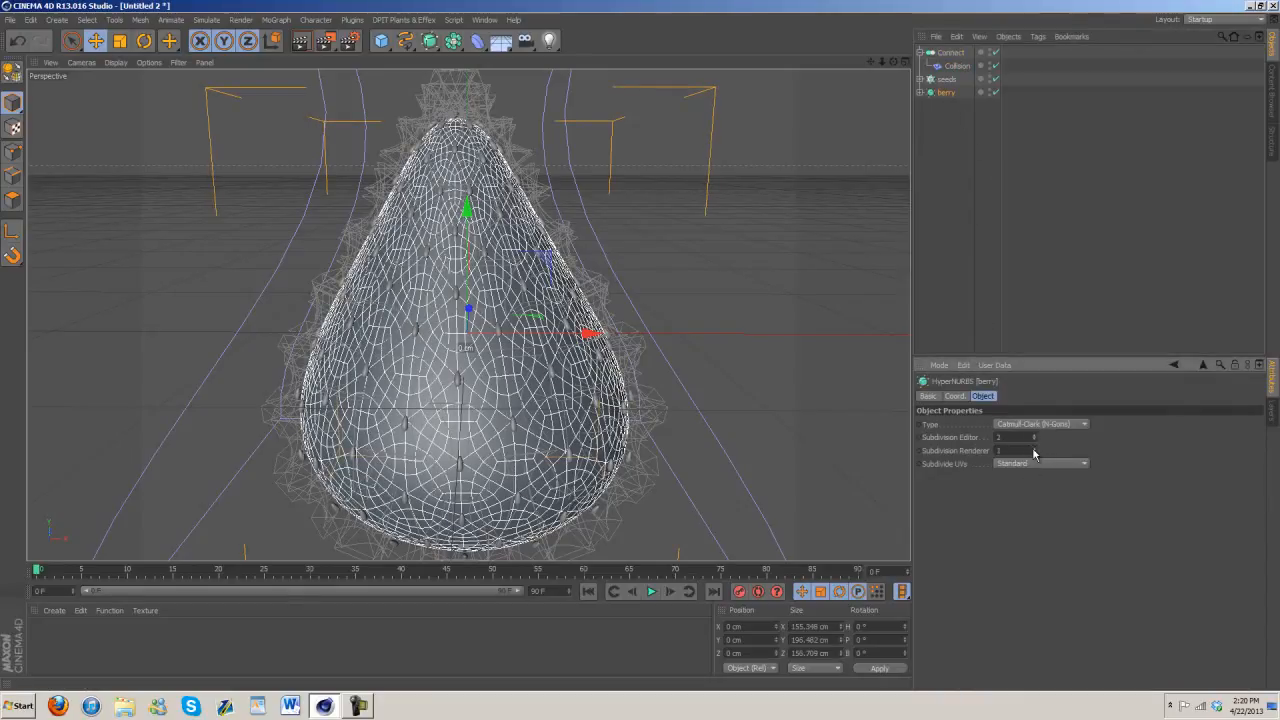
# Step: Set the seeds Cloner to Object mode, Vertex distribution, with Align Clone enabled
pyautogui.click(1000, 437)
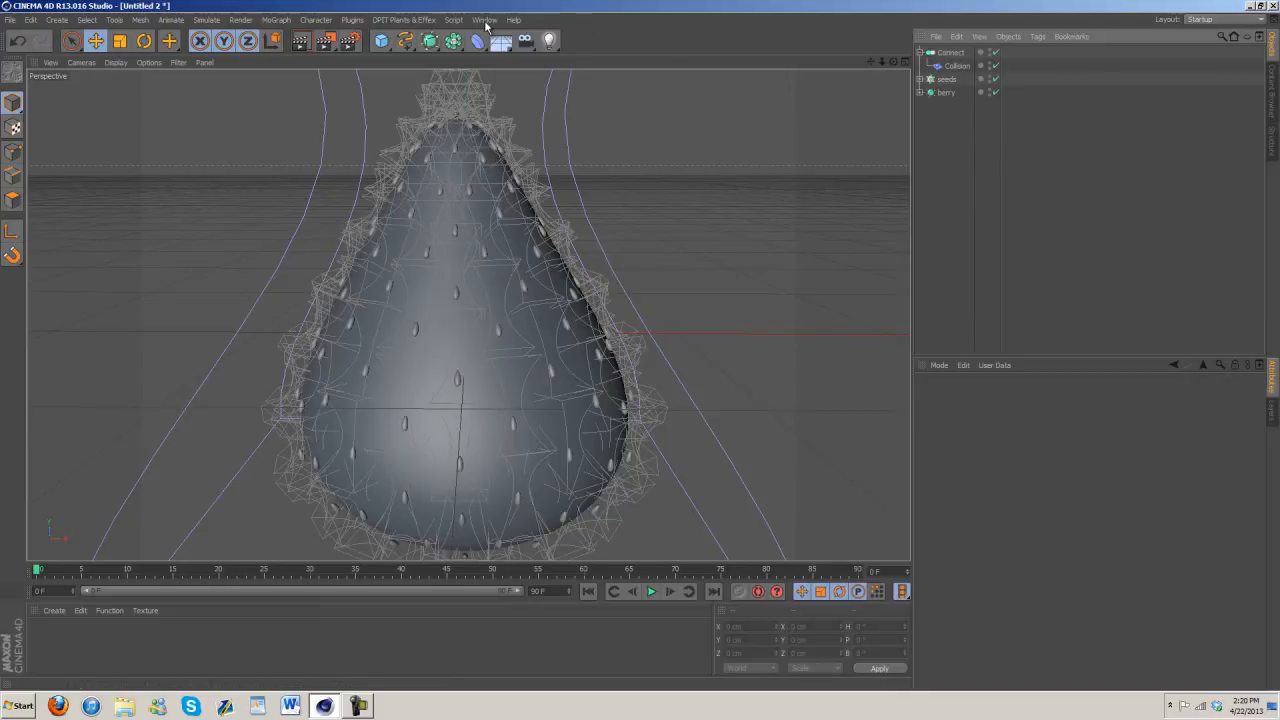
pyautogui.click(947, 79)
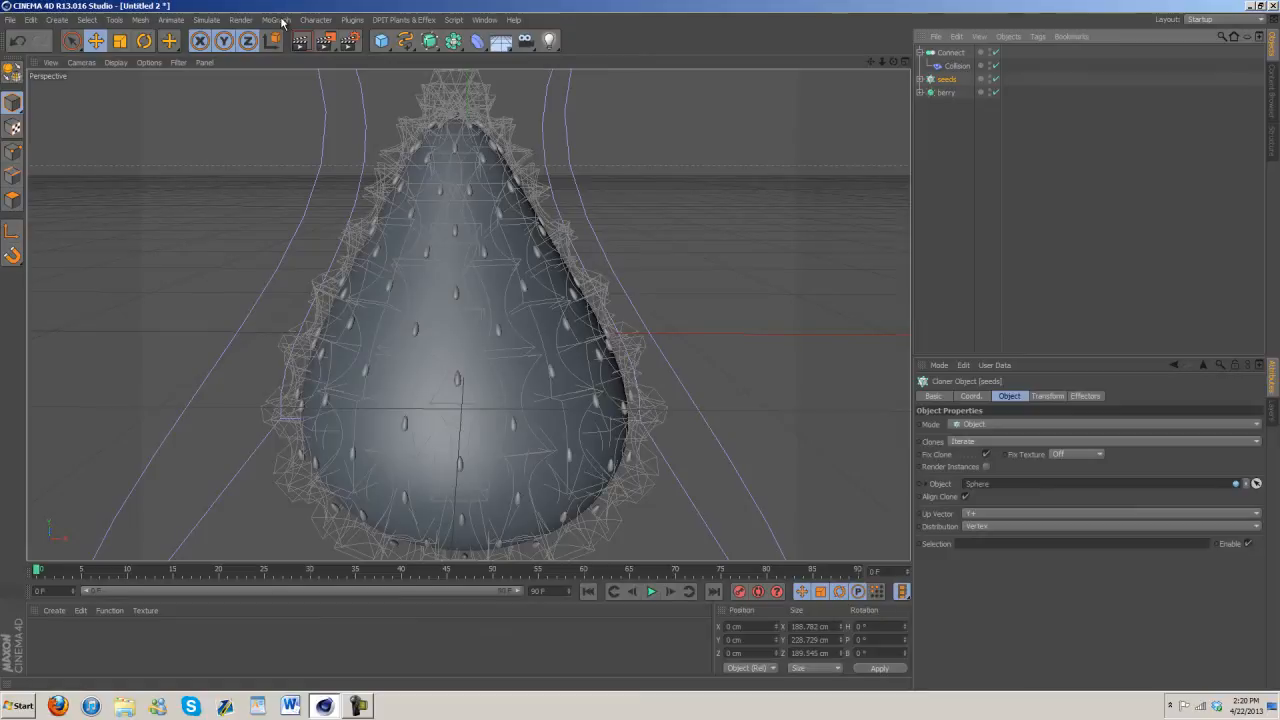
pyautogui.click(275, 19)
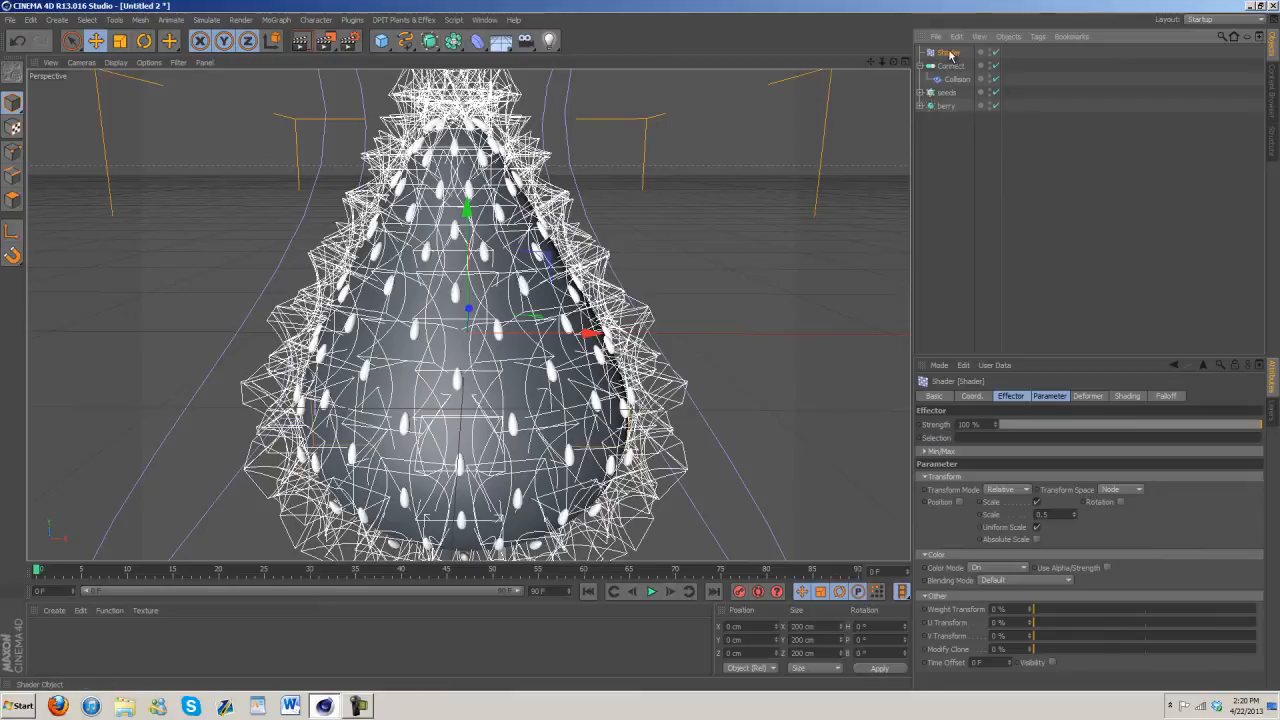
# Step: Enable Position on the Shader effector at P.Z -2.5 cm and switch to strawberry try 2 part 2
pyautogui.click(925, 502)
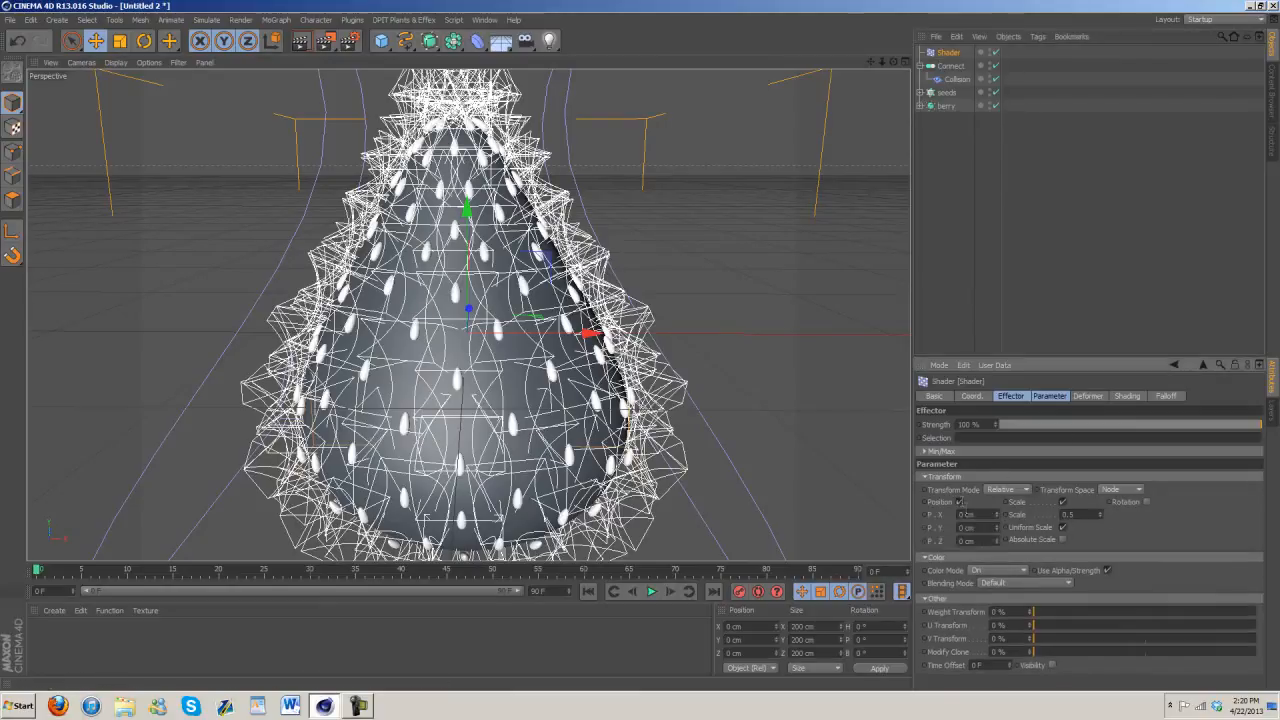
pyautogui.moveTo(998, 548)
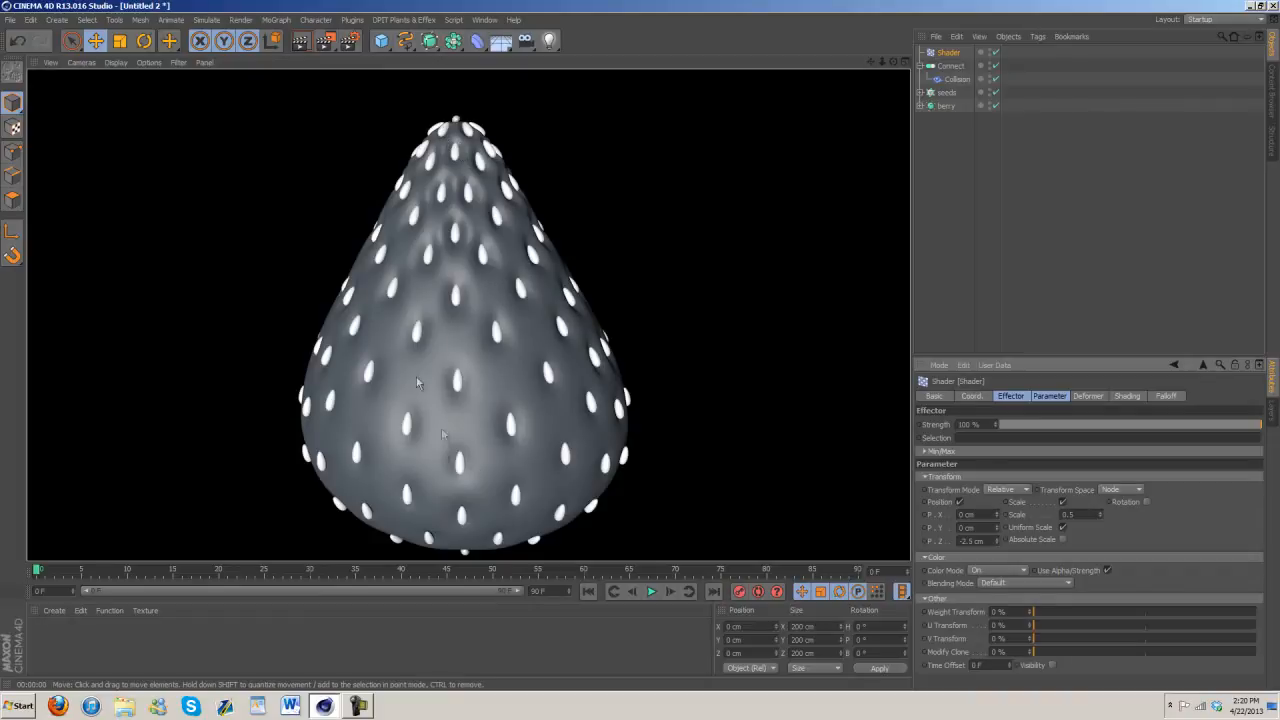
pyautogui.click(484, 19)
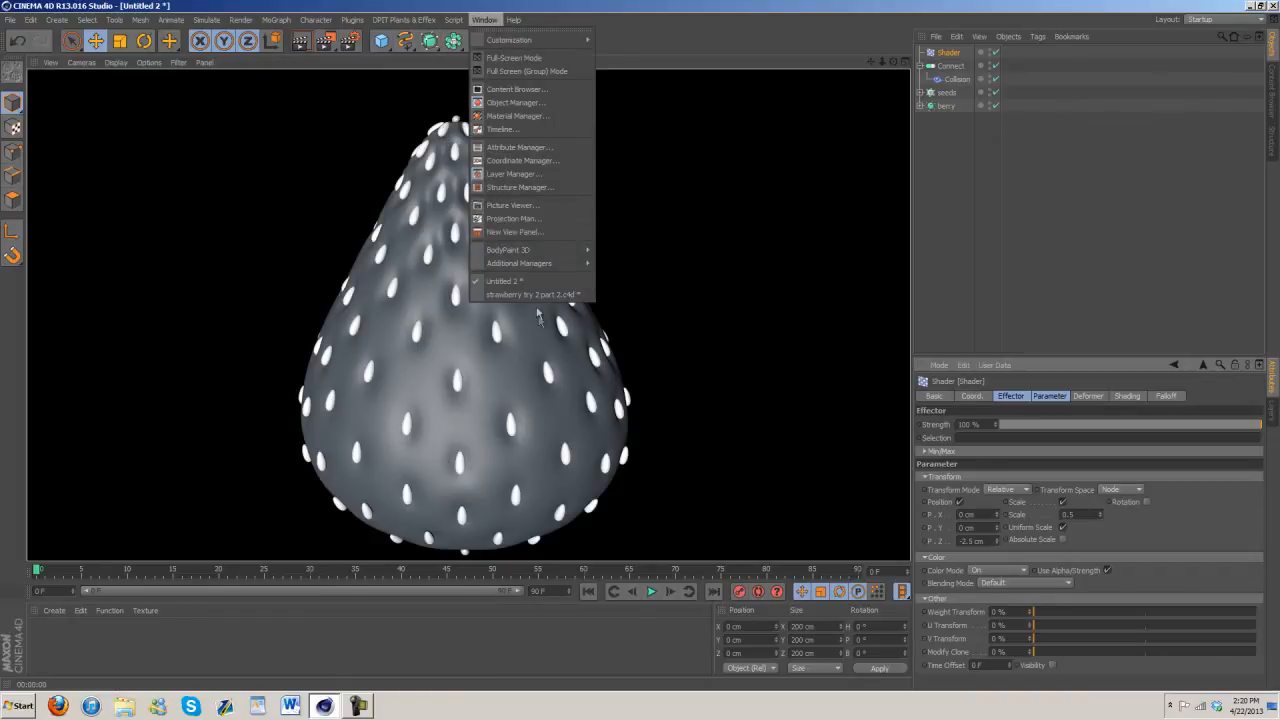
pyautogui.click(530, 294)
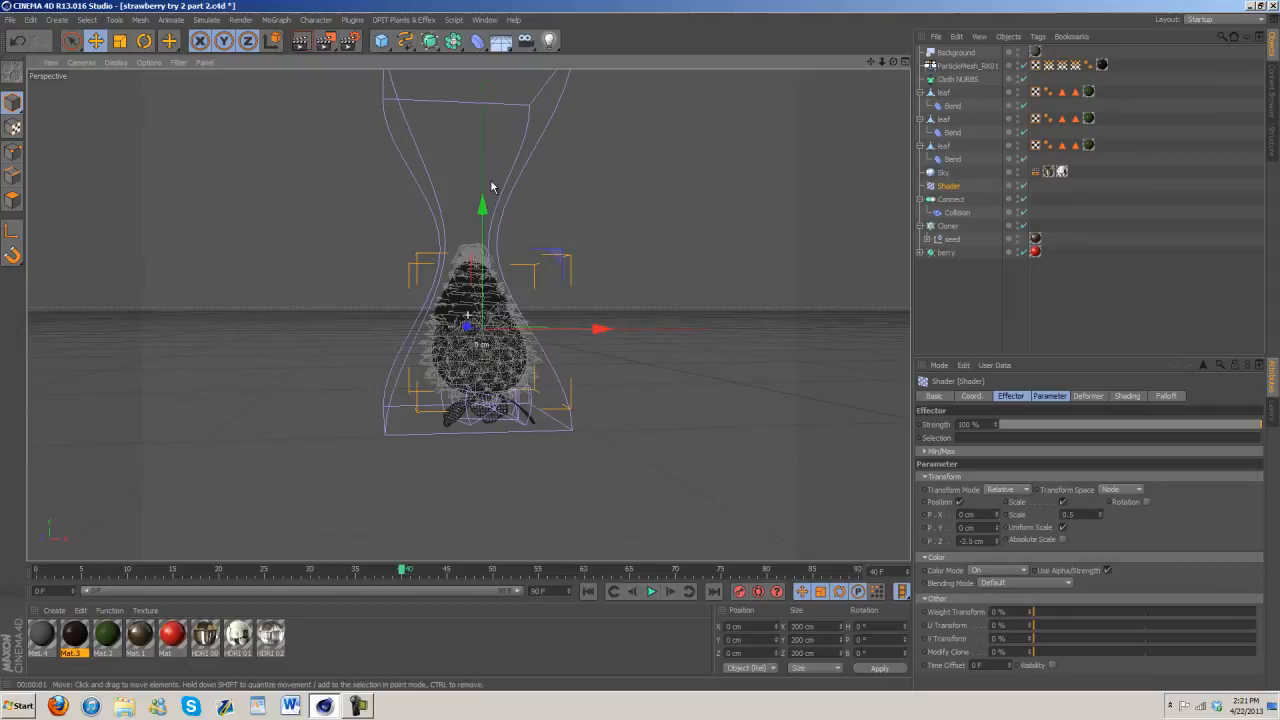
pyautogui.moveTo(575, 217)
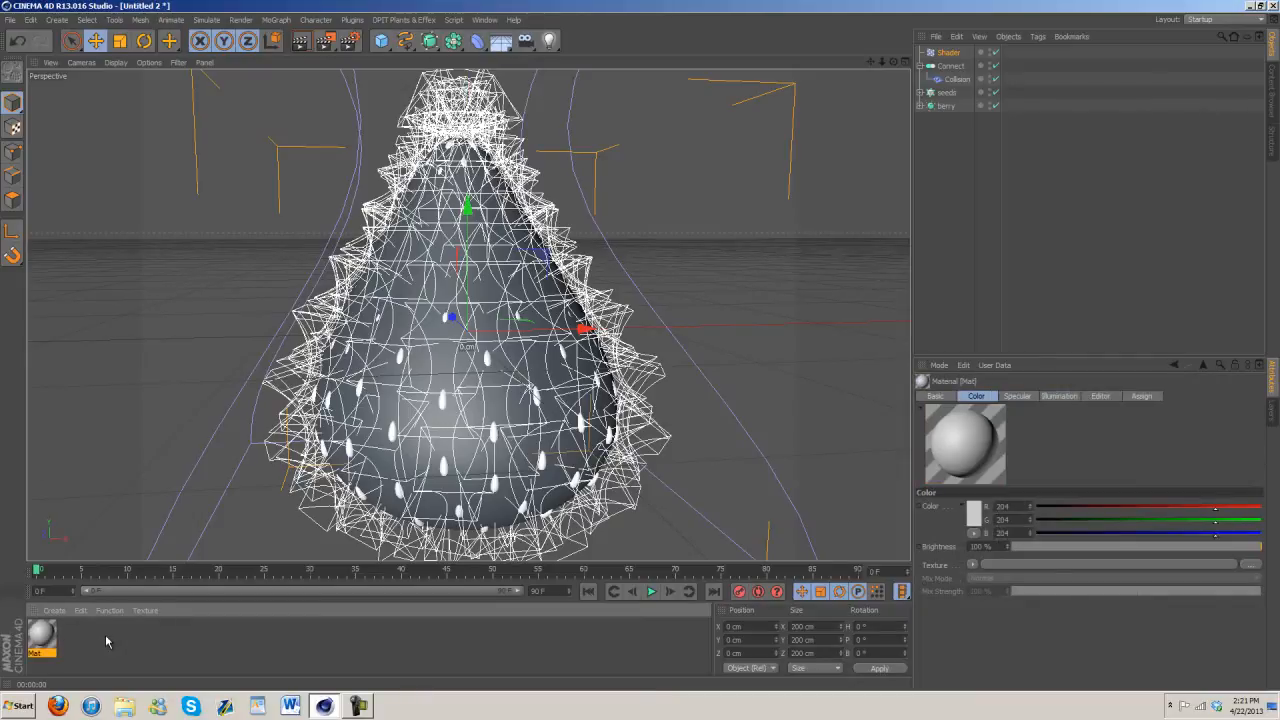
# Step: Create a new material with a red color
pyautogui.click(54, 610)
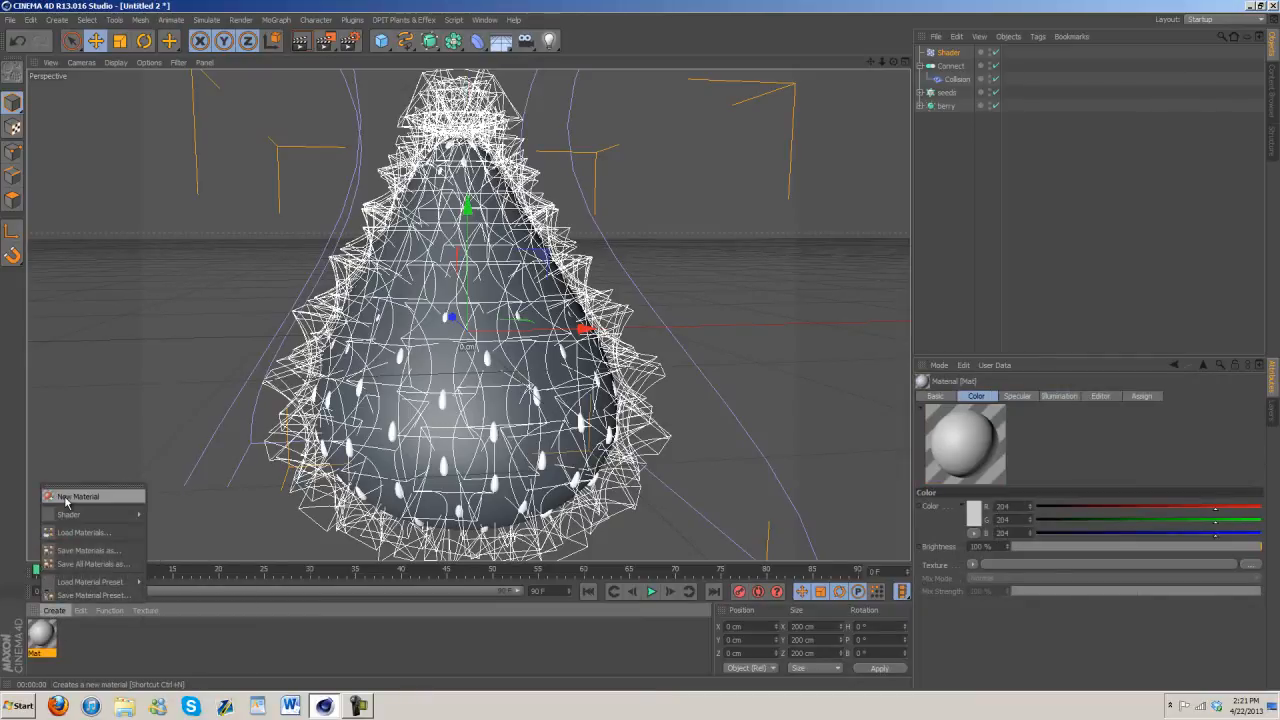
pyautogui.click(77, 496)
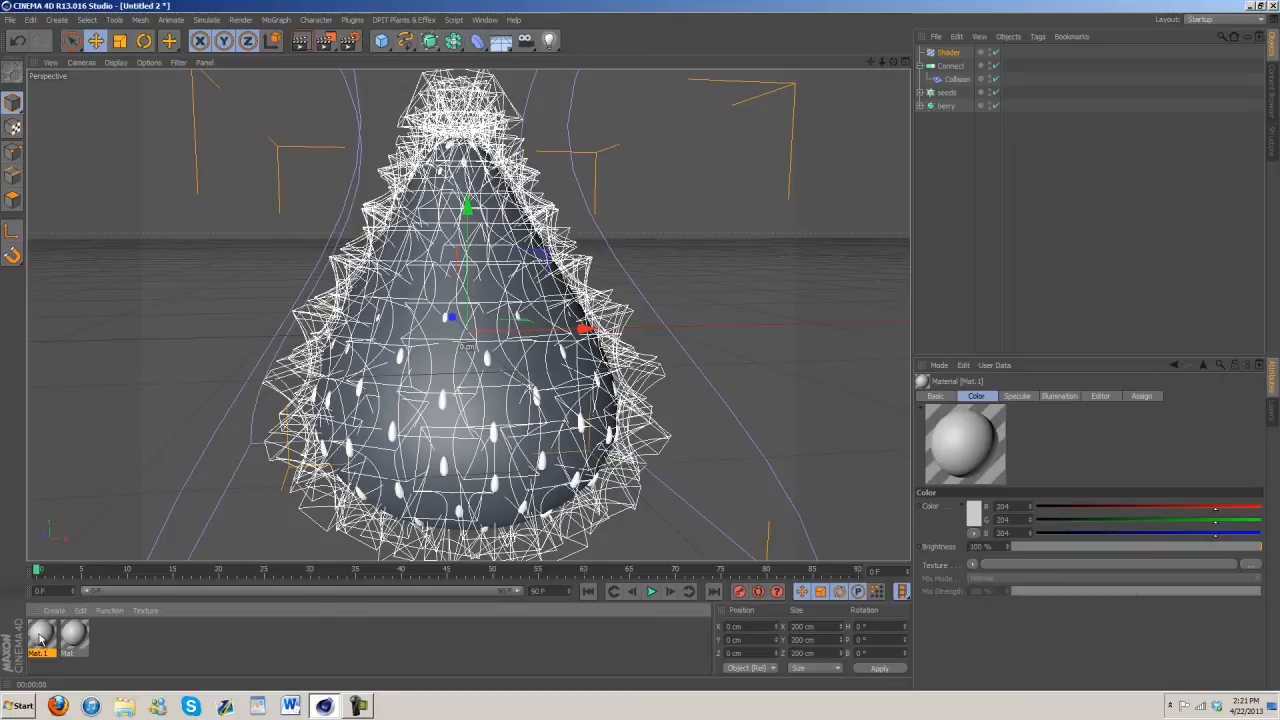
pyautogui.doubleClick(42, 635)
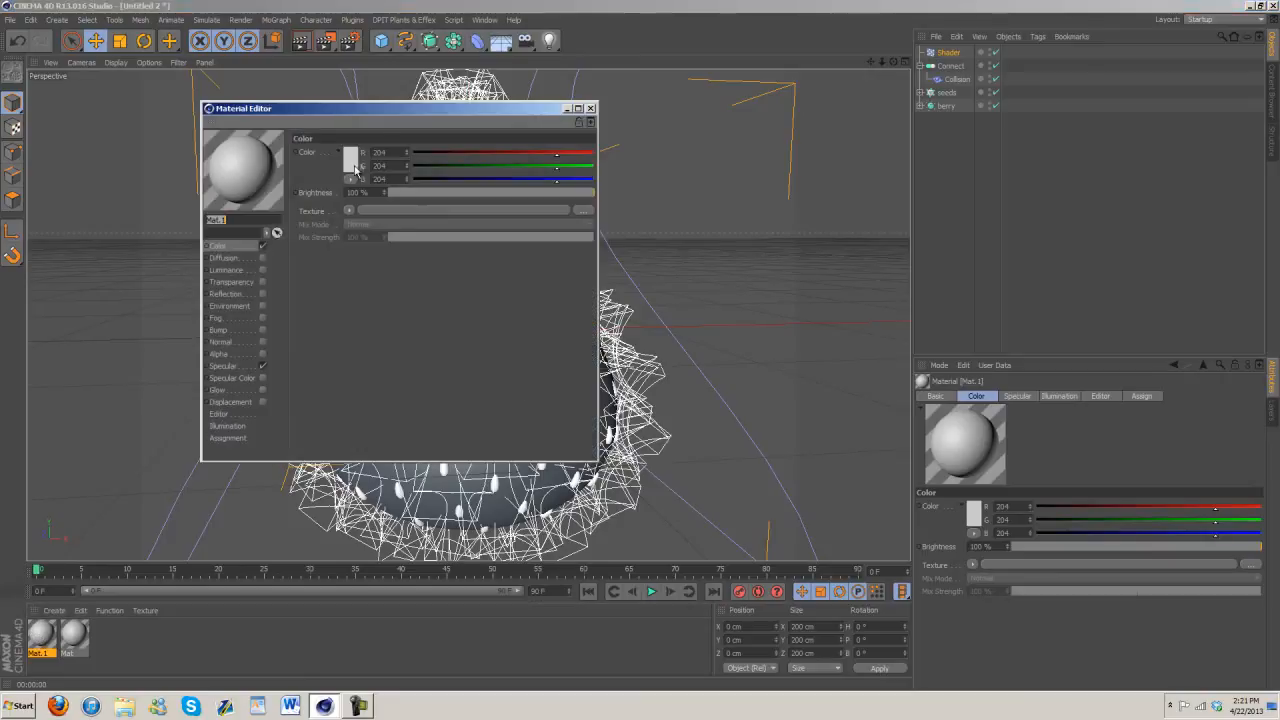
pyautogui.click(350, 165)
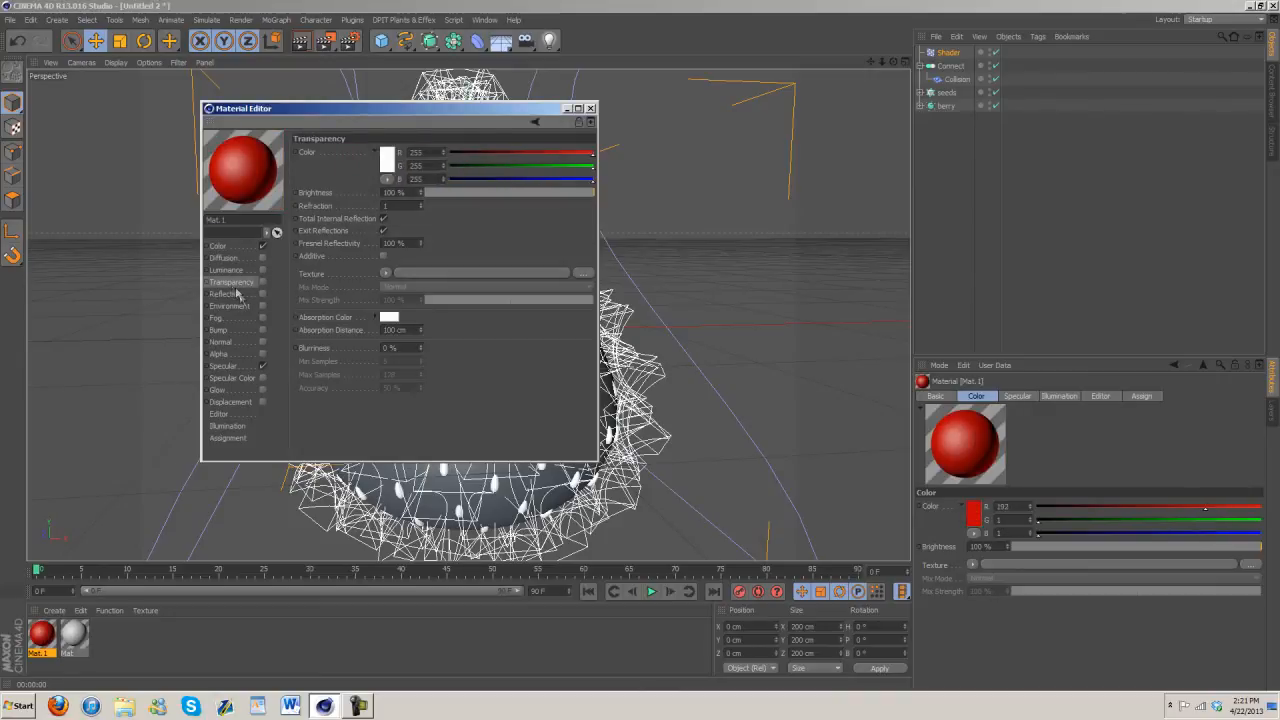
# Step: Enable Reflection with a Fresnel texture at 13% mix
pyautogui.click(225, 293)
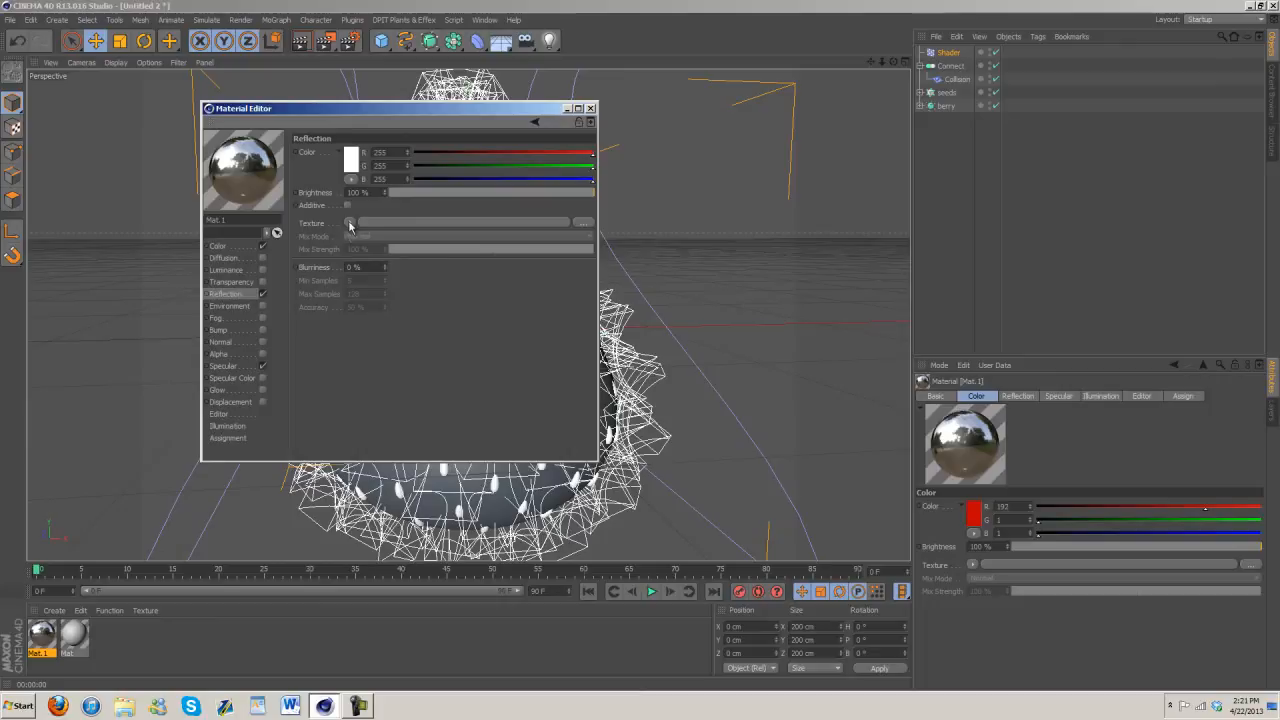
pyautogui.click(349, 222)
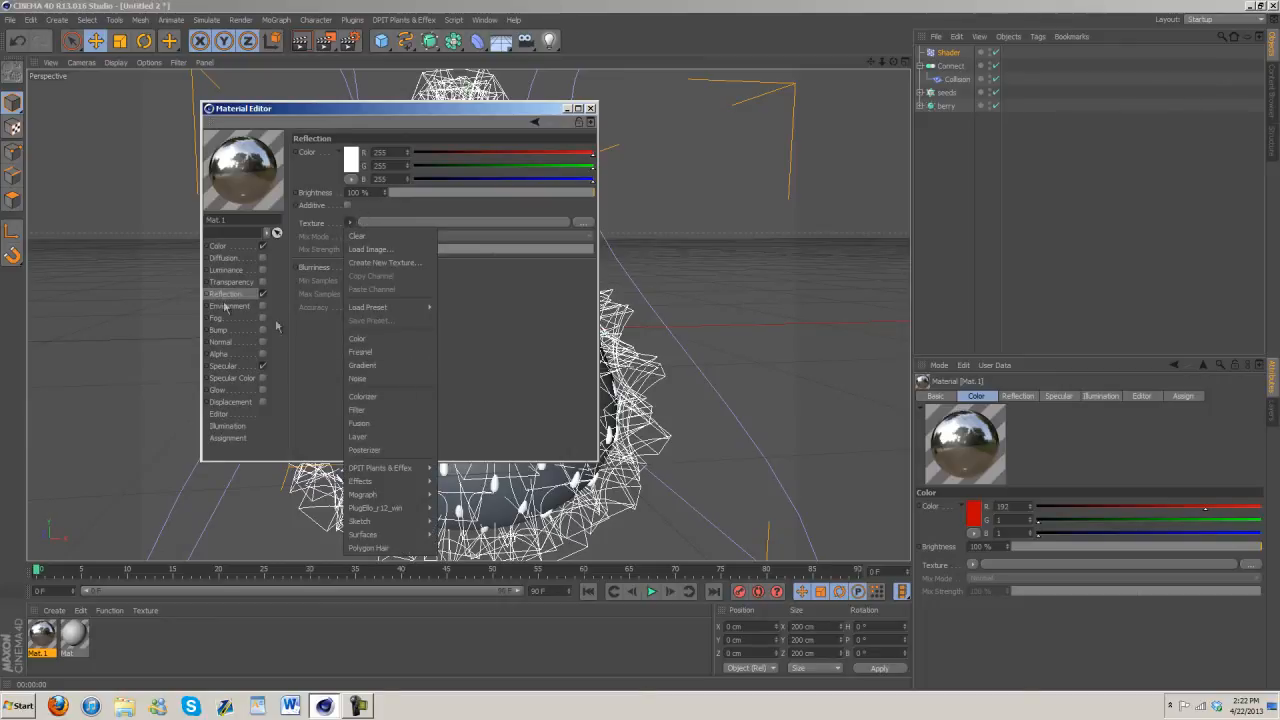
pyautogui.click(360, 351)
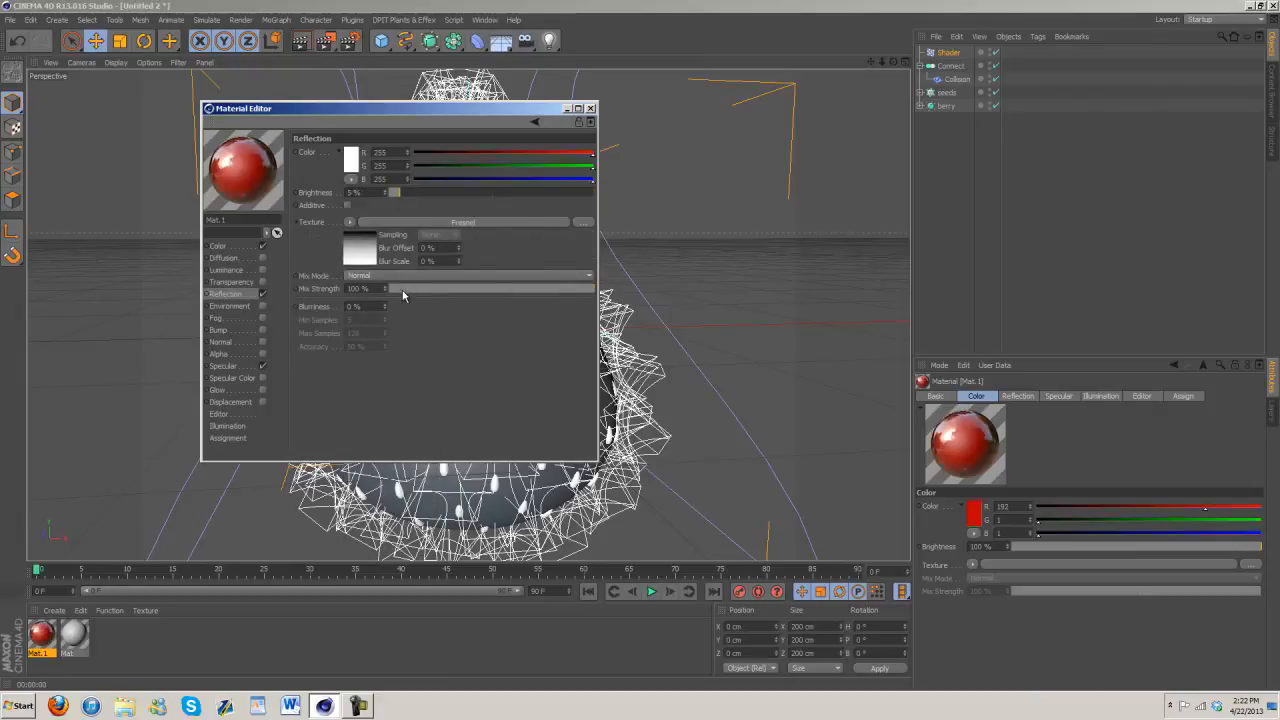
pyautogui.moveTo(590, 289); pyautogui.dragTo(398, 289)
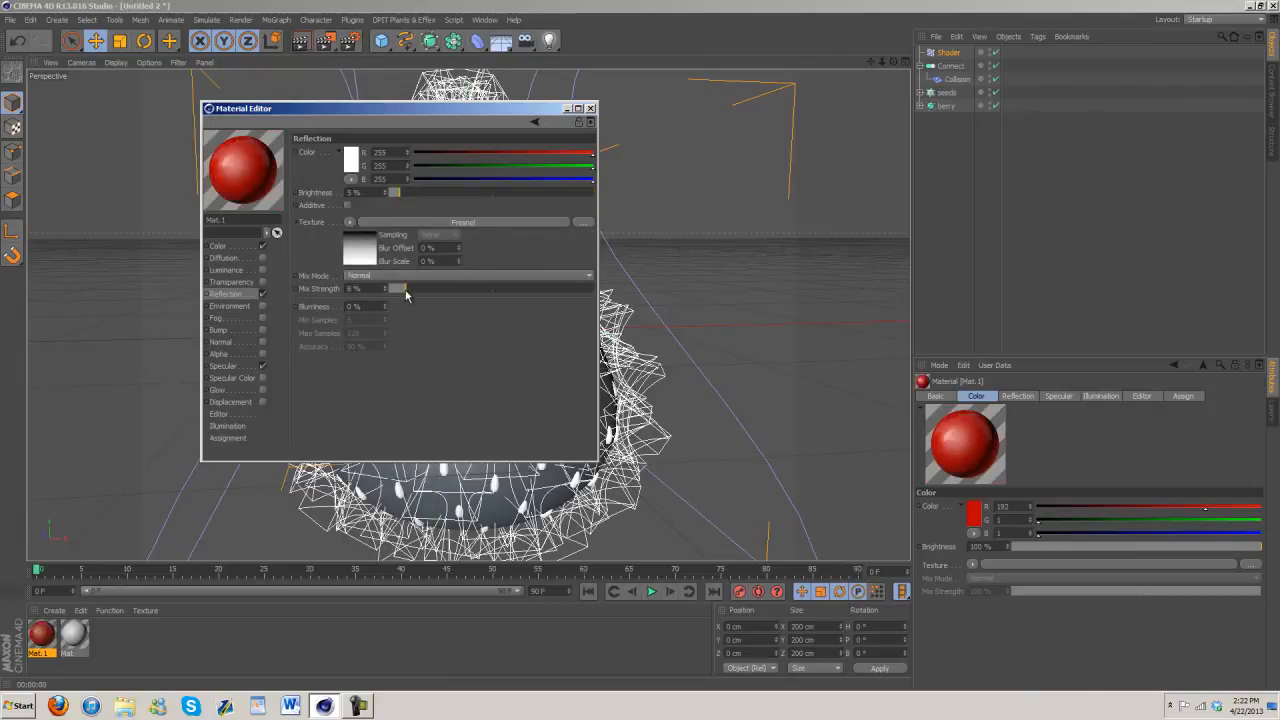
pyautogui.moveTo(395, 289); pyautogui.dragTo(415, 289)
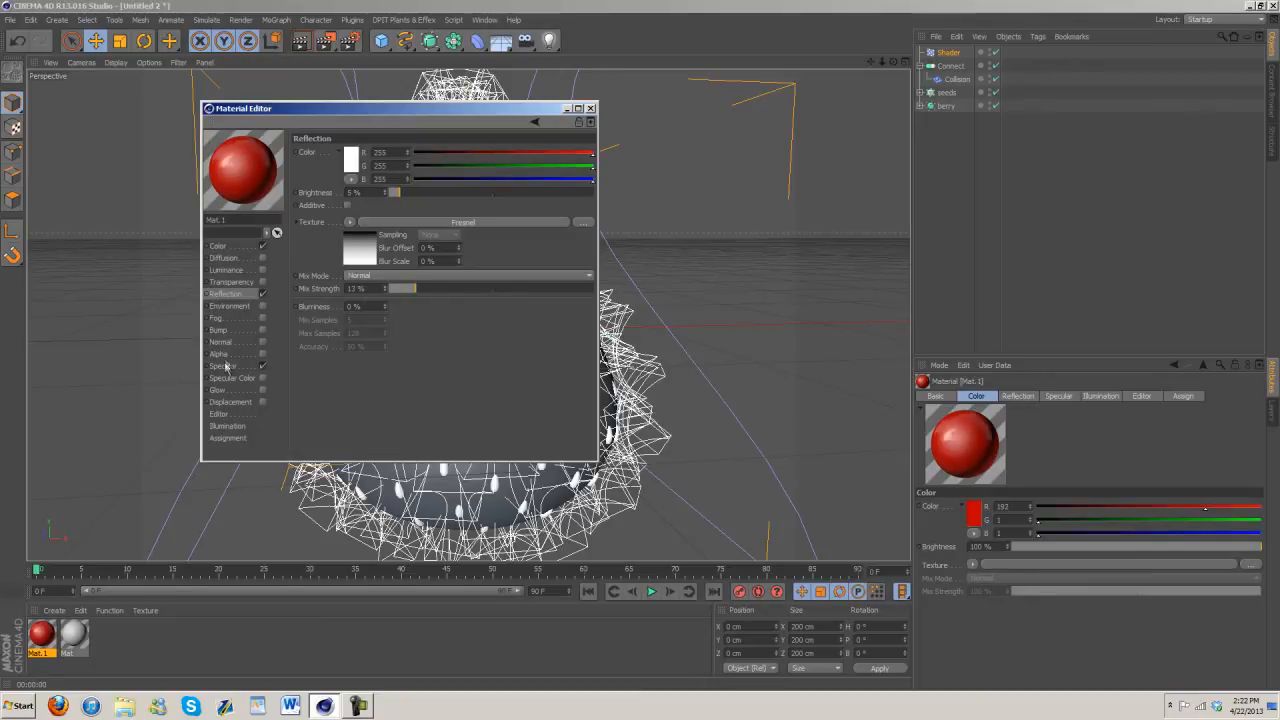
# Step: Narrow the specular width to 27% and add a Noise bump at 20% strength
pyautogui.click(222, 365)
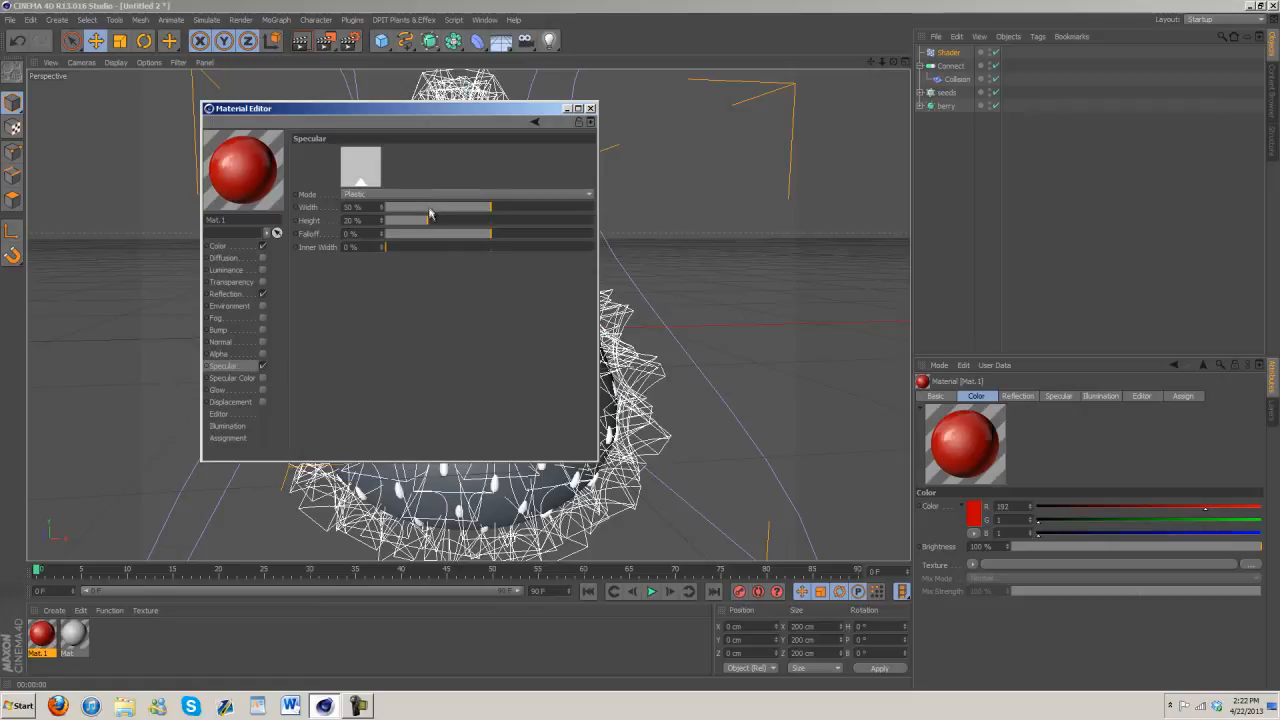
pyautogui.moveTo(490, 207); pyautogui.dragTo(440, 207)
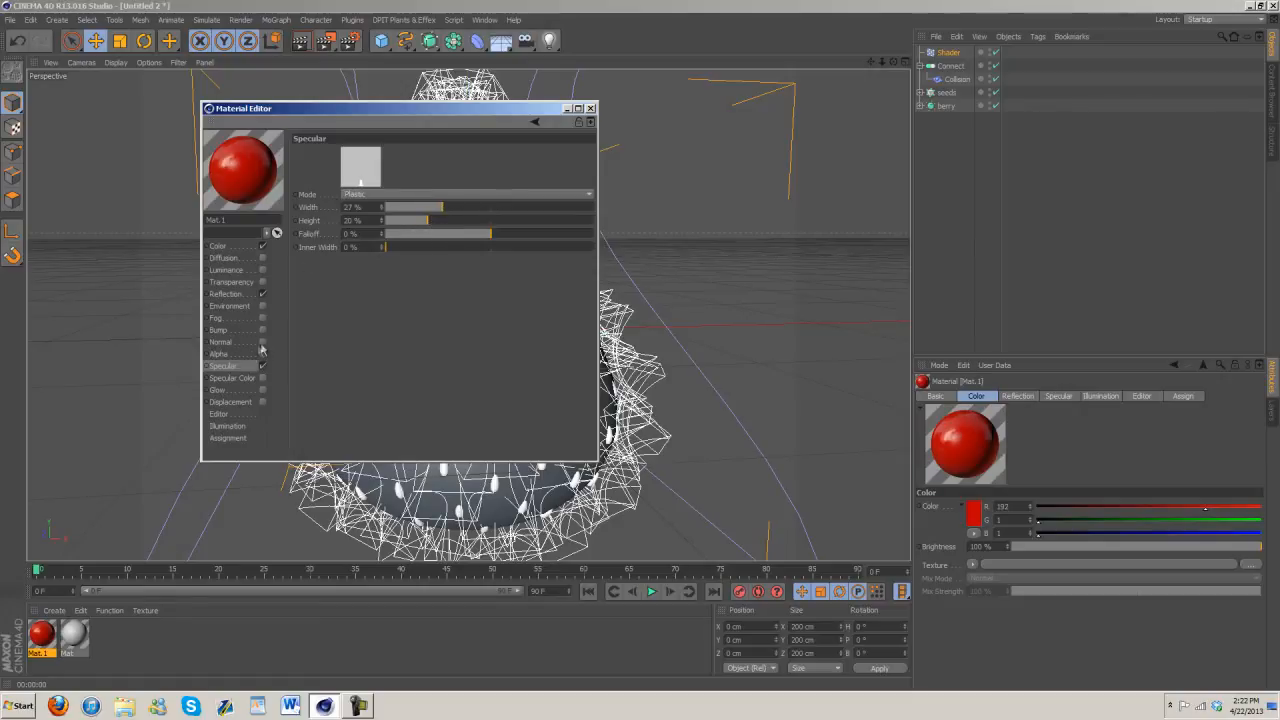
pyautogui.click(219, 330)
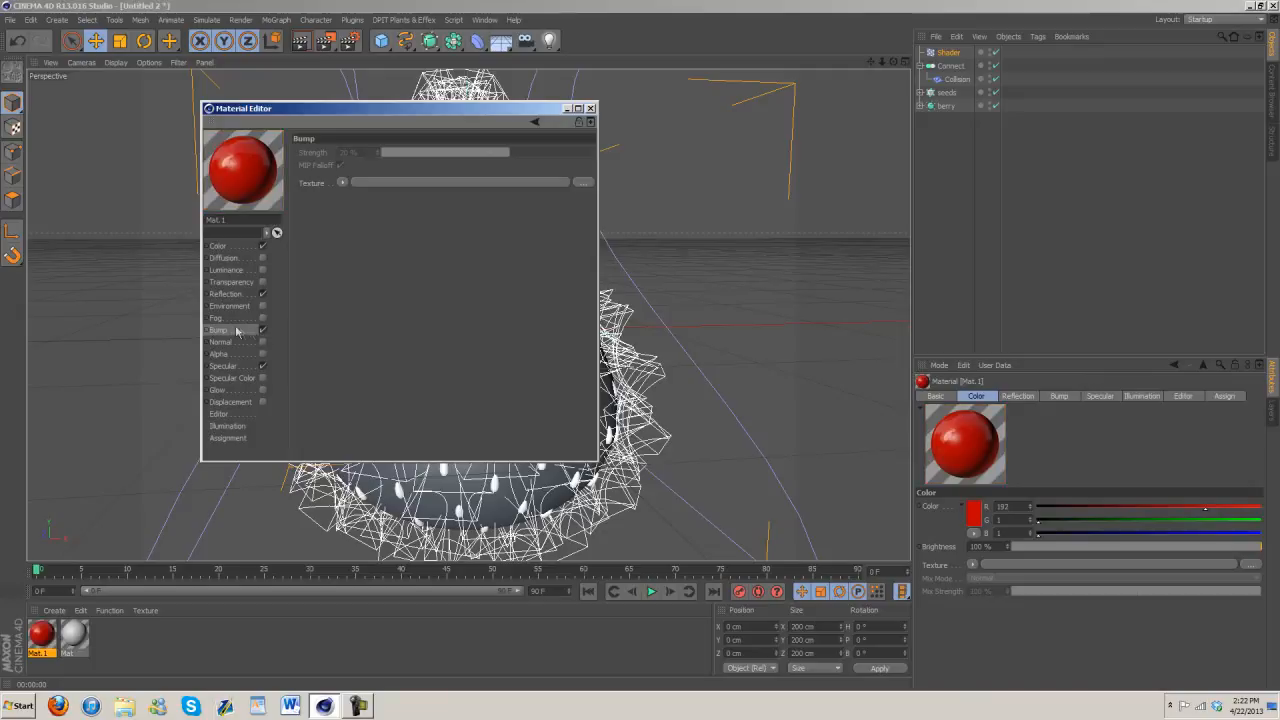
pyautogui.click(343, 183)
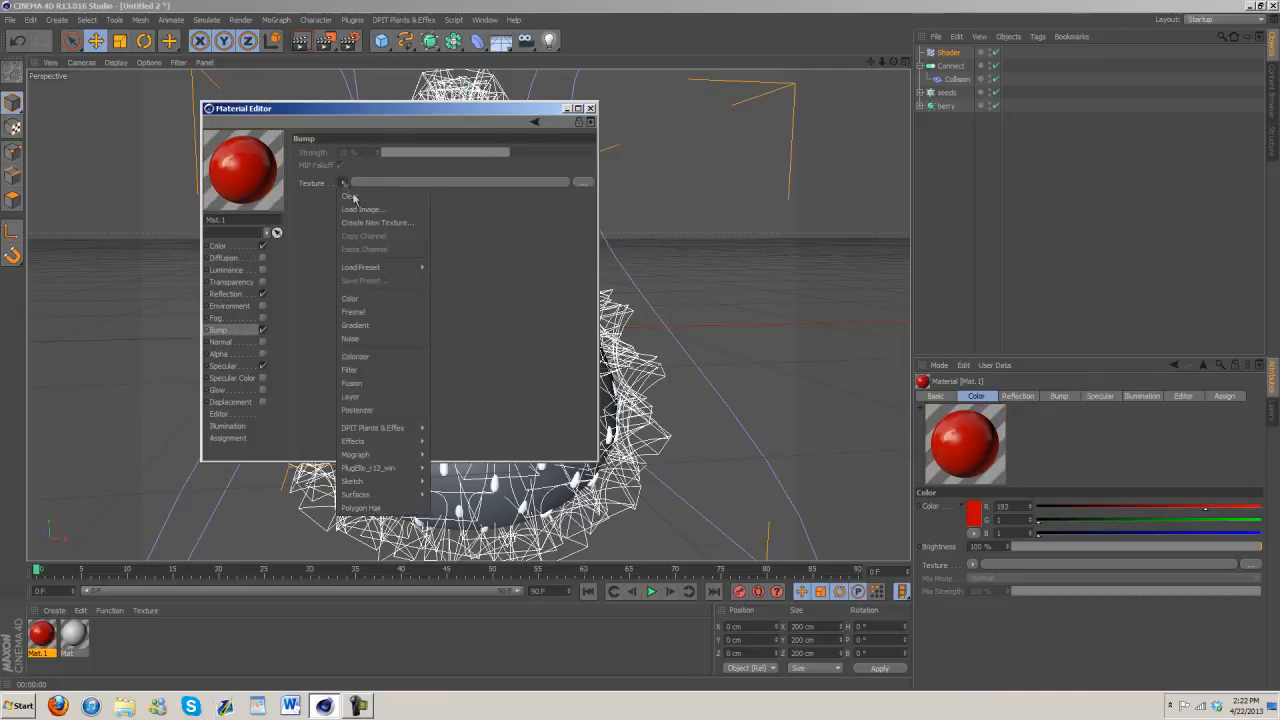
pyautogui.click(350, 338)
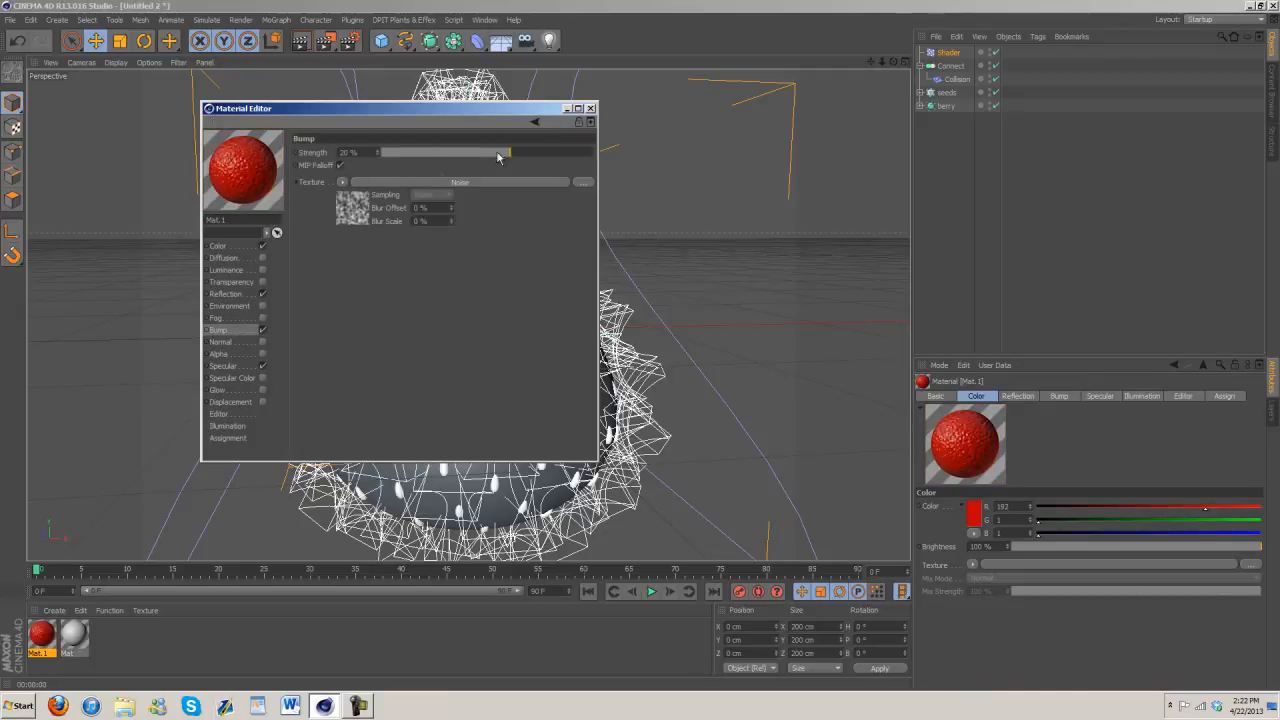
pyautogui.moveTo(505, 152); pyautogui.dragTo(378, 152)
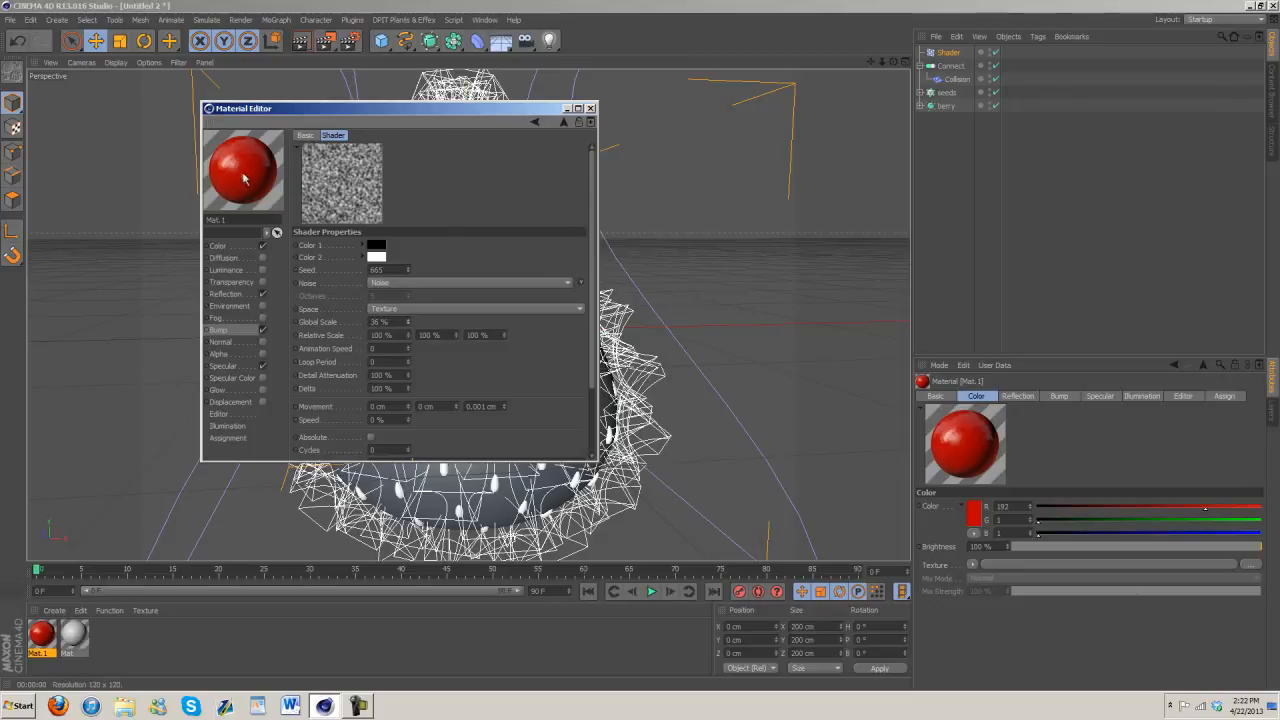
pyautogui.moveTo(948, 112)
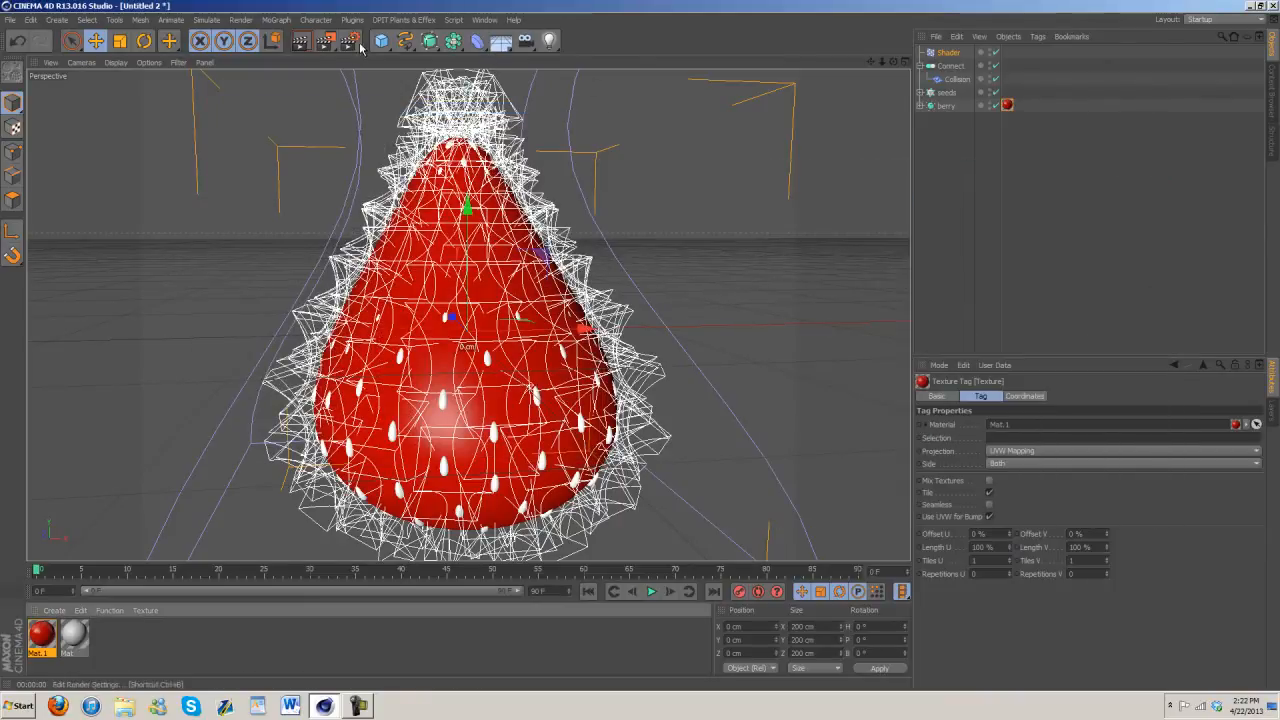
# Step: Add Global Illumination with Low stochastic samples and Preview record density
pyautogui.click(358, 41)
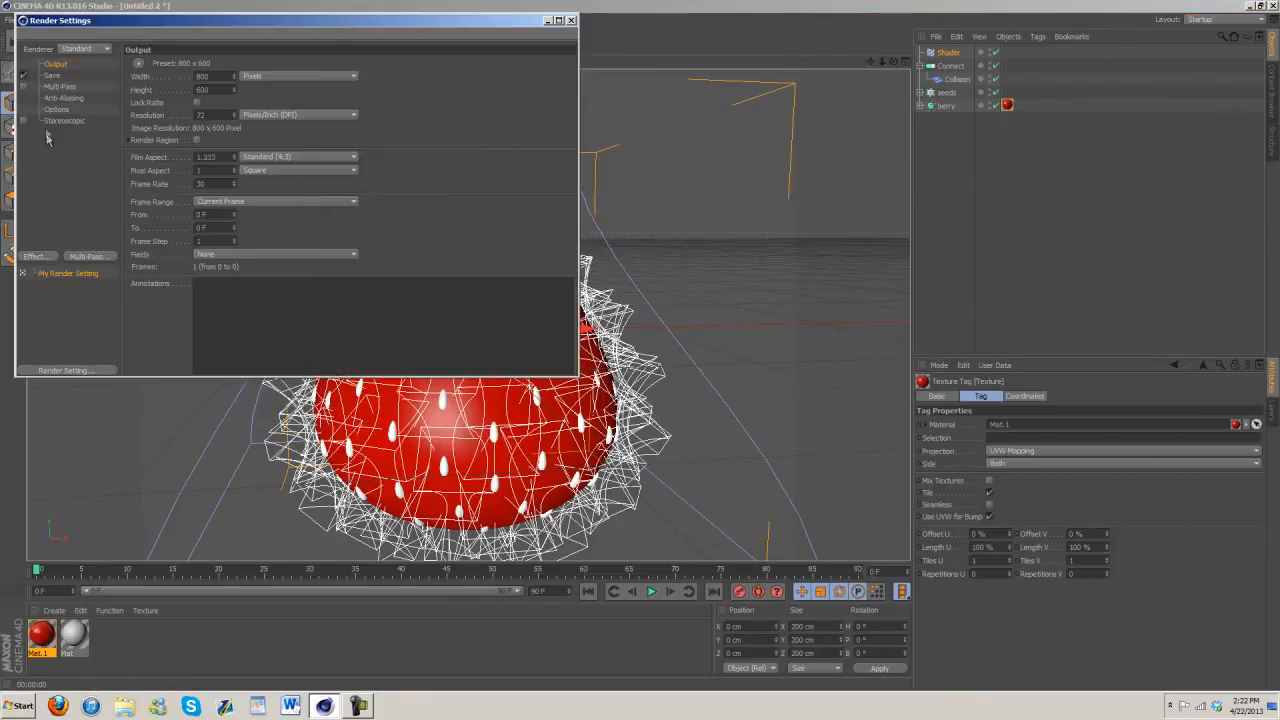
pyautogui.click(37, 256)
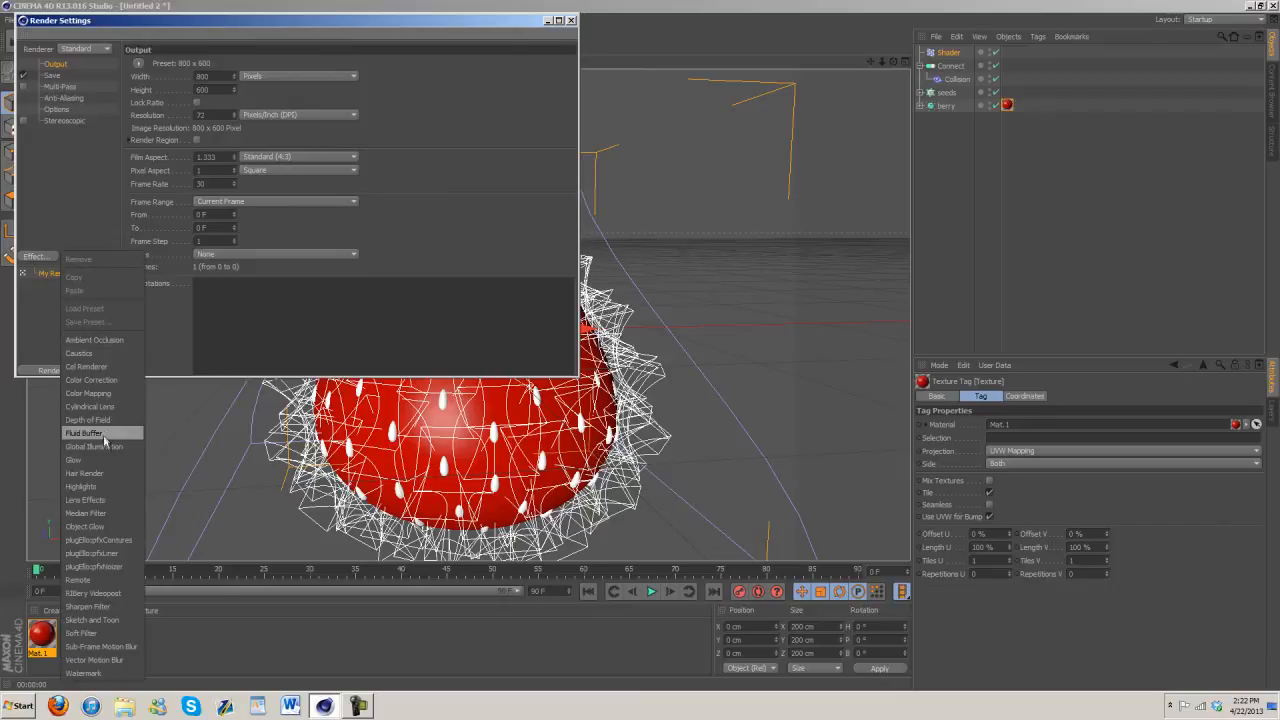
pyautogui.click(94, 447)
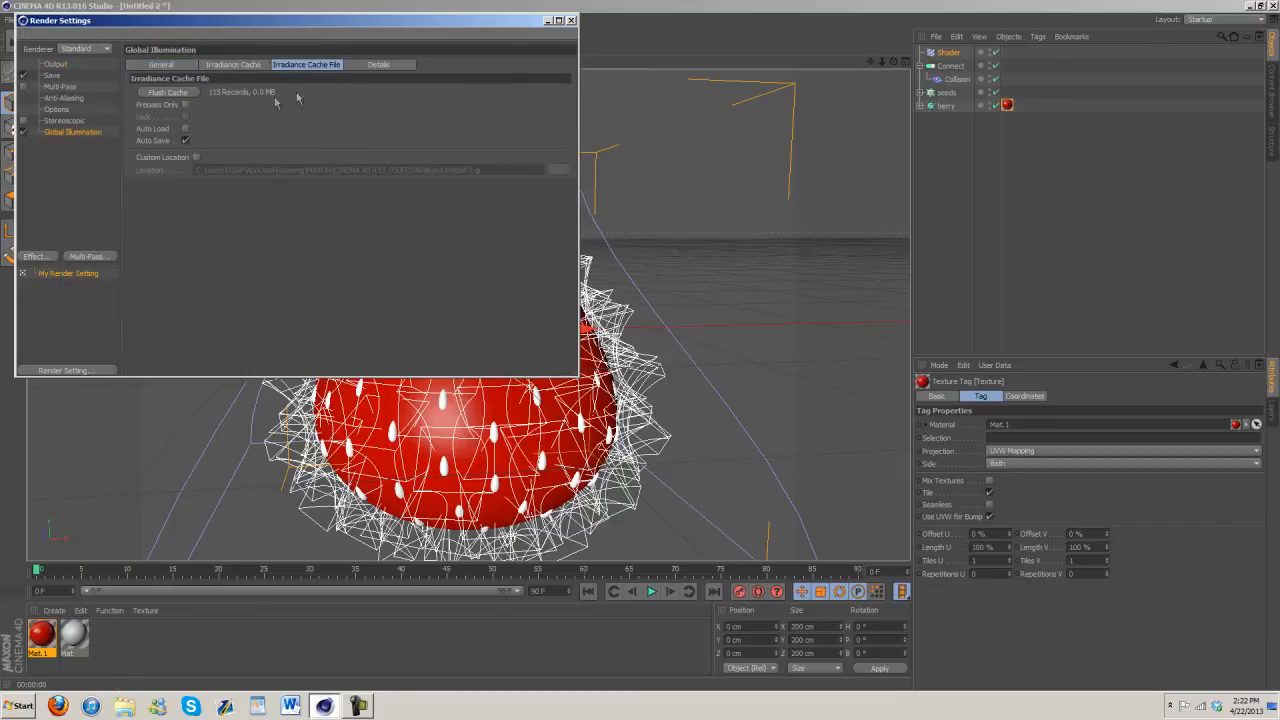
pyautogui.click(232, 64)
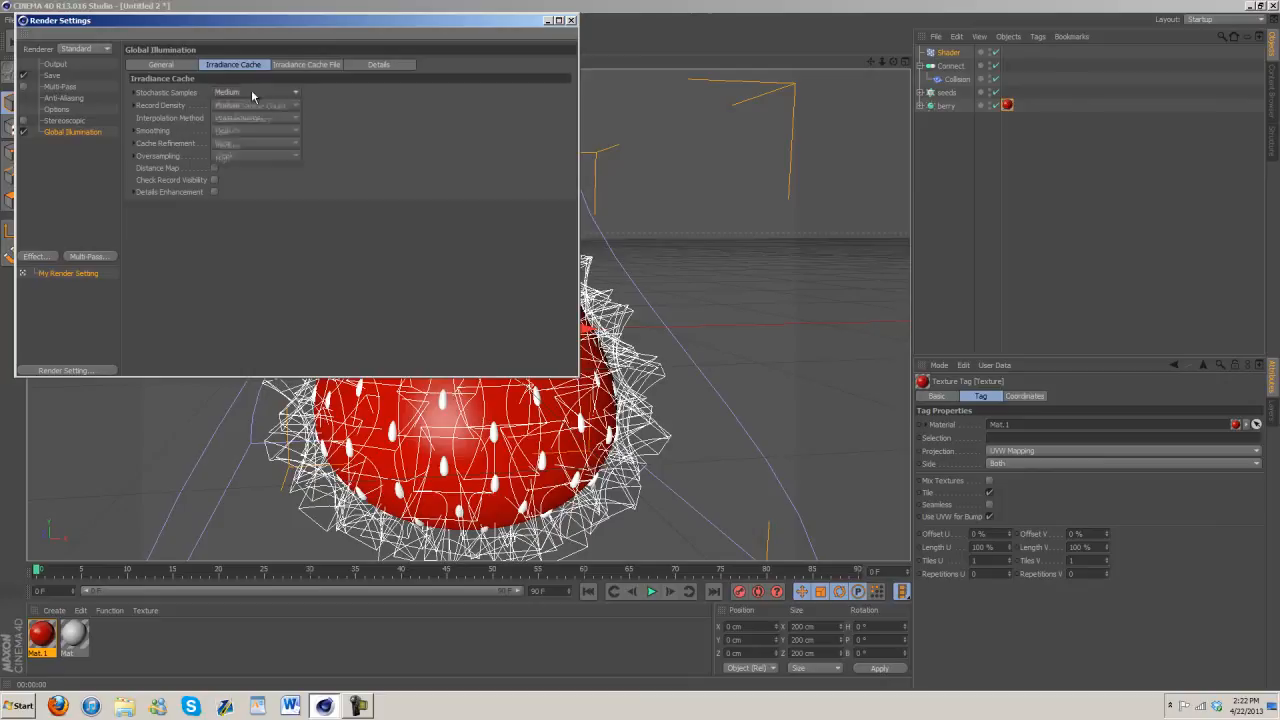
pyautogui.click(256, 92)
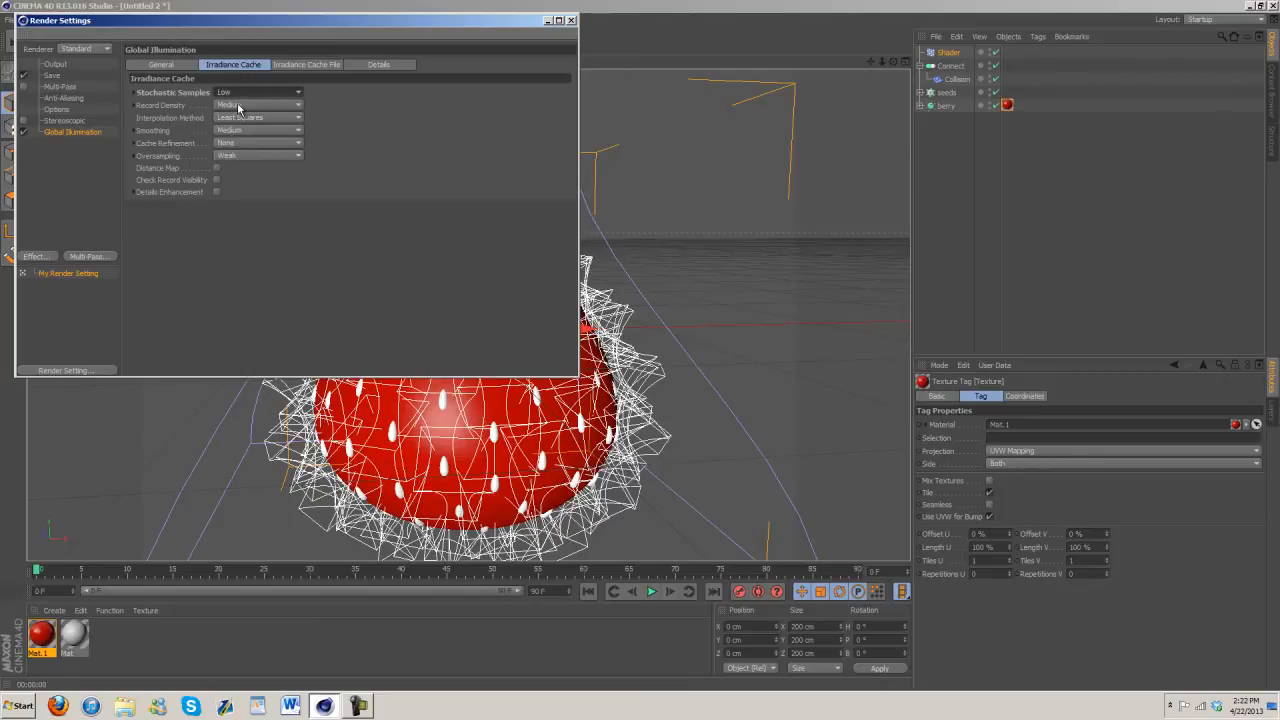
pyautogui.click(297, 105)
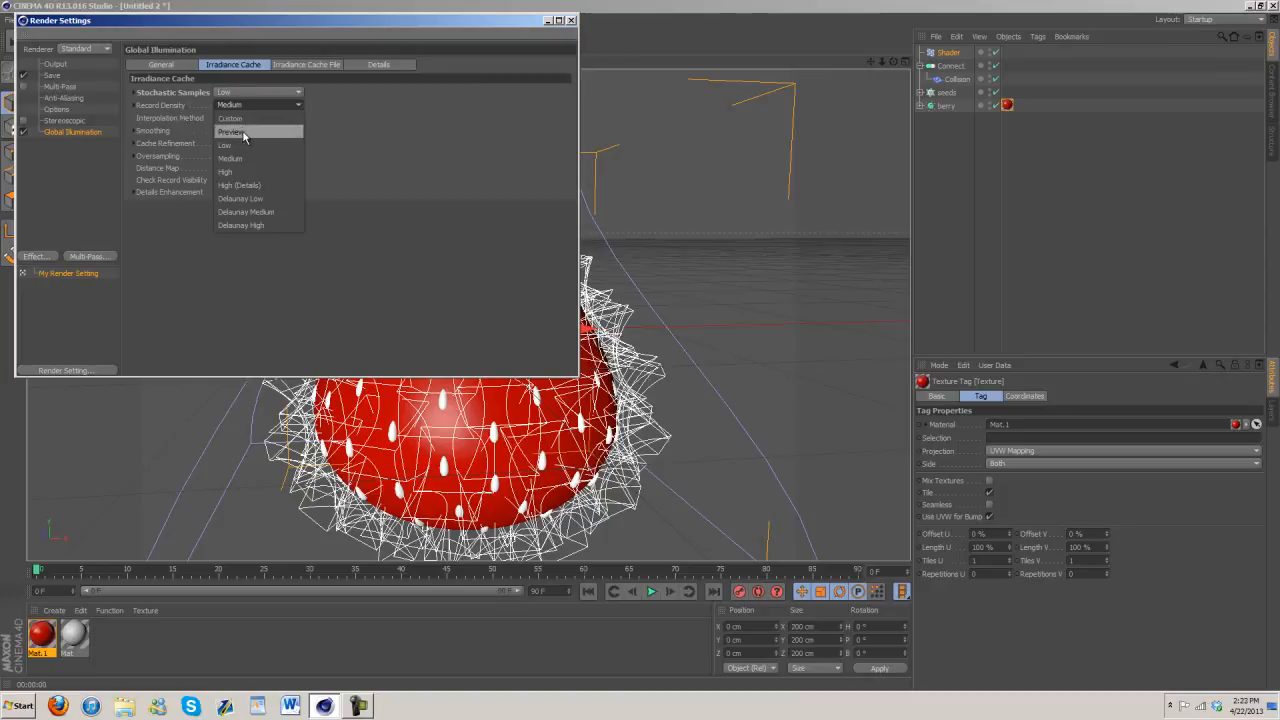
pyautogui.click(231, 132)
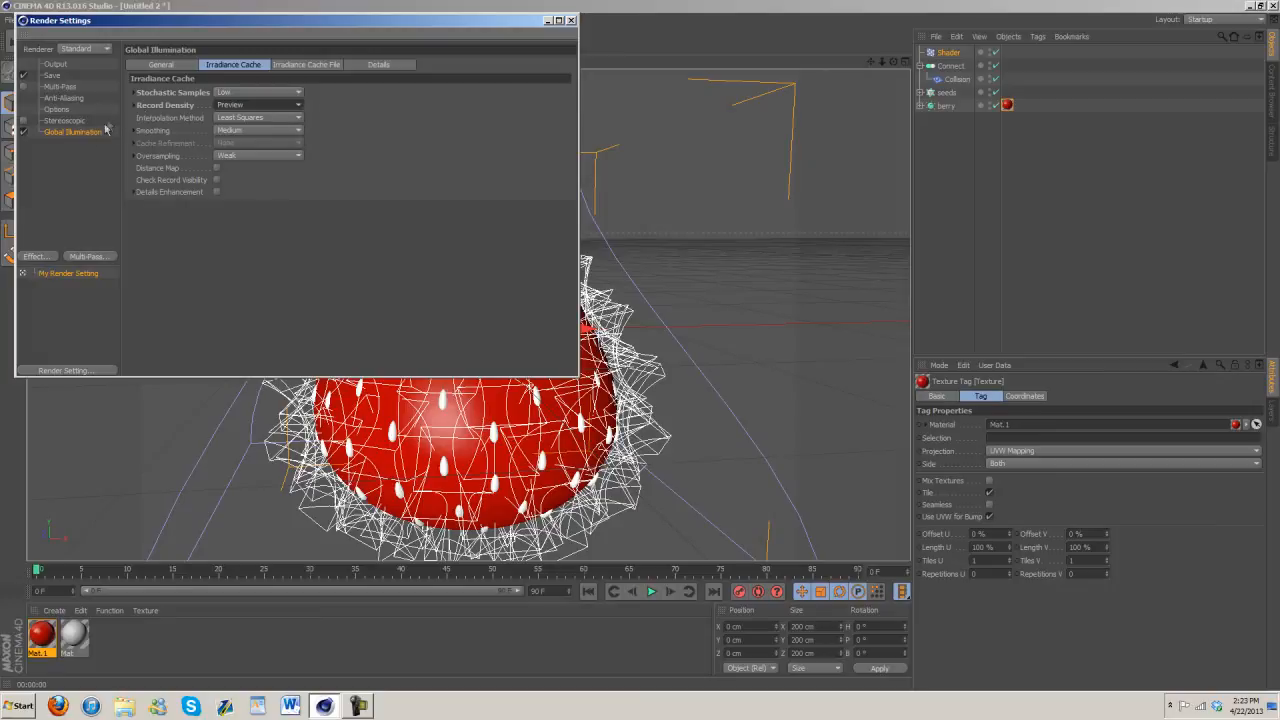
# Step: Choose a different anti-aliasing mode in Render Settings
pyautogui.click(63, 98)
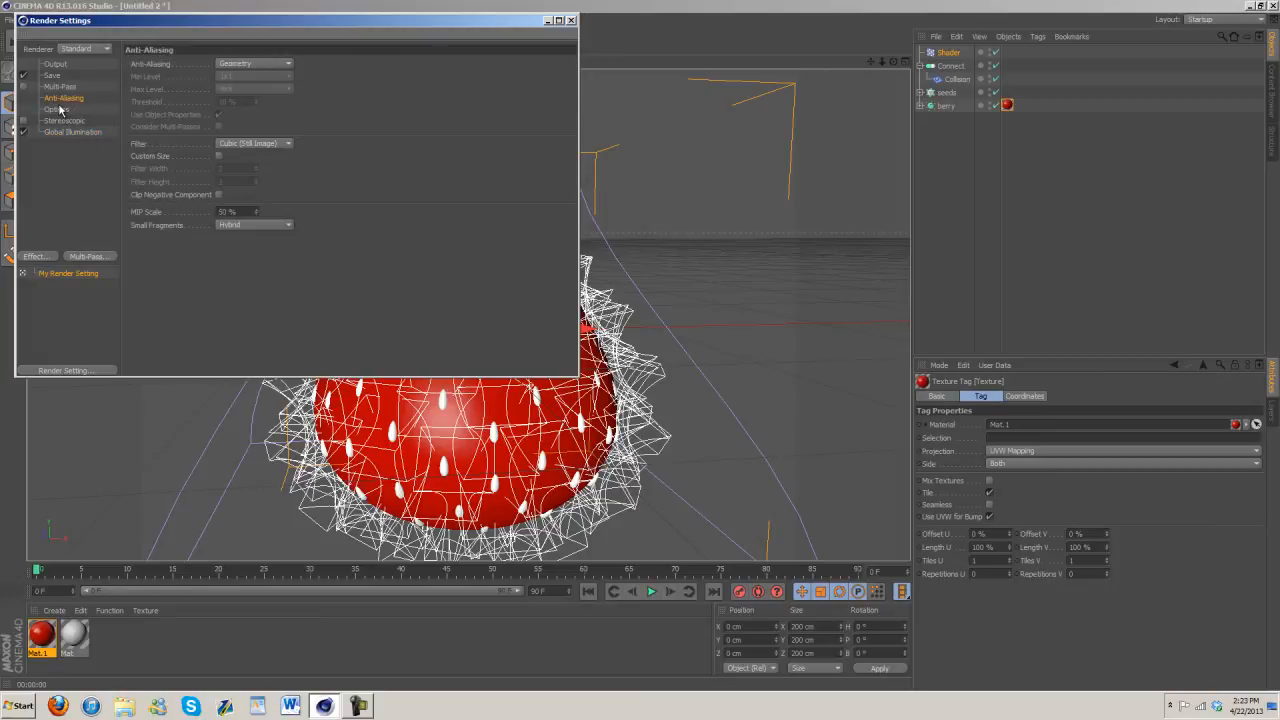
pyautogui.click(288, 63)
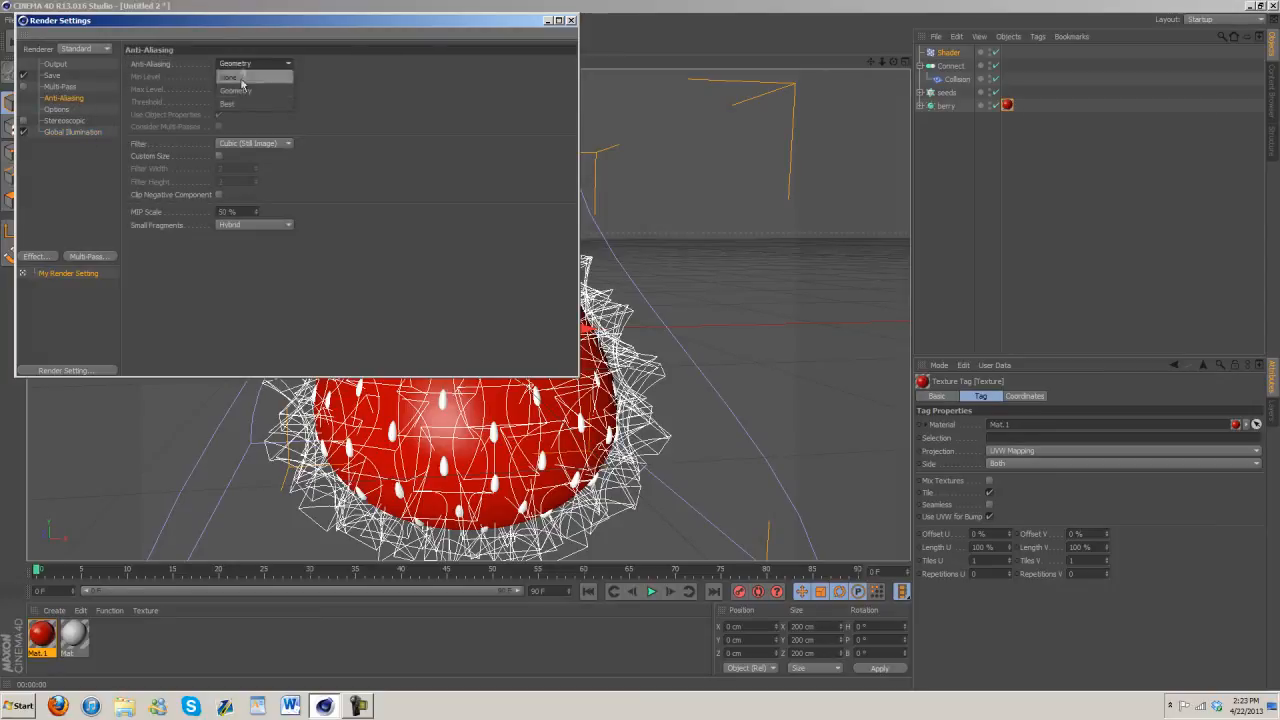
pyautogui.click(571, 20)
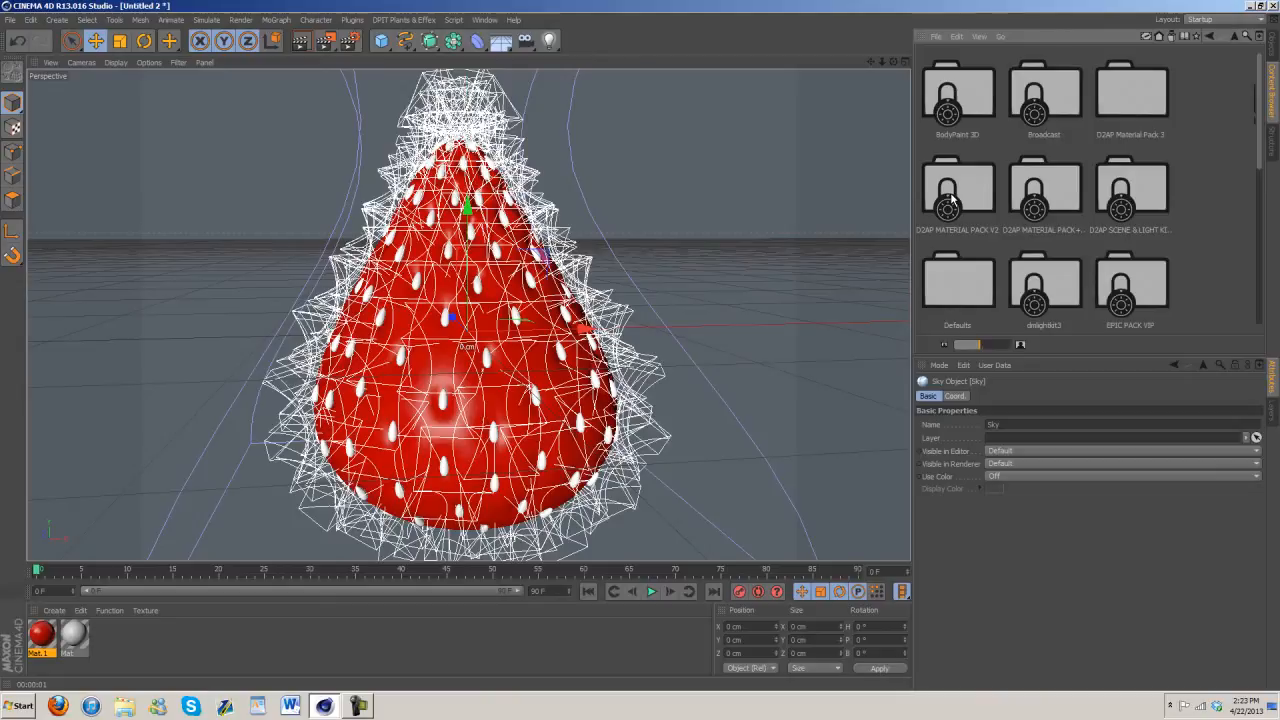
pyautogui.moveTo(1078, 113)
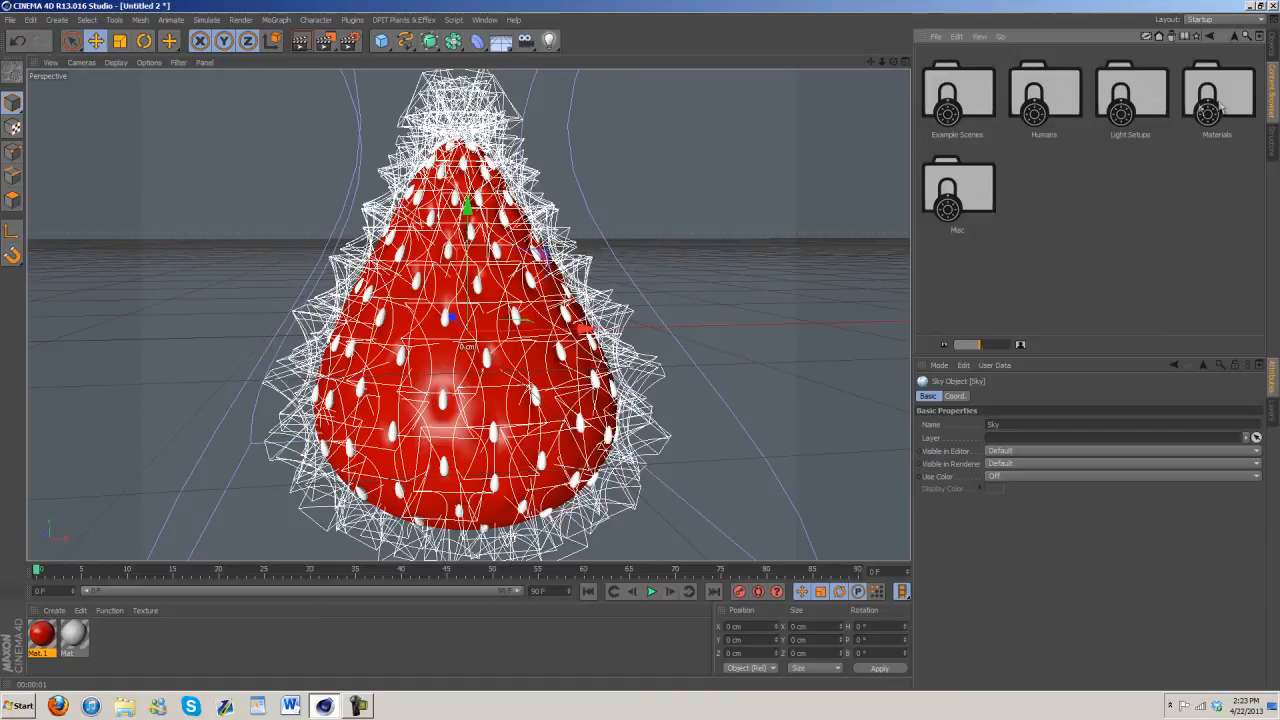
# Step: Browse the Content Browser's HDRI sky textures folder to find an HDRI for the Sky
pyautogui.doubleClick(1130, 95)
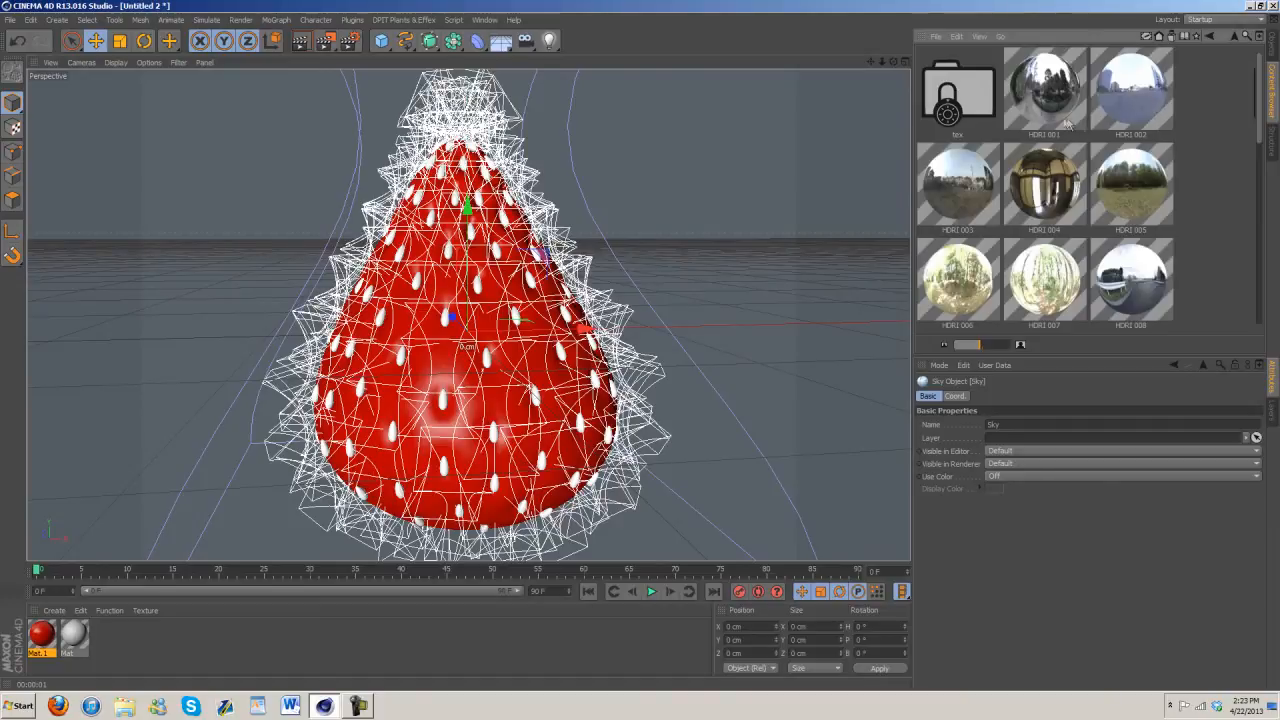
pyautogui.scroll(-3)
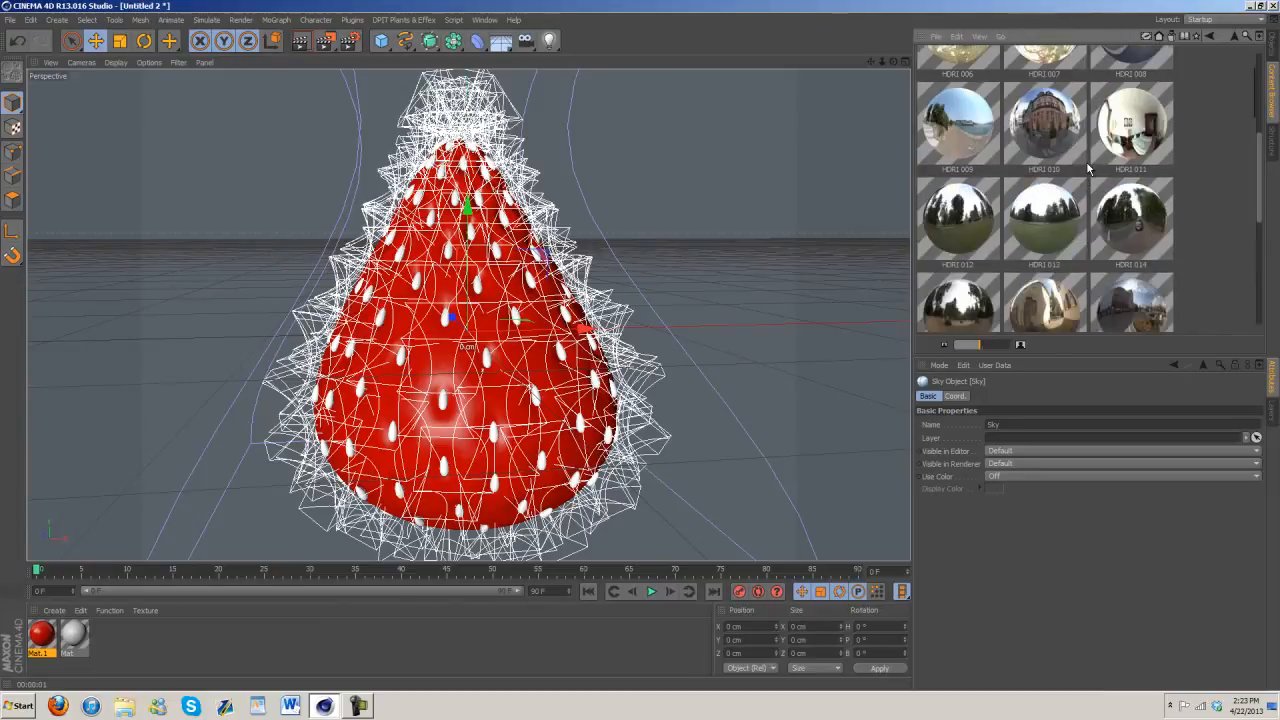
pyautogui.scroll(-3)
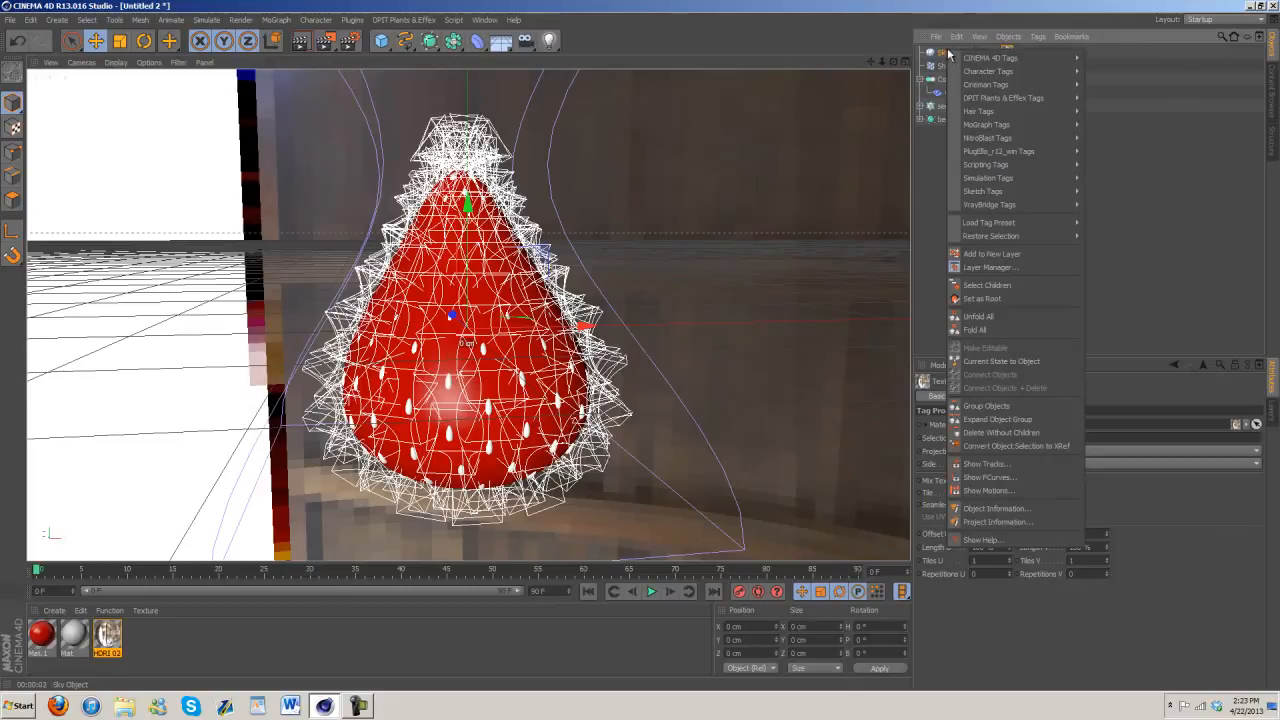
pyautogui.moveTo(990, 57)
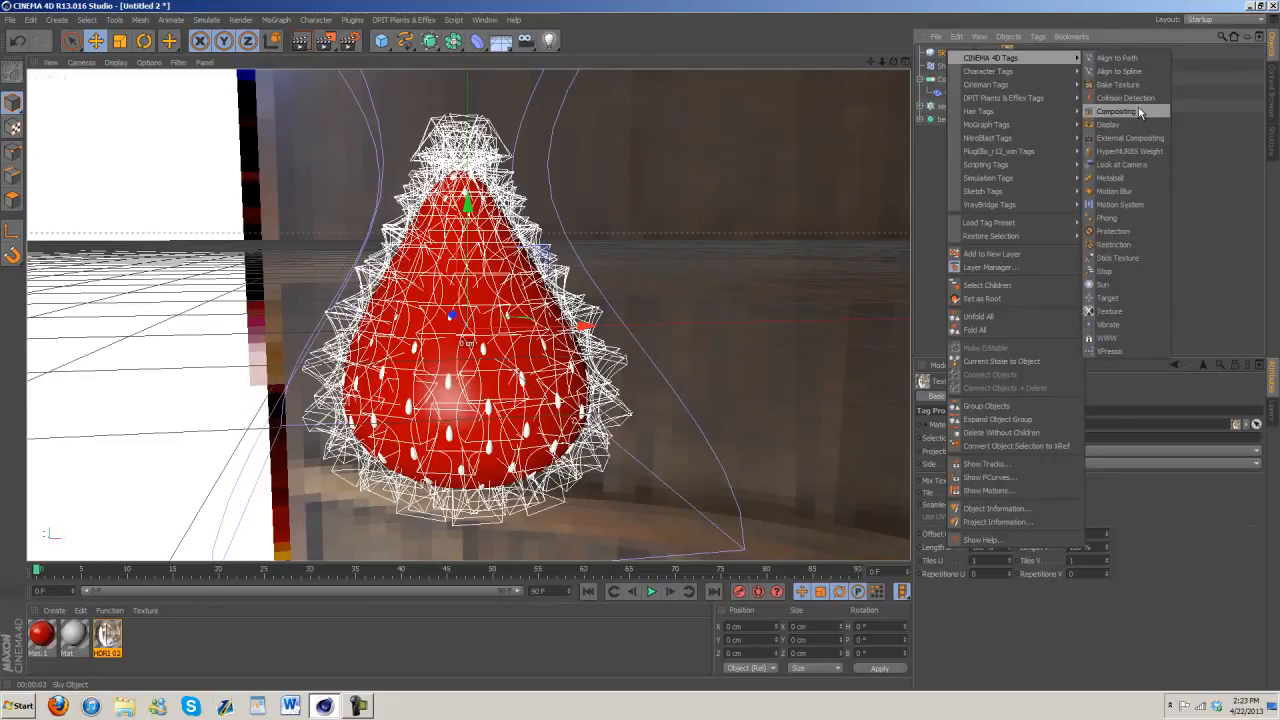
# Step: Add a Compositing tag to the Sky object
pyautogui.click(1117, 111)
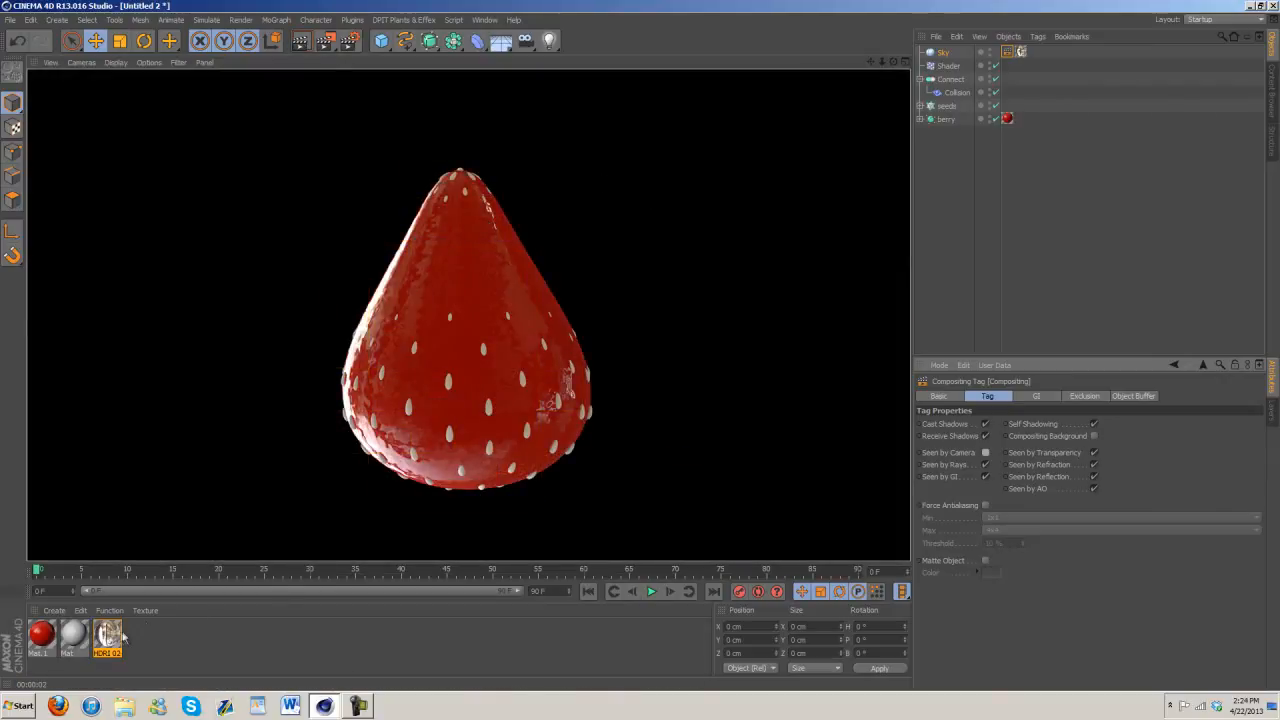
pyautogui.doubleClick(107, 635)
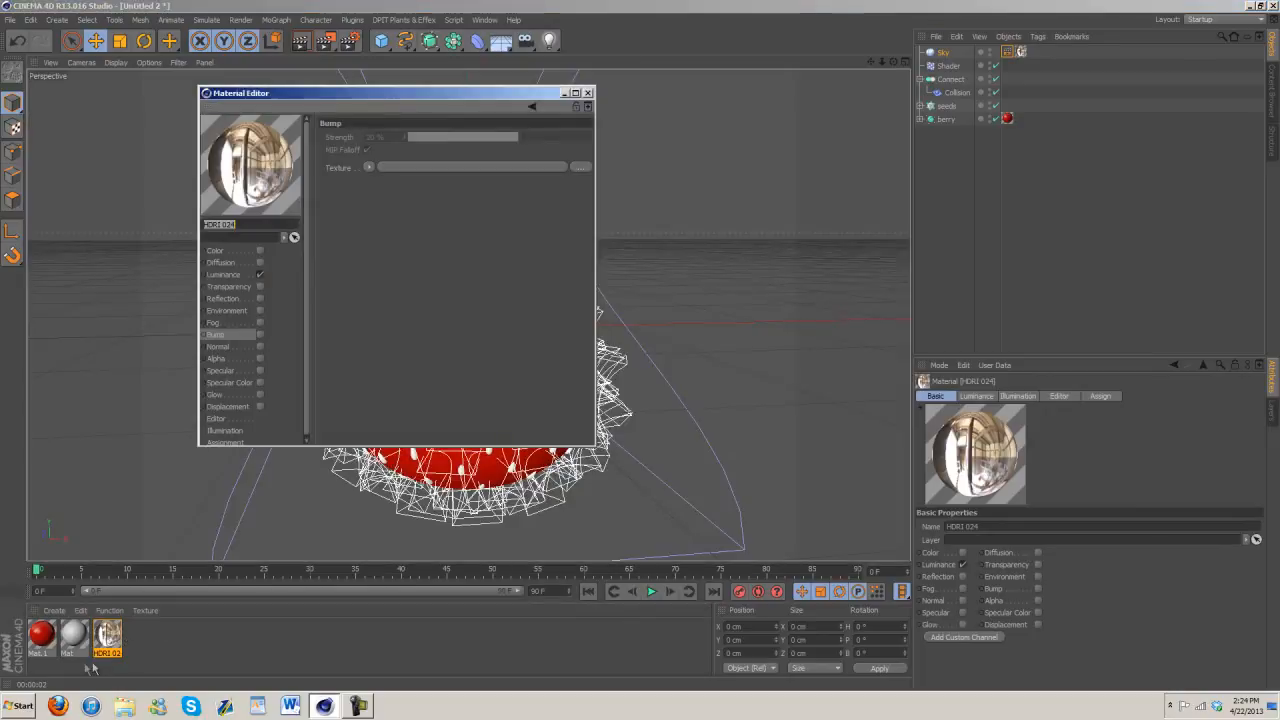
pyautogui.click(42, 635)
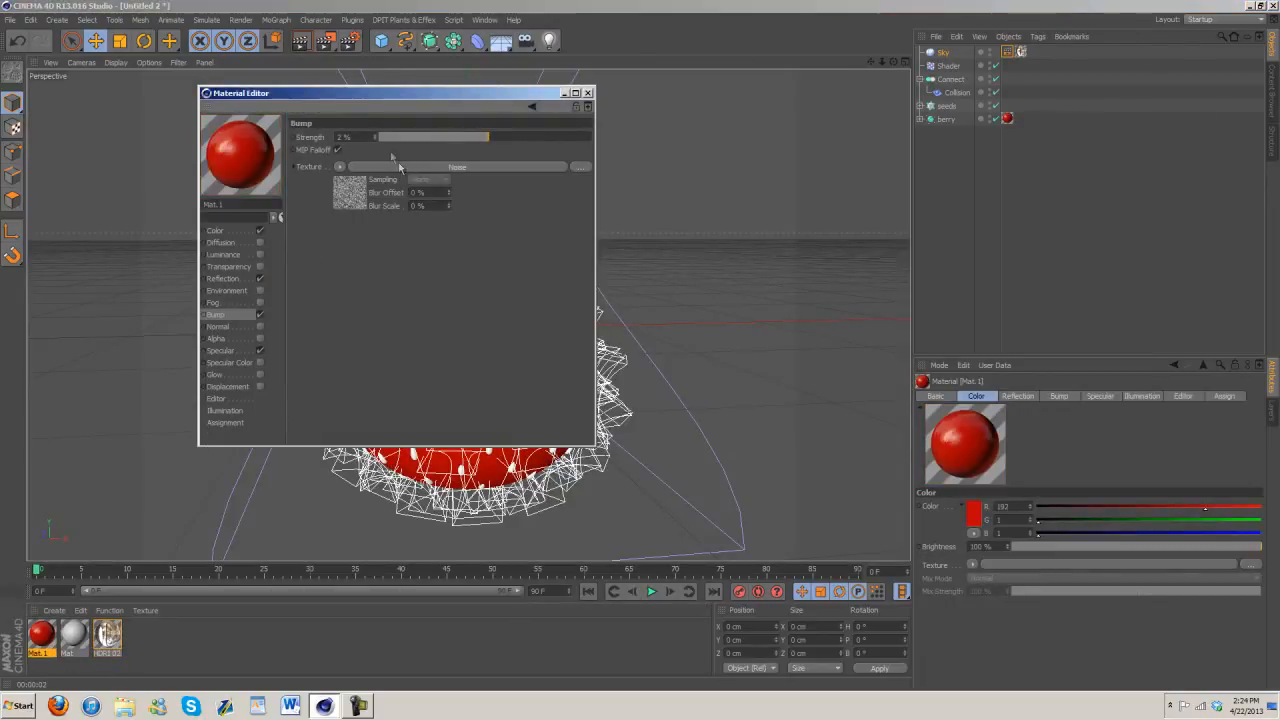
pyautogui.click(223, 278)
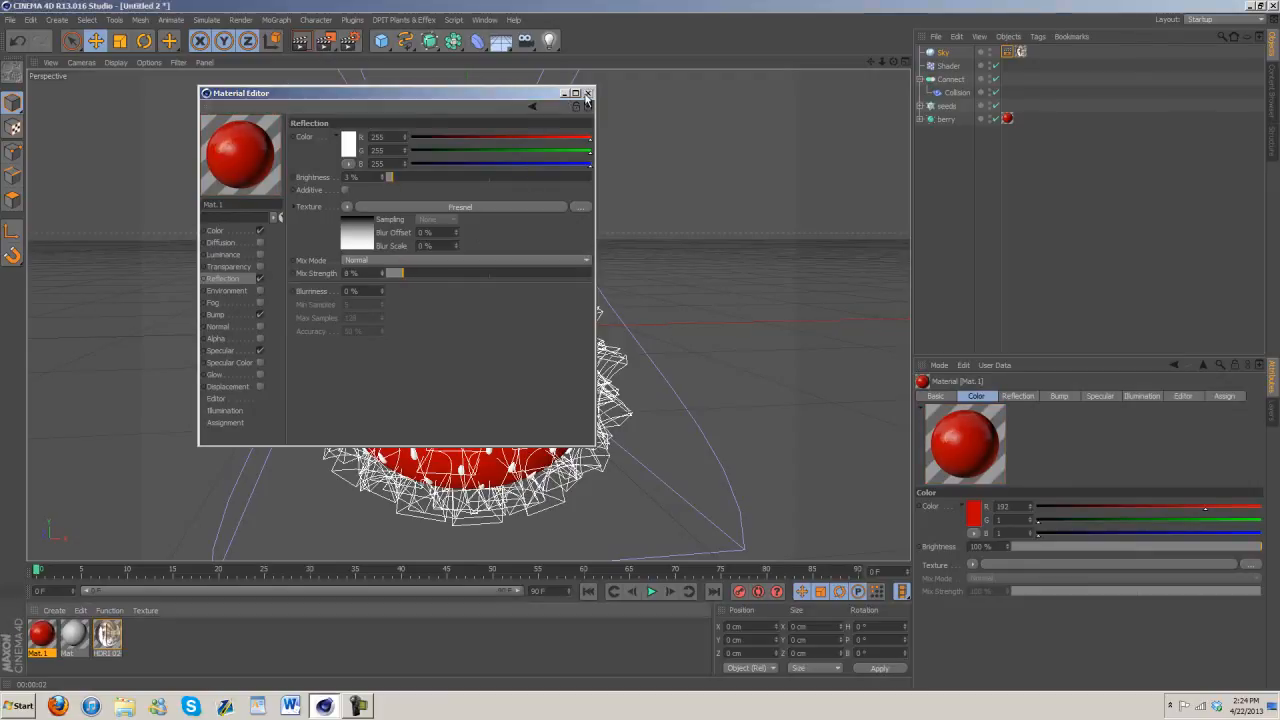
pyautogui.click(589, 93)
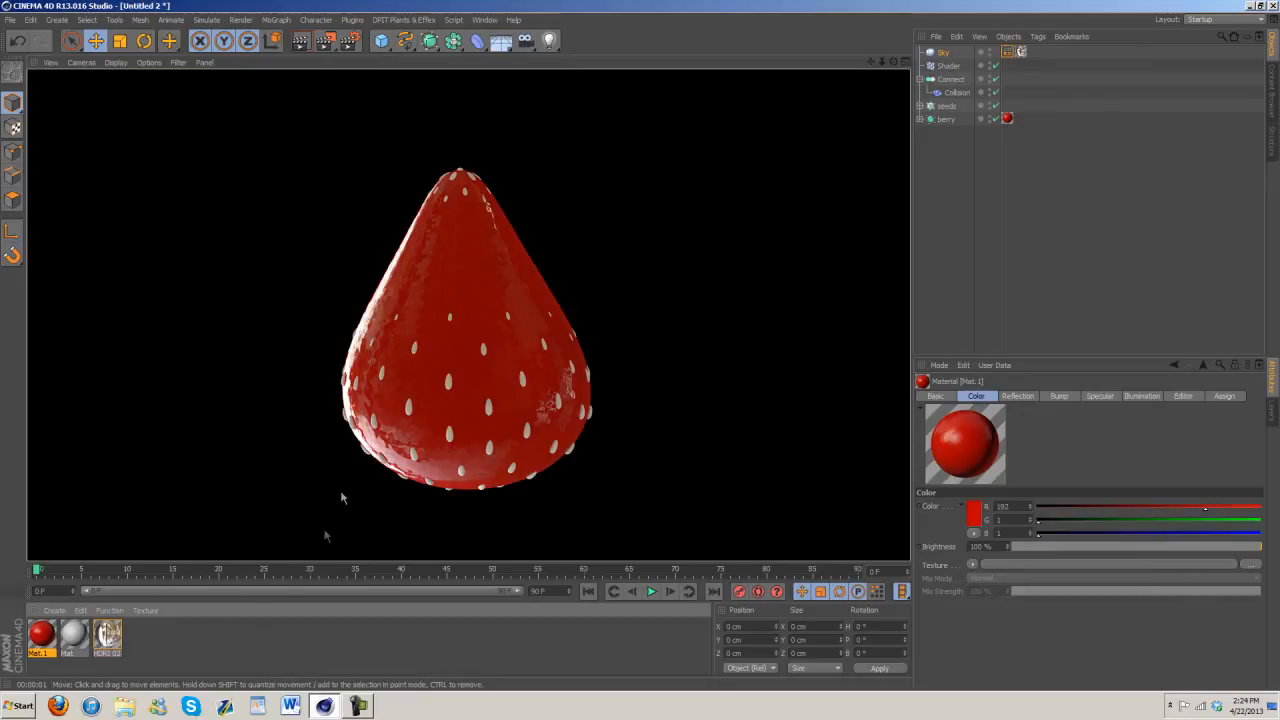
pyautogui.moveTo(360, 482)
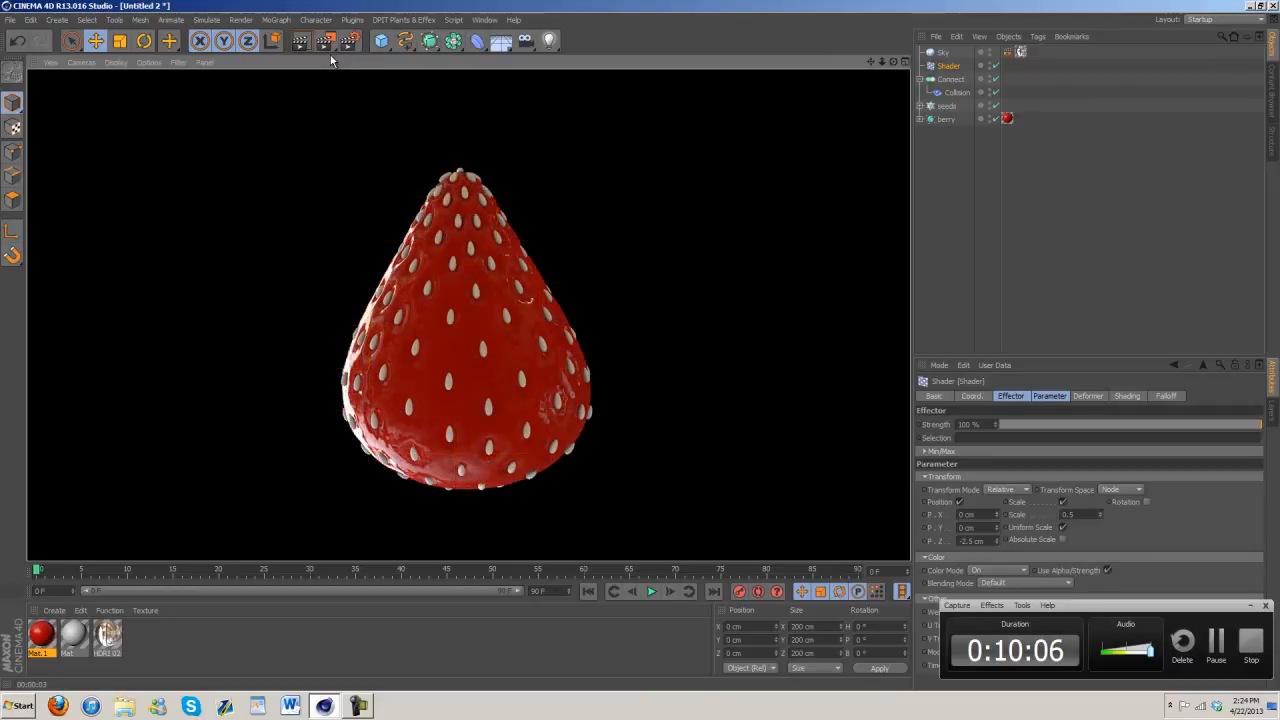
pyautogui.moveTo(673, 454)
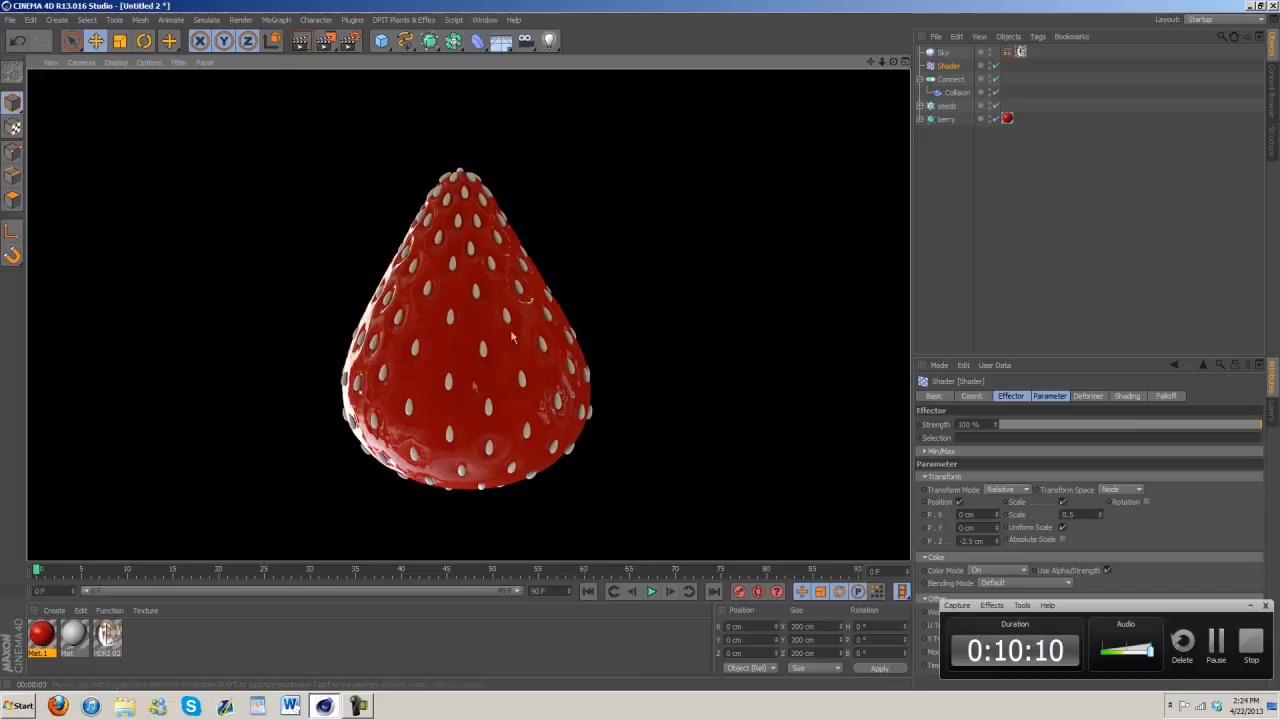
pyautogui.moveTo(549, 361)
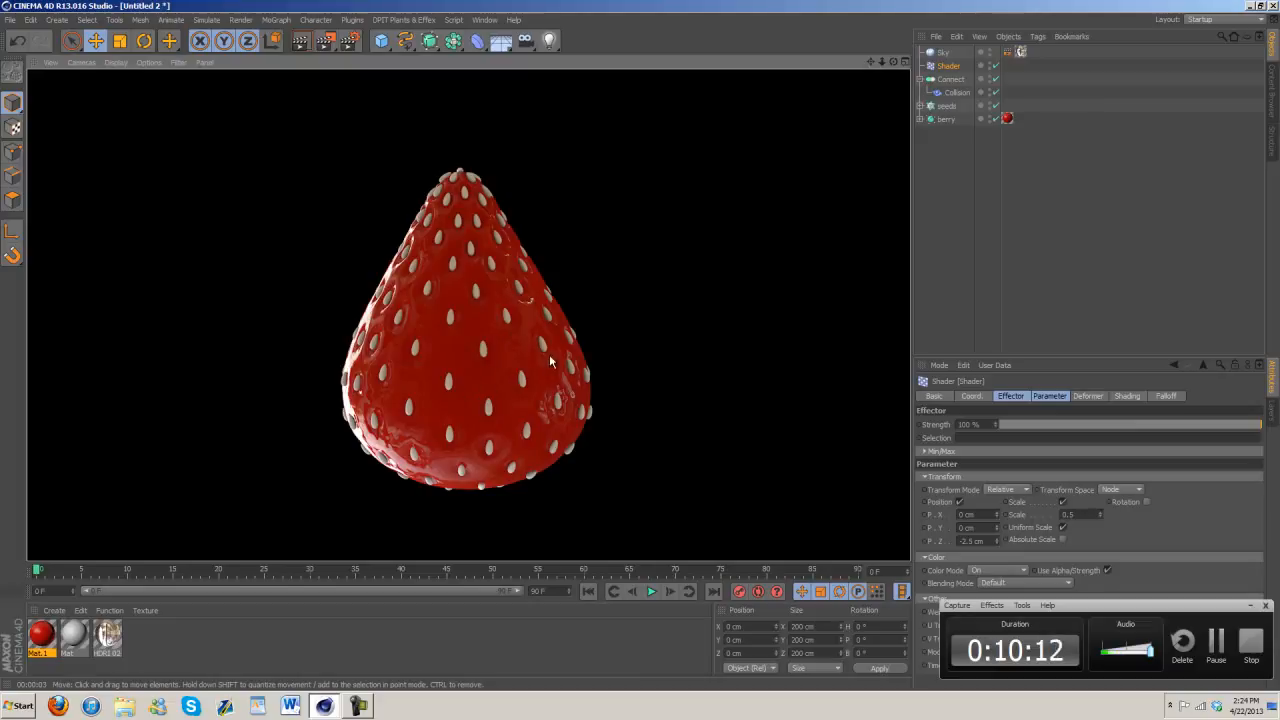
pyautogui.moveTo(537, 426)
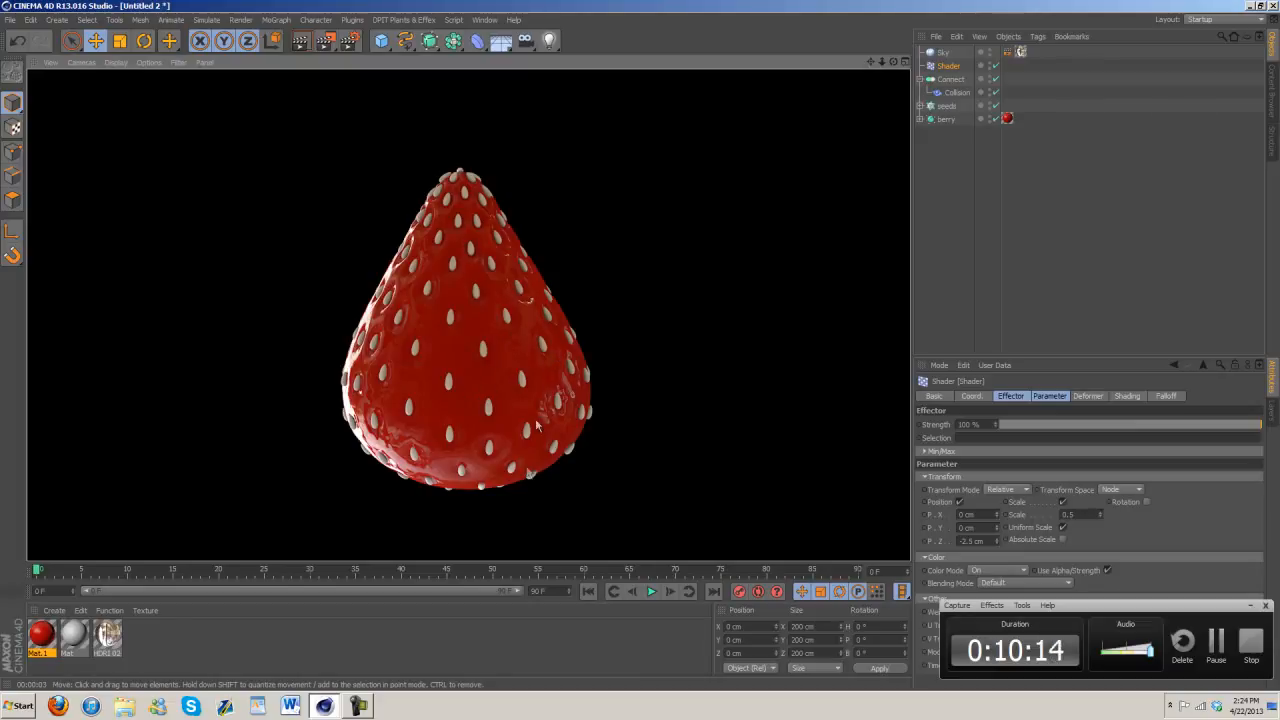
pyautogui.moveTo(270, 430)
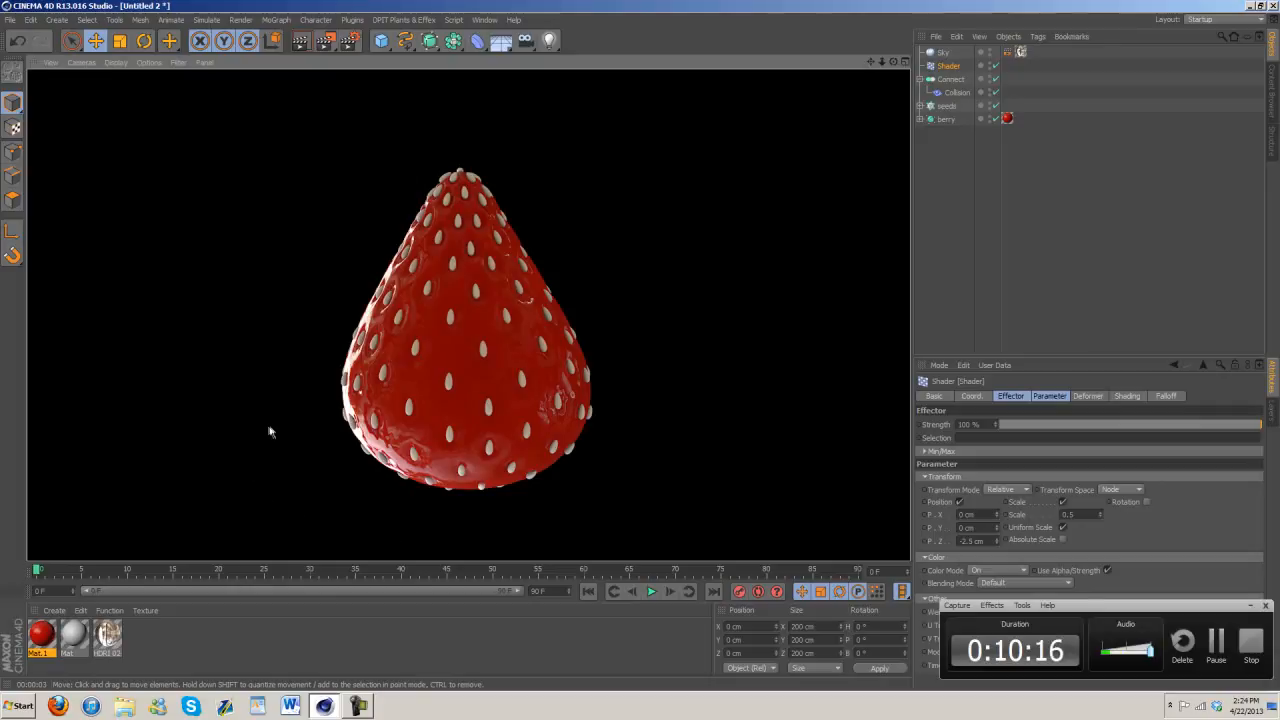
pyautogui.moveTo(463, 210)
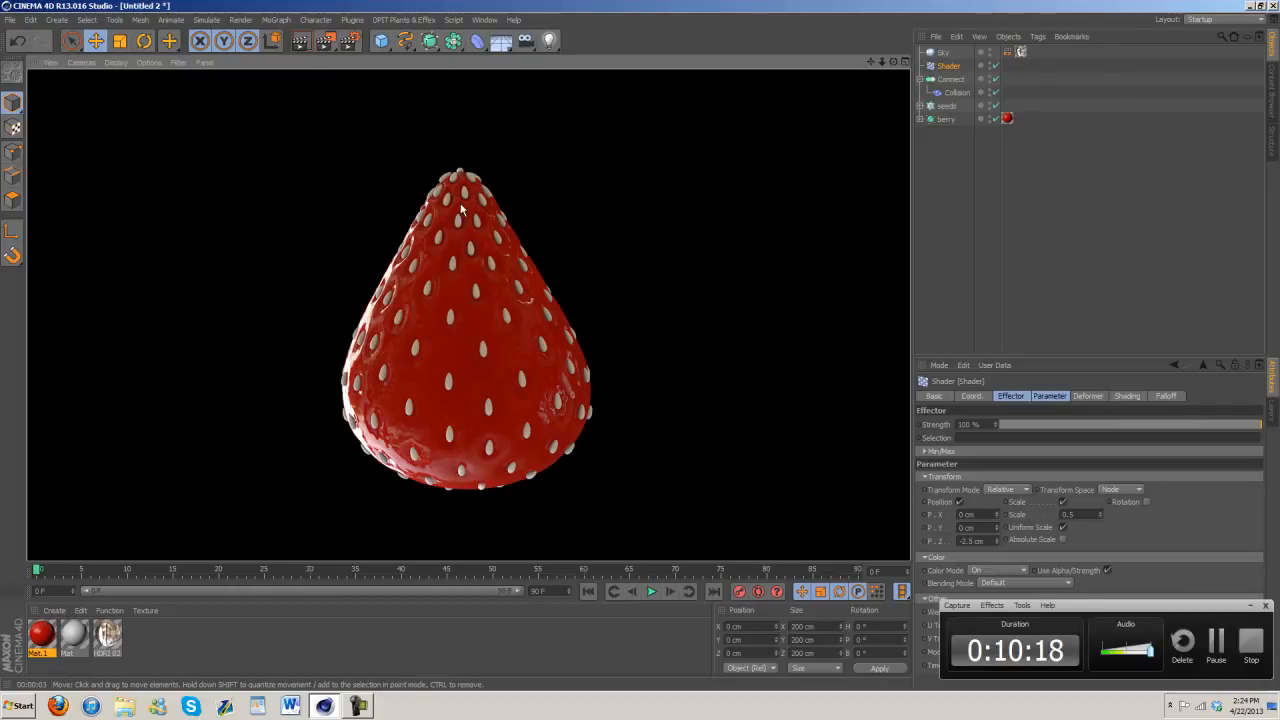
pyautogui.moveTo(490, 381)
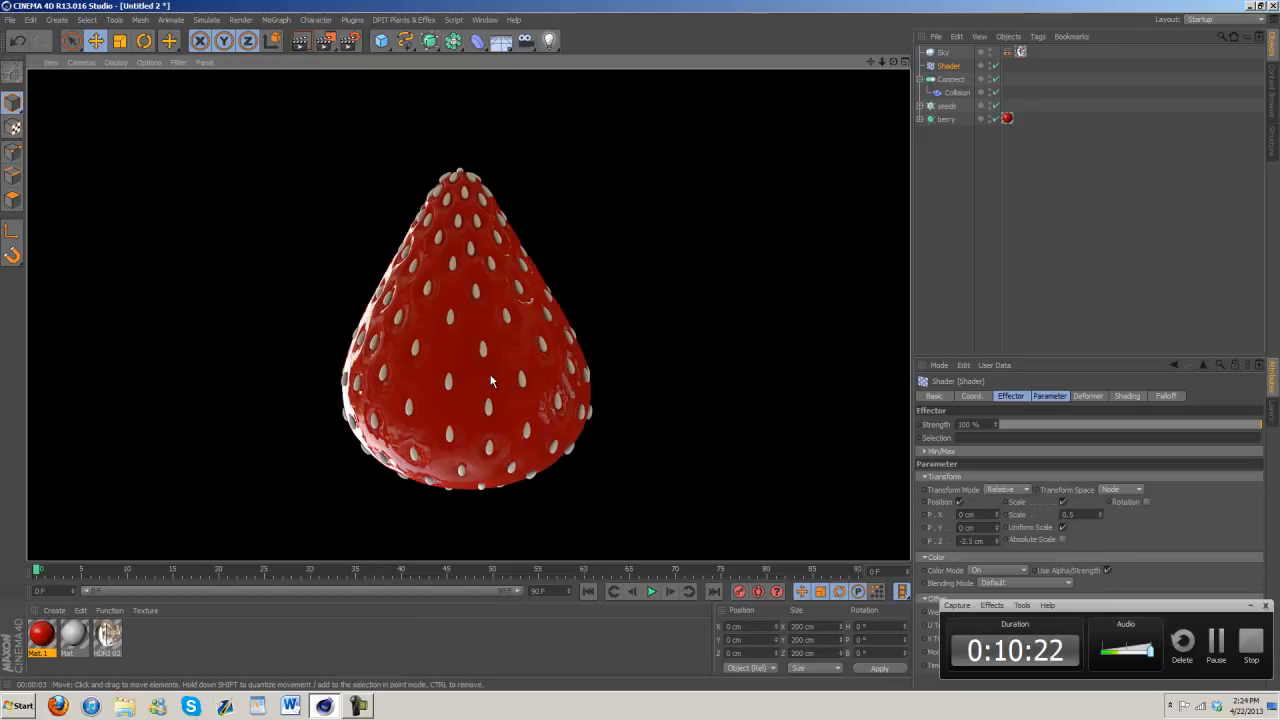
pyautogui.moveTo(510, 383)
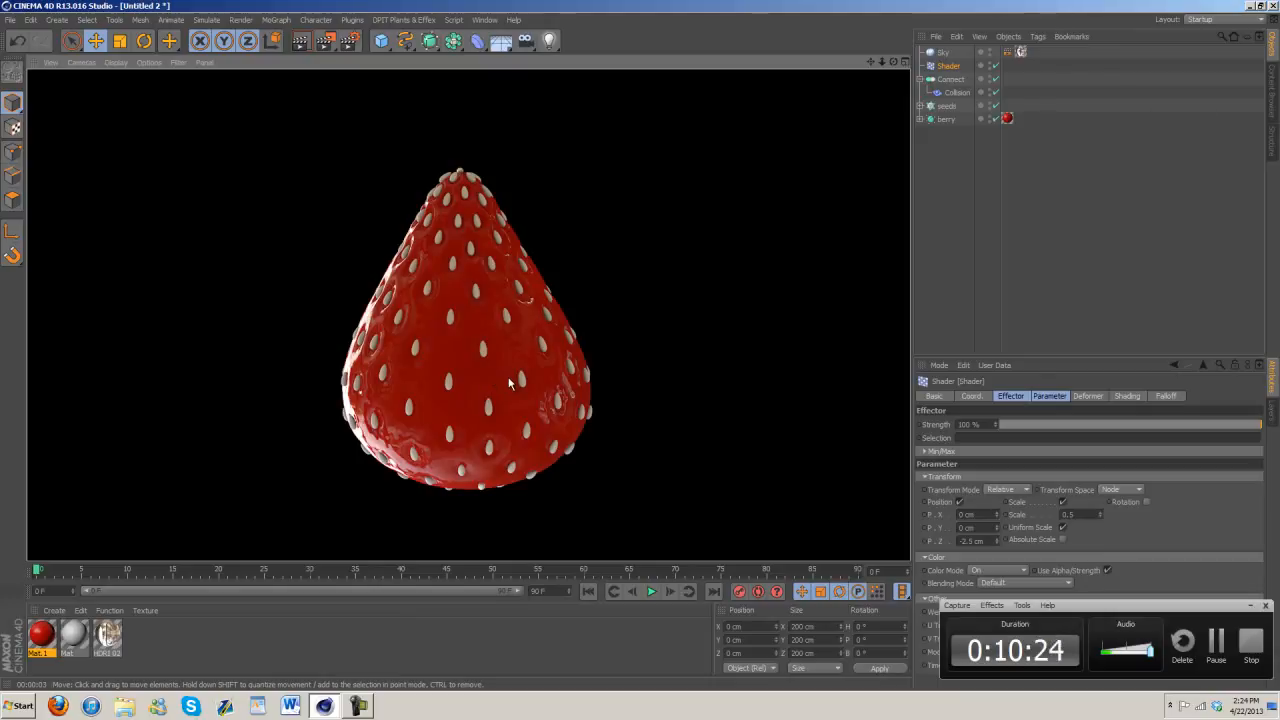